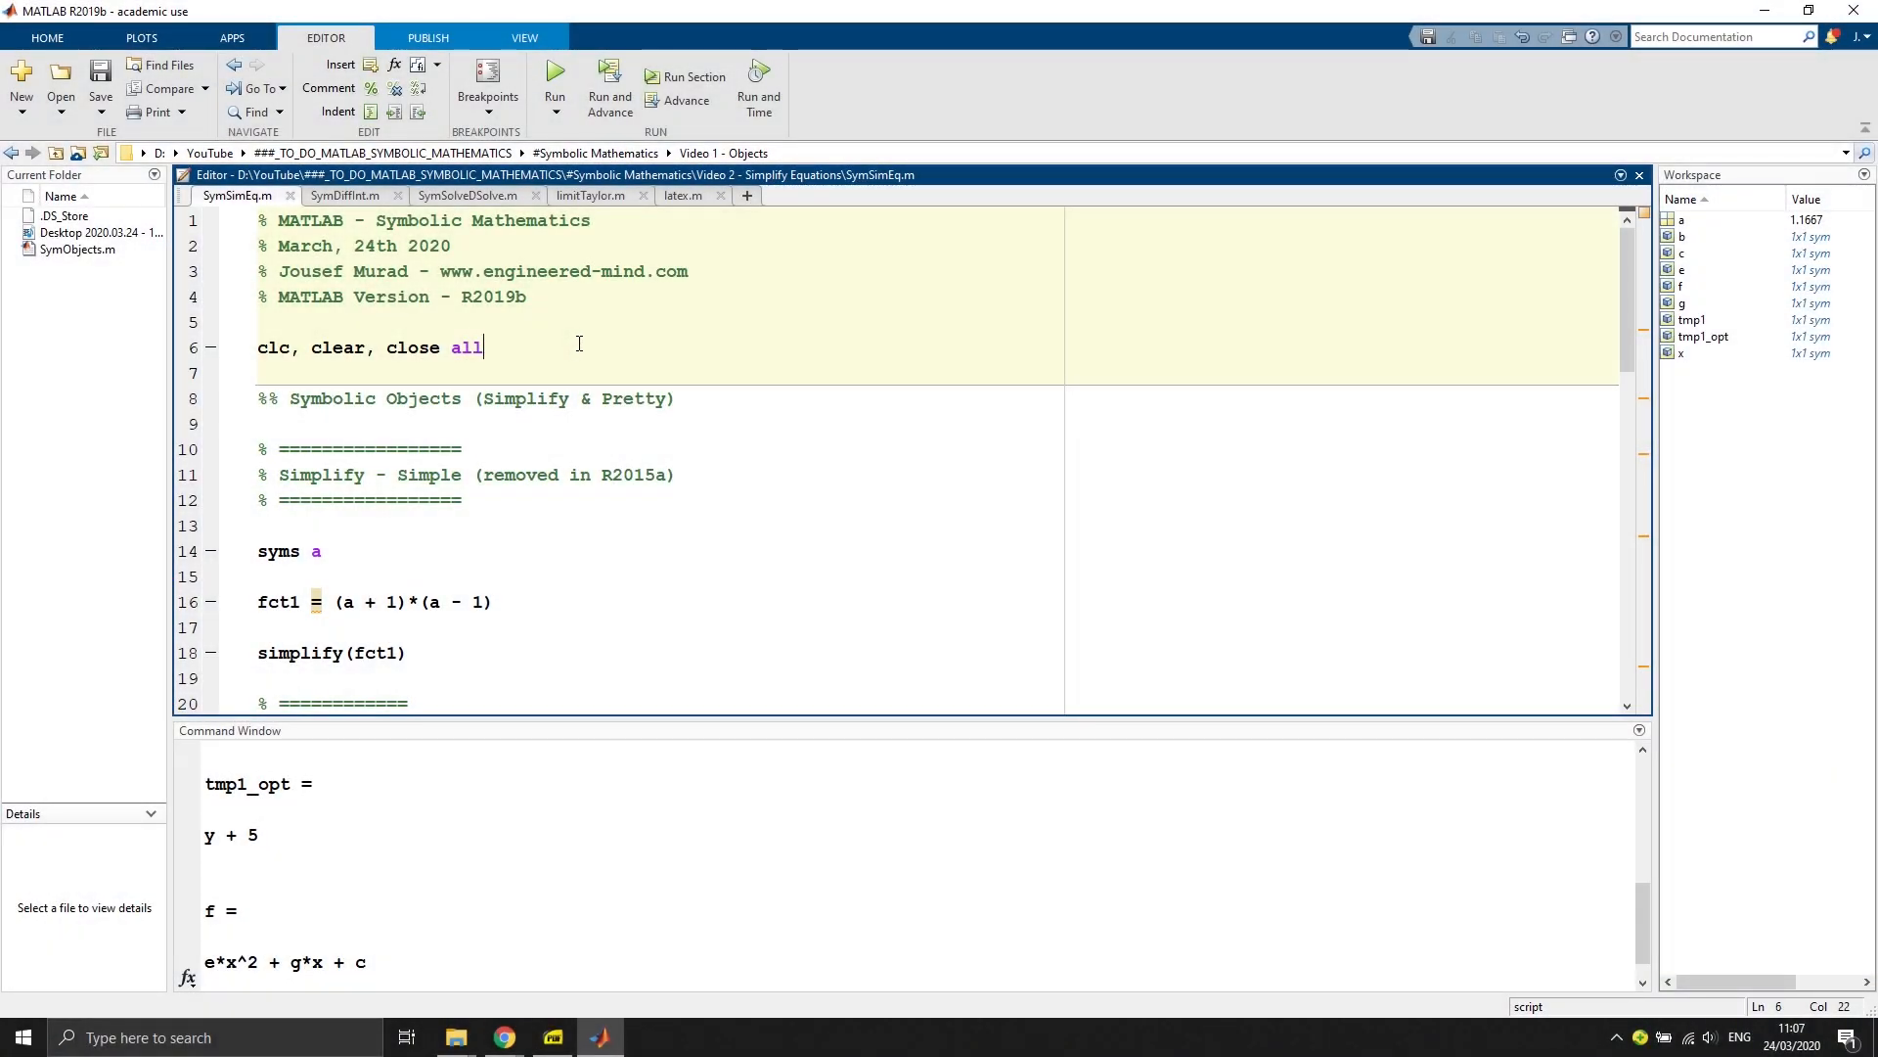
pyautogui.moveTo(569, 356)
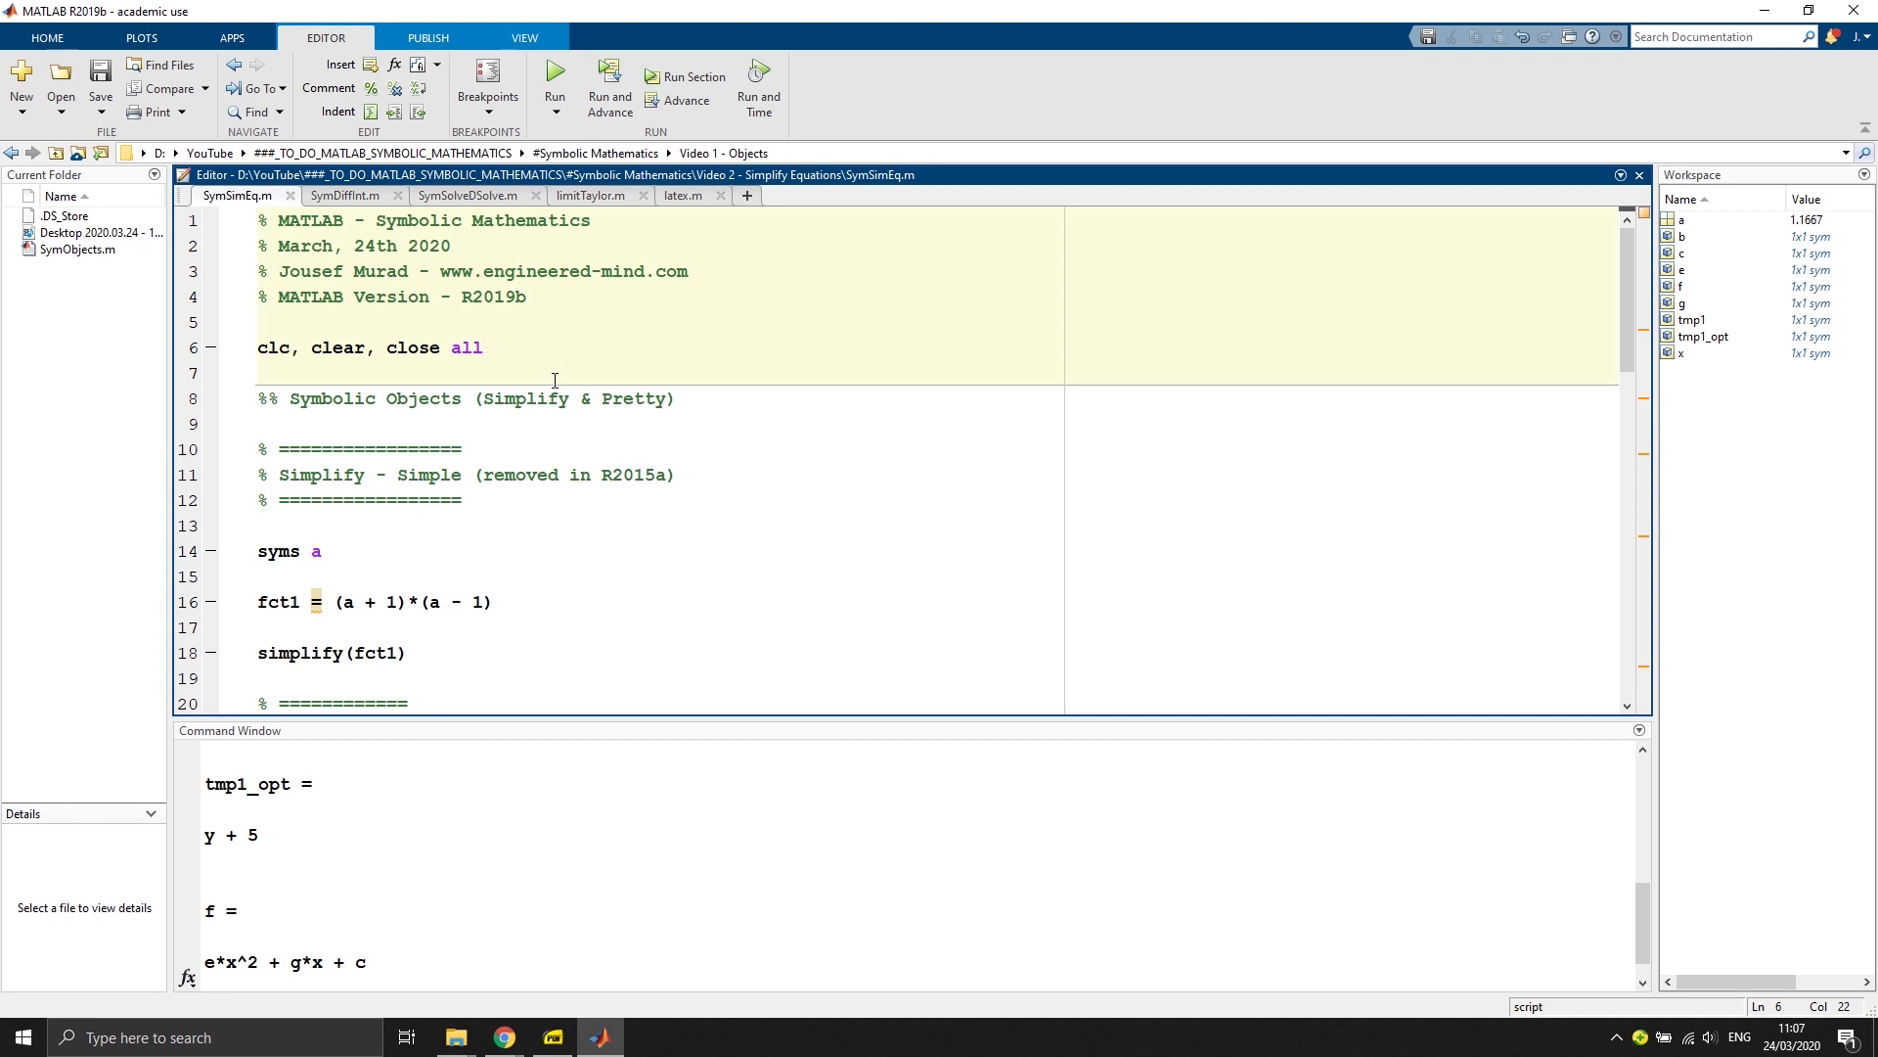
pyautogui.moveTo(579, 458)
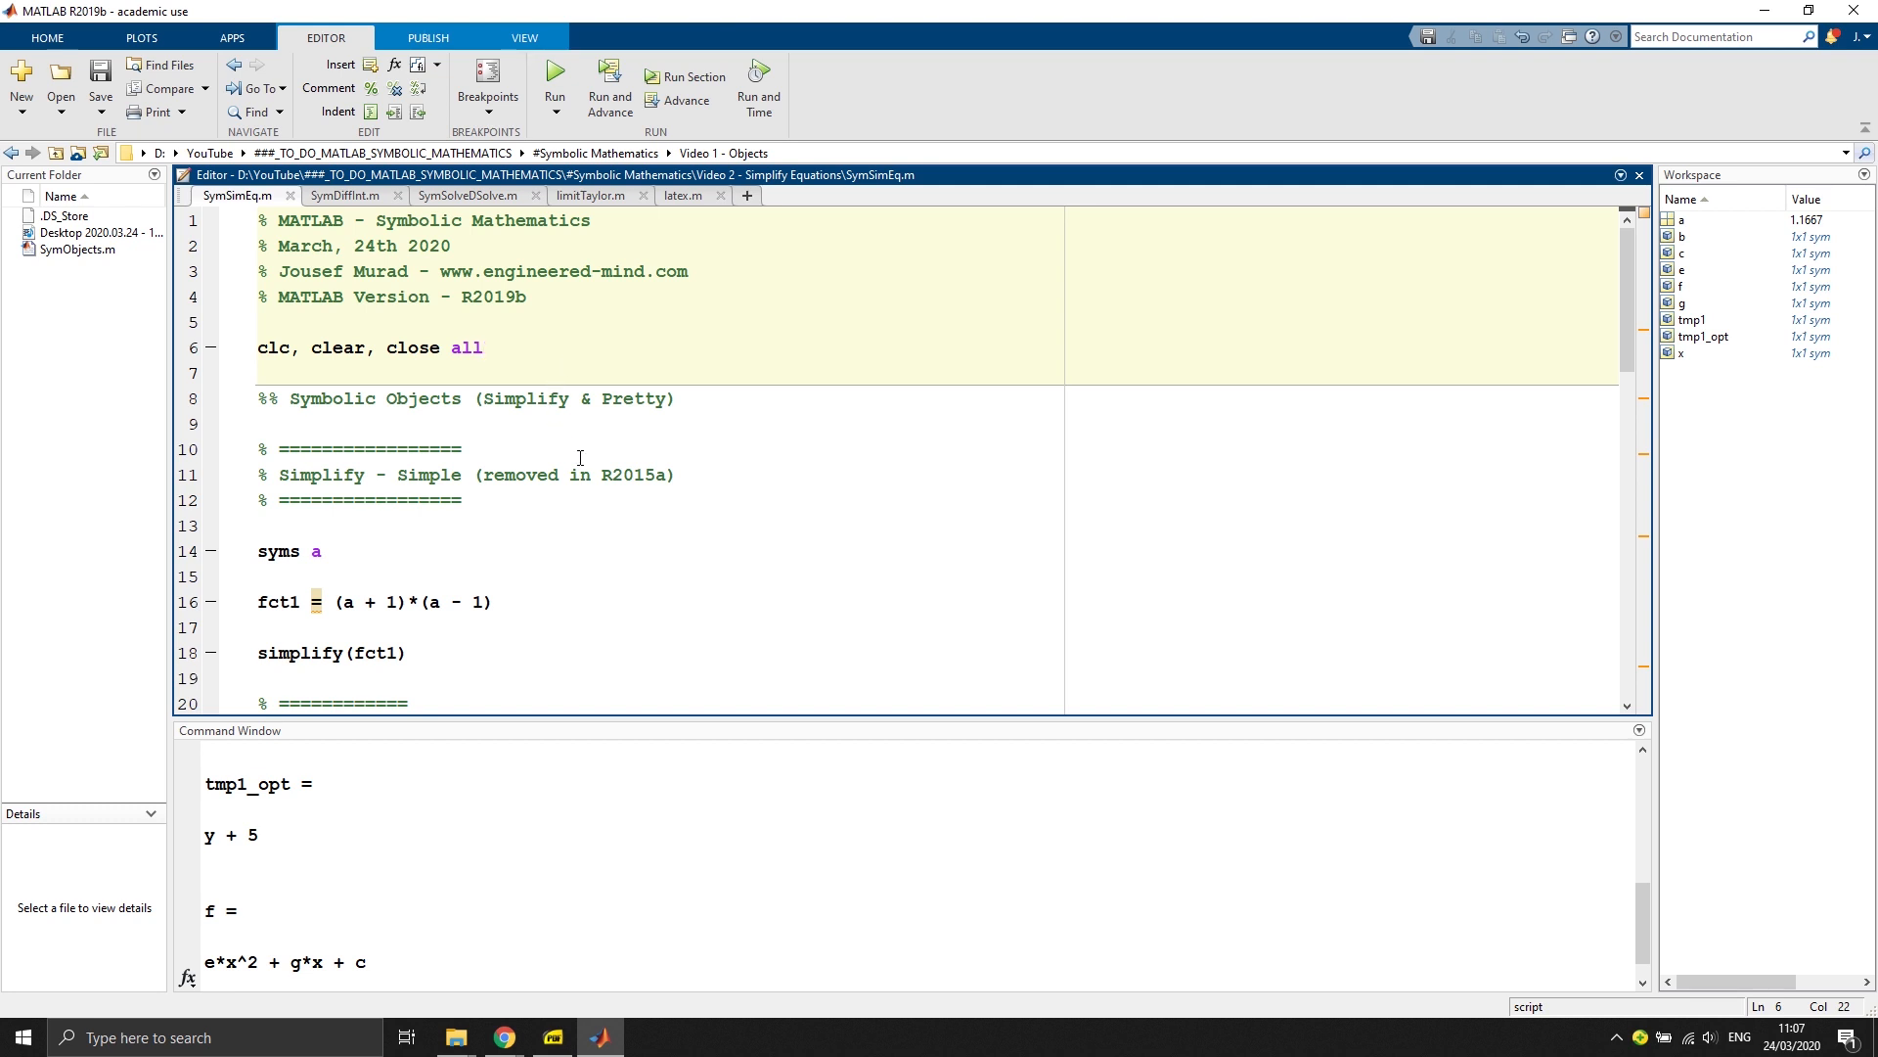
pyautogui.moveTo(583, 485)
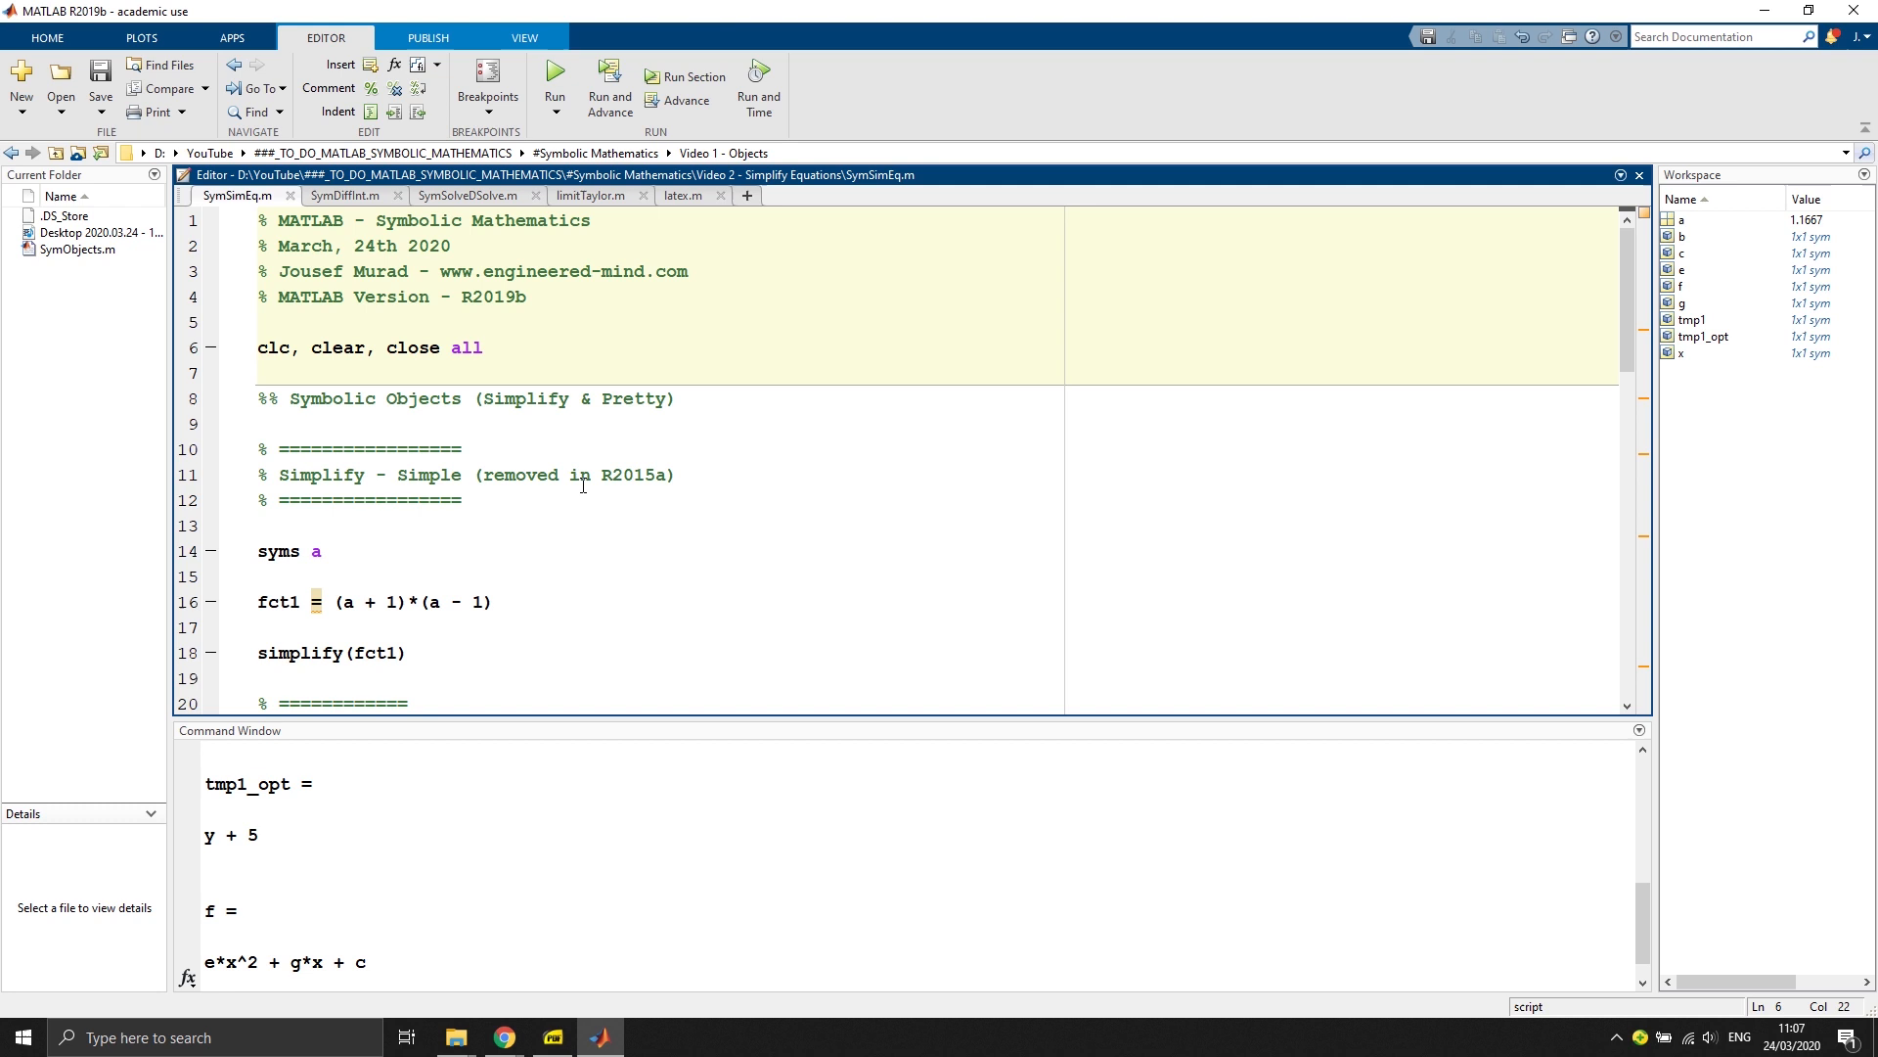
# Step: Review the syms a declaration in the Simplify & Pretty section of the script
pyautogui.scroll(-3)
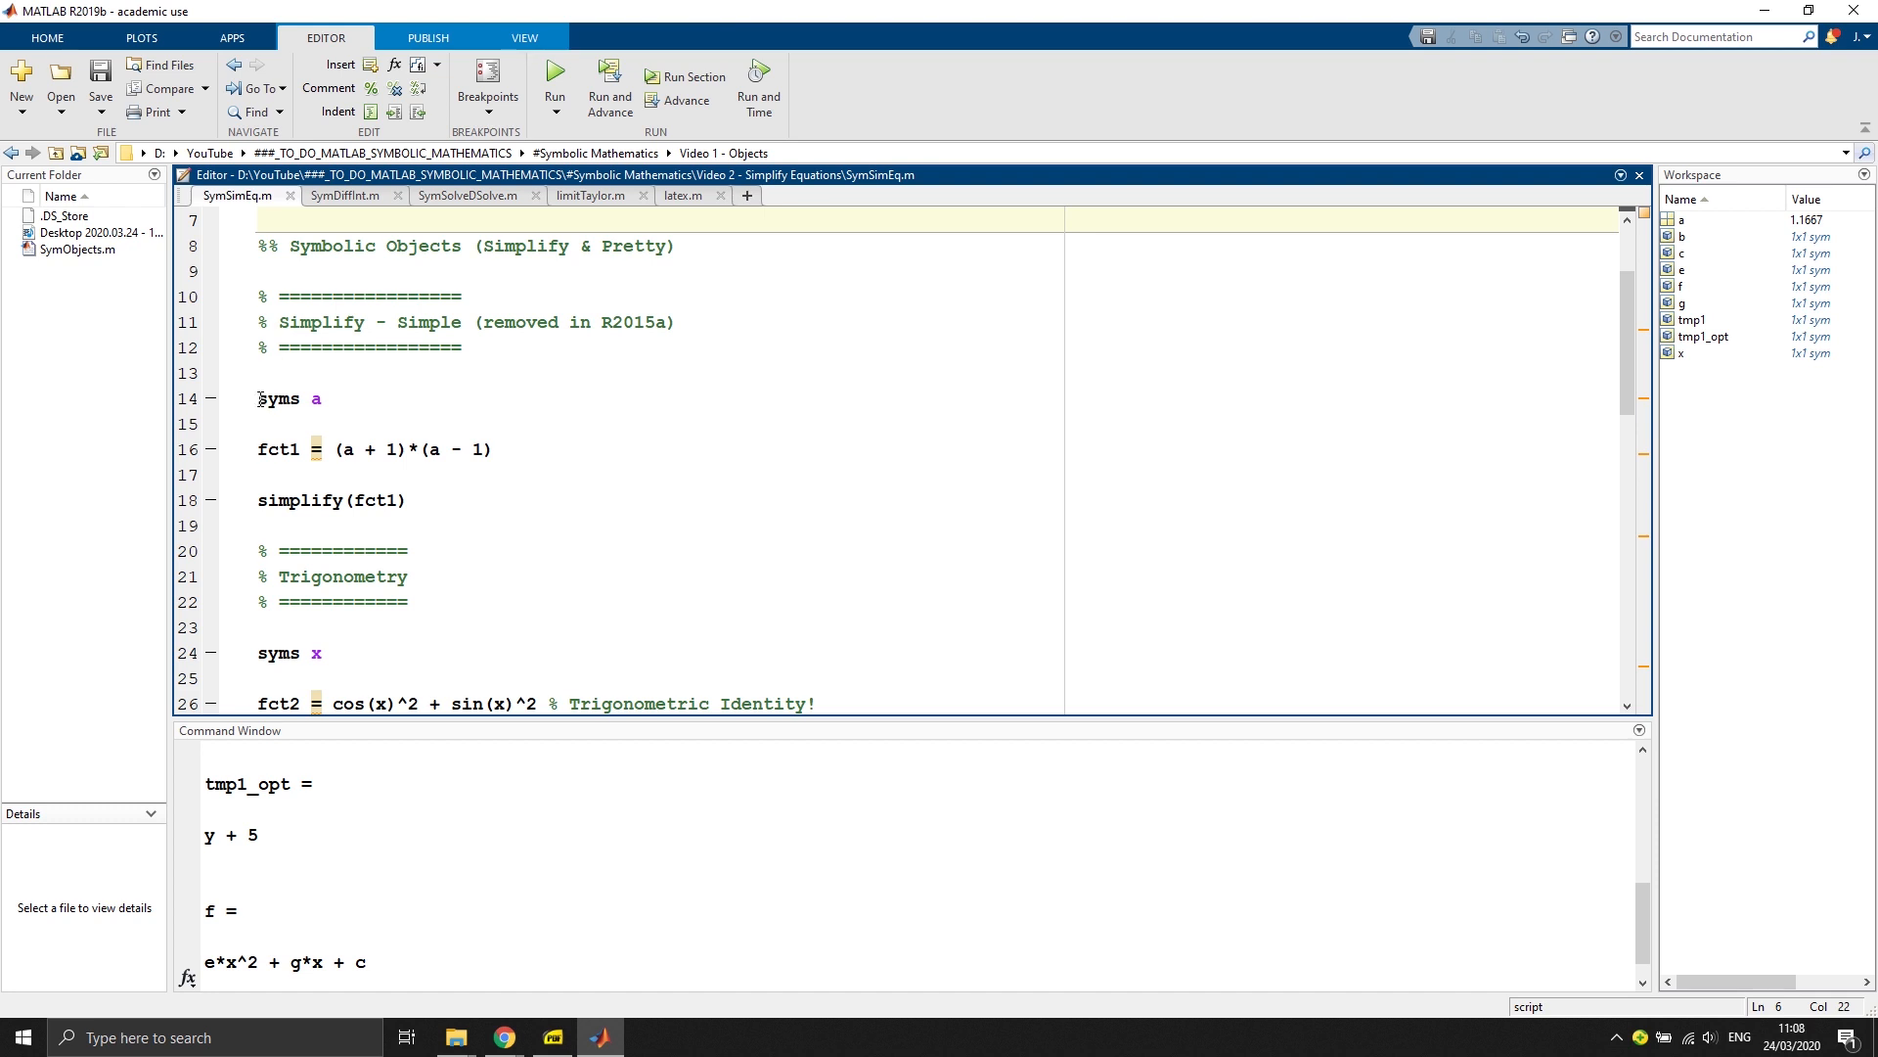
pyautogui.doubleClick(278, 397)
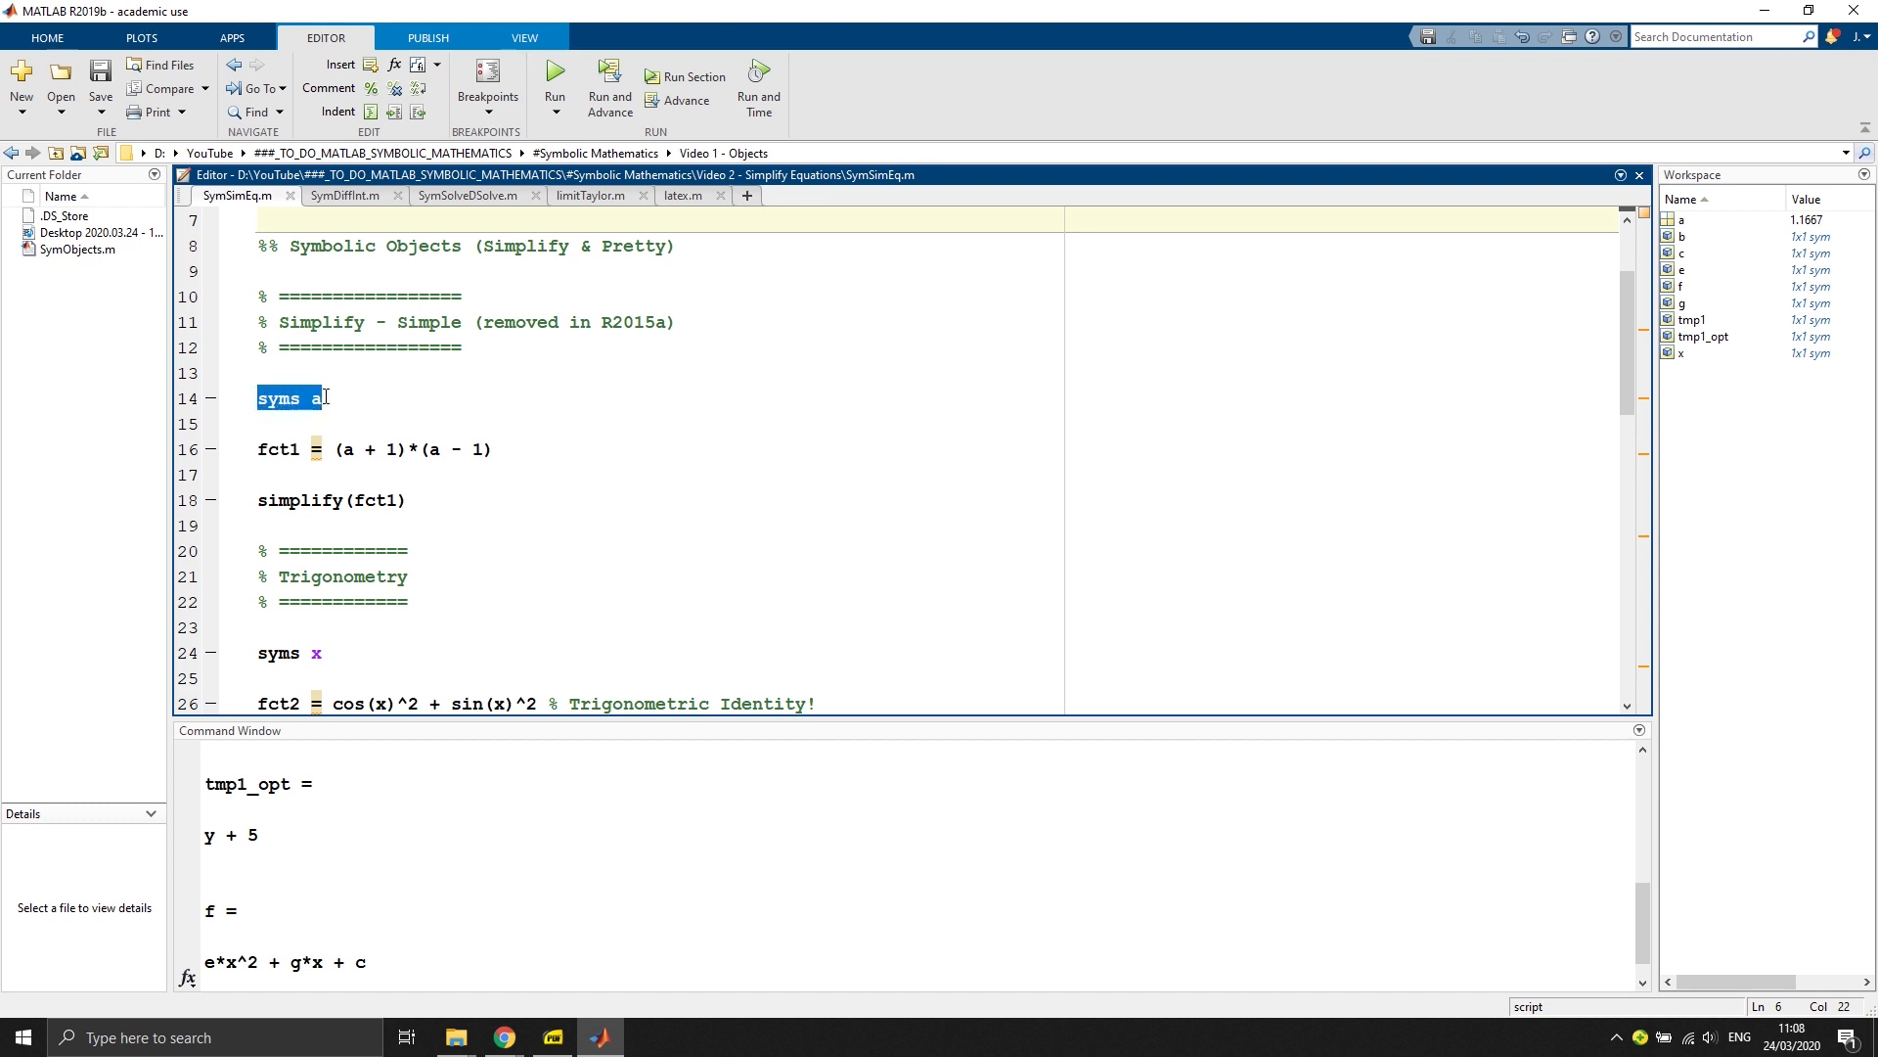
pyautogui.click(278, 450)
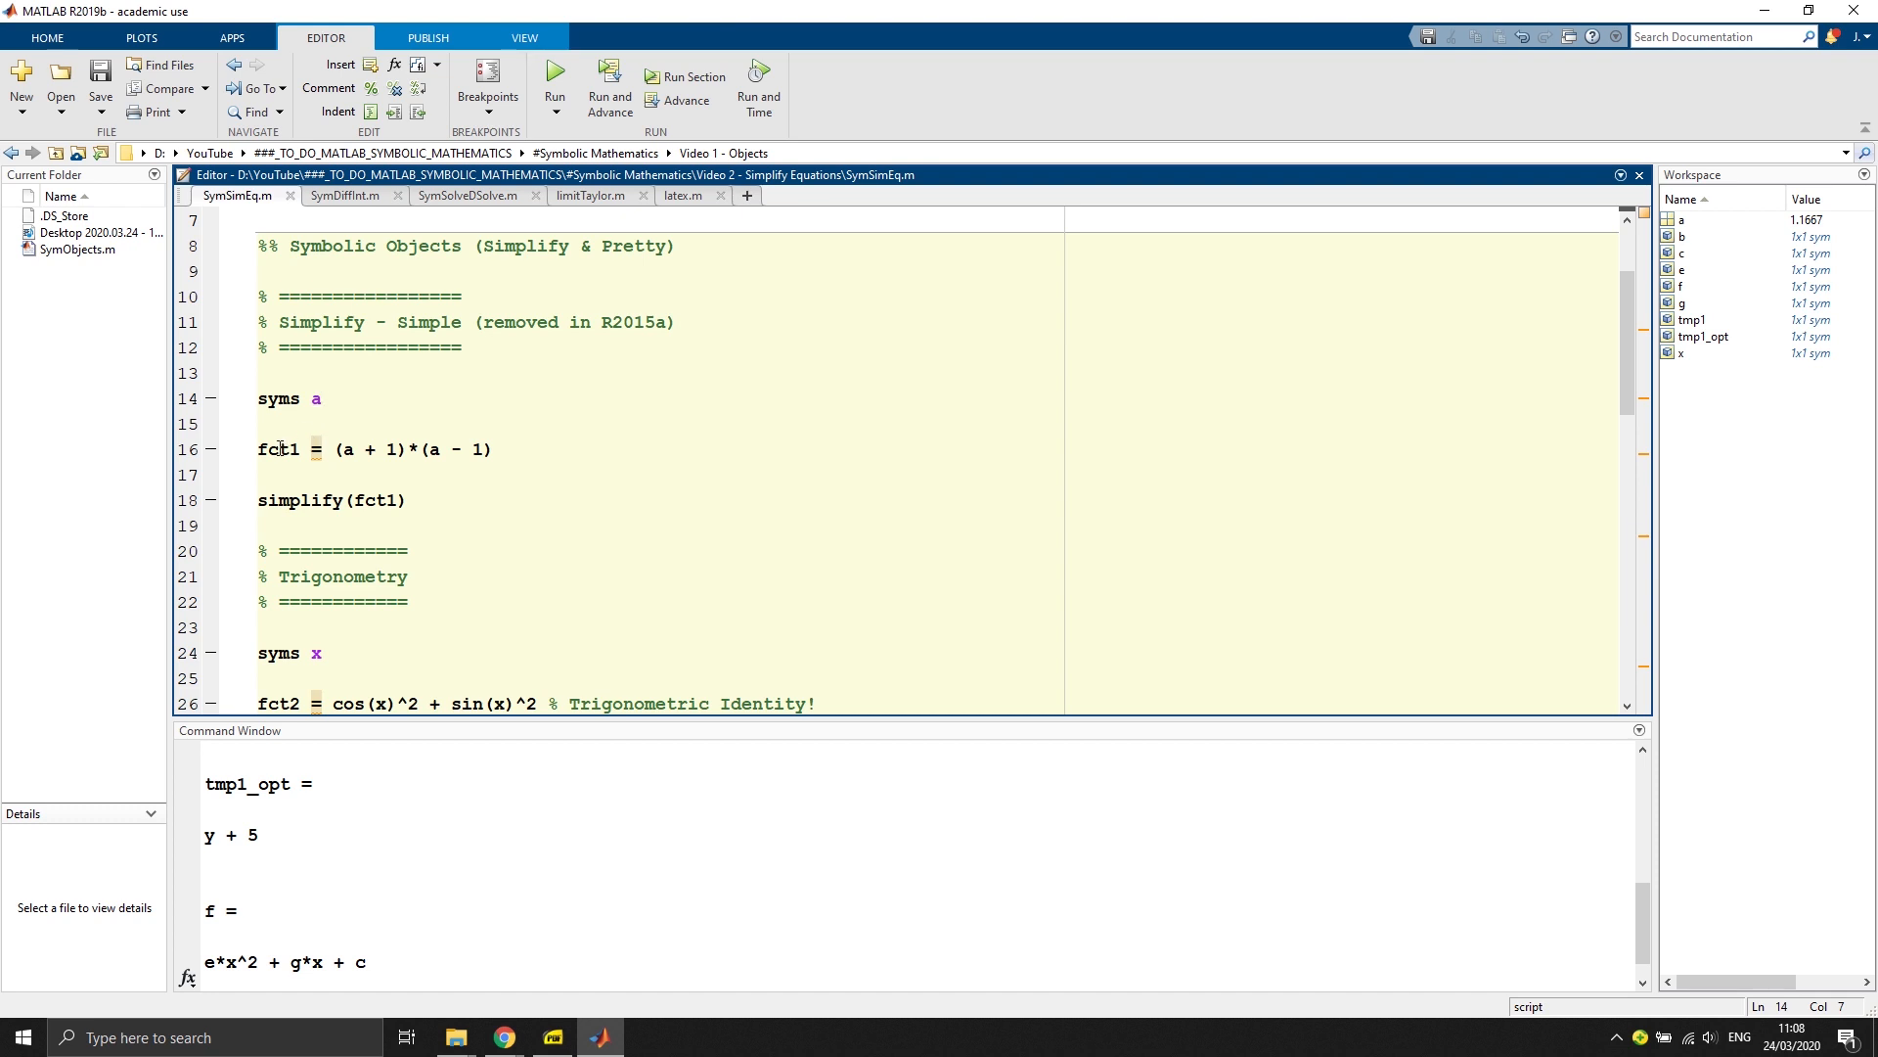
pyautogui.click(393, 450)
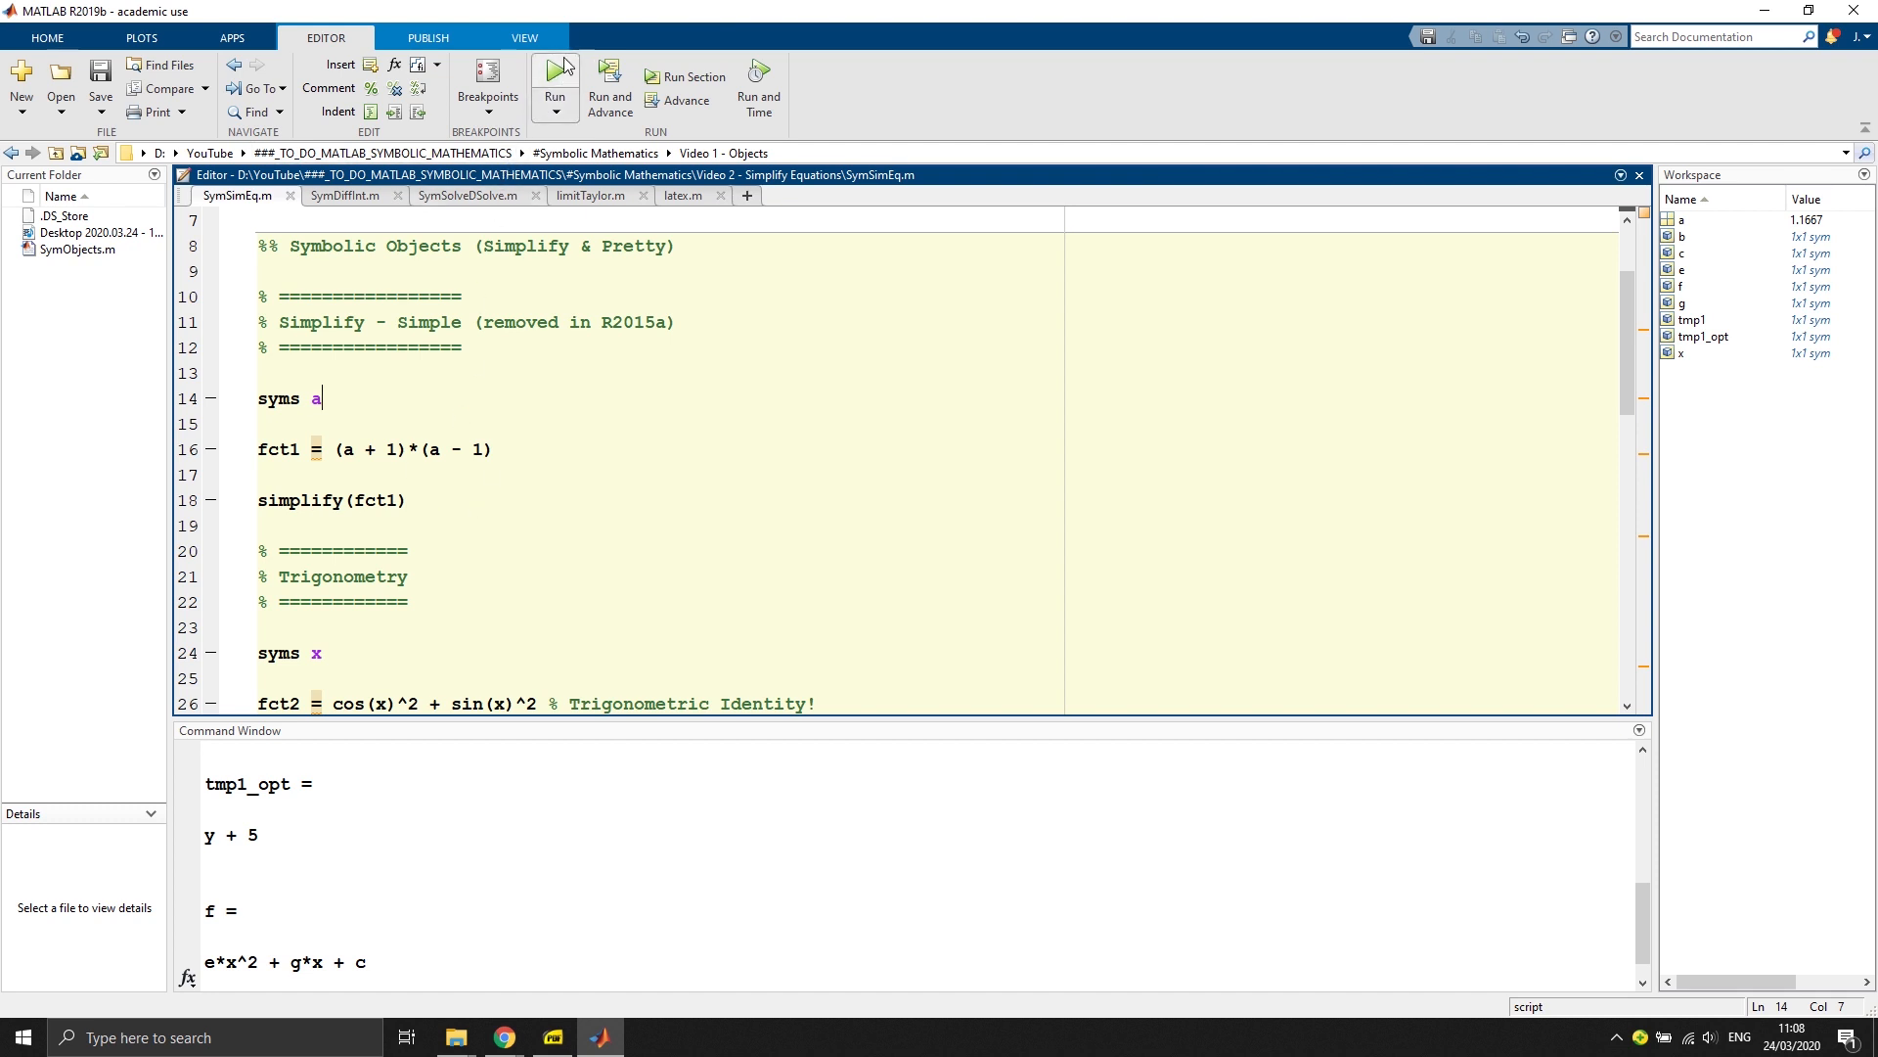
# Step: Run SymSimEq.m so fct1 = (a - 1)*(a + 1) and ans = a^2 - 1 show in the Command Window
pyautogui.click(554, 84)
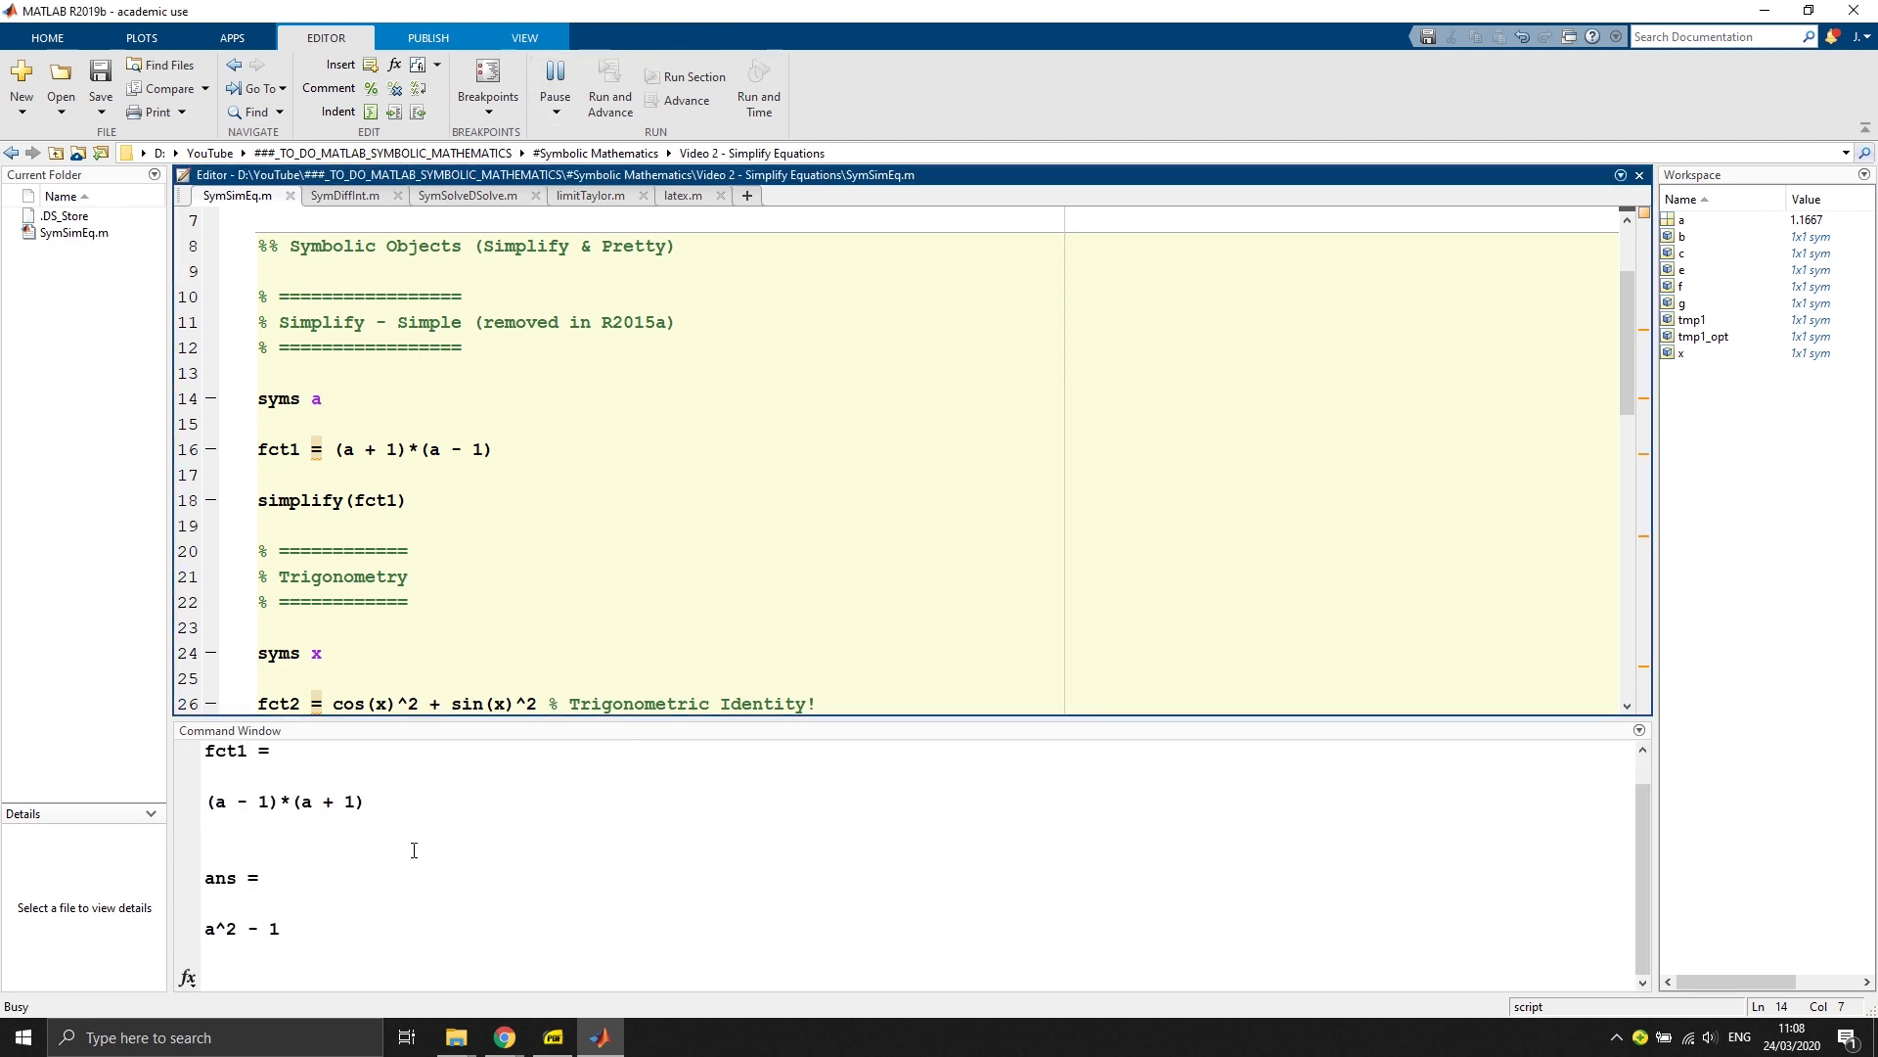
pyautogui.click(554, 84)
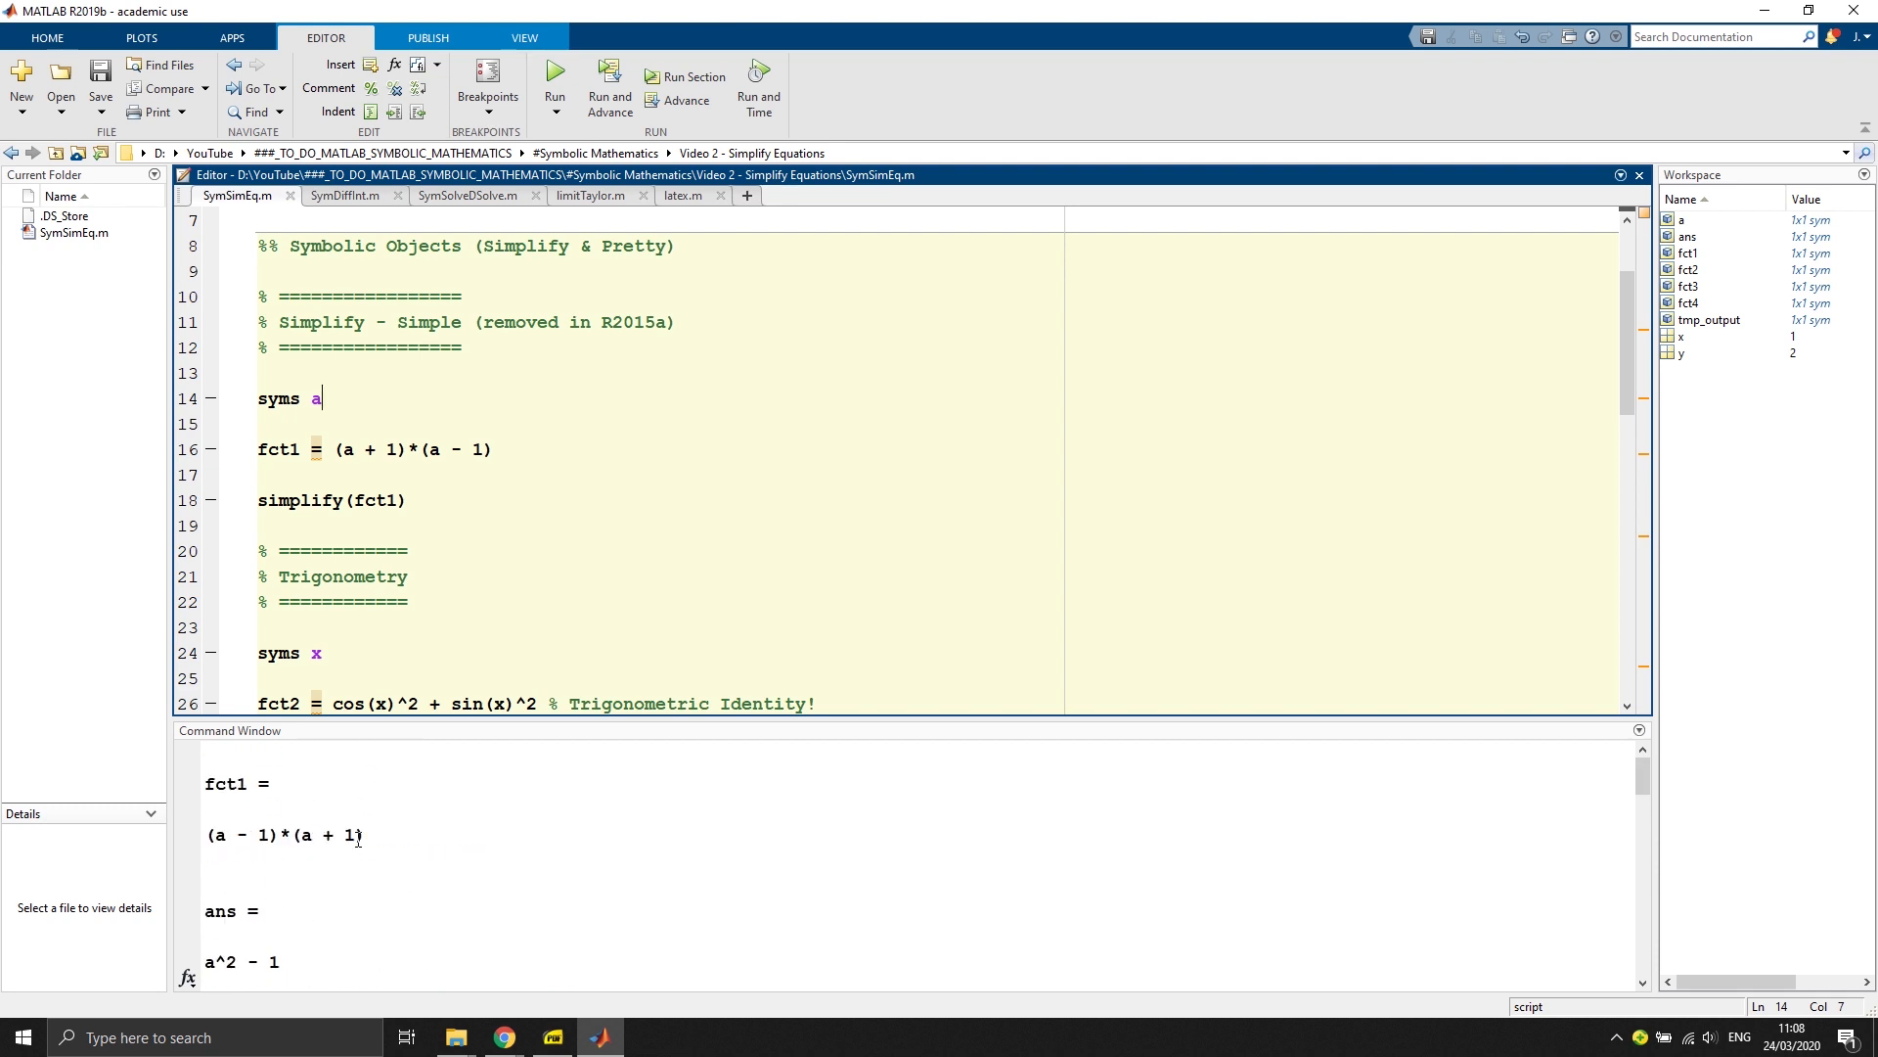
pyautogui.scroll(-3)
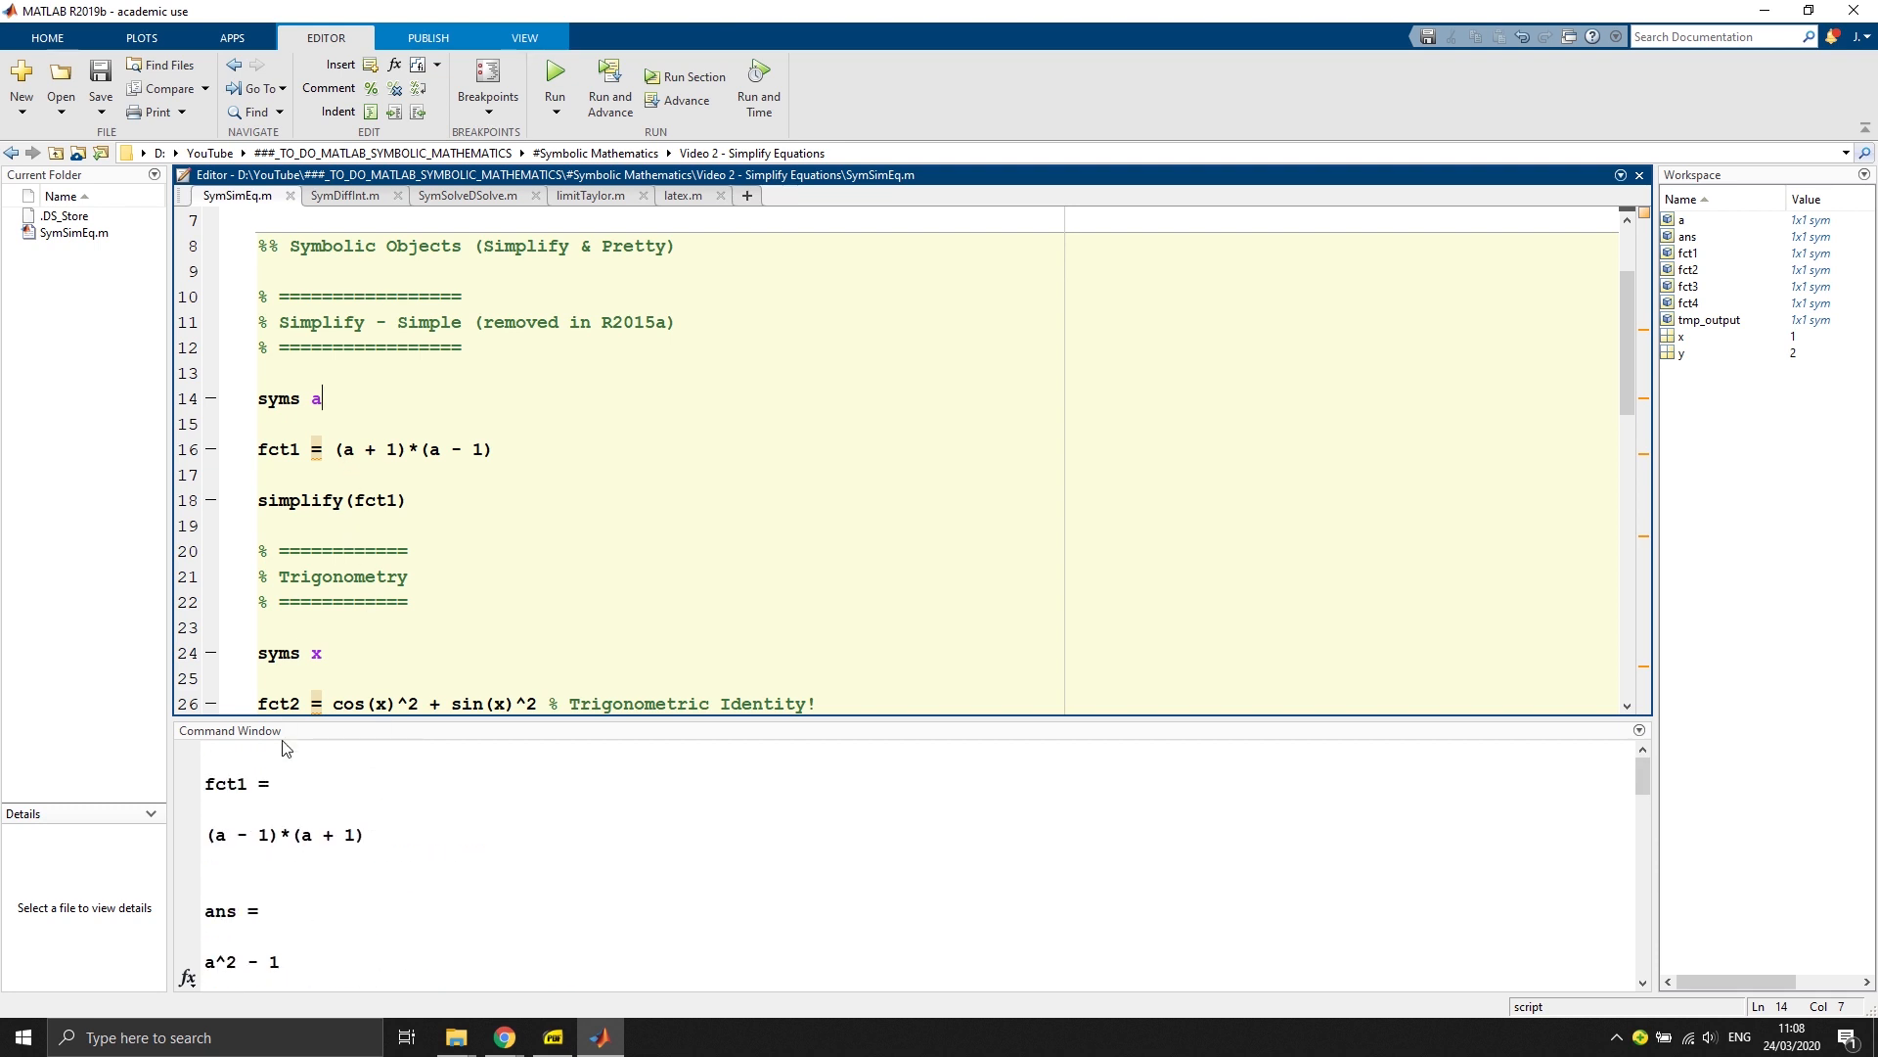
pyautogui.doubleClick(284, 834)
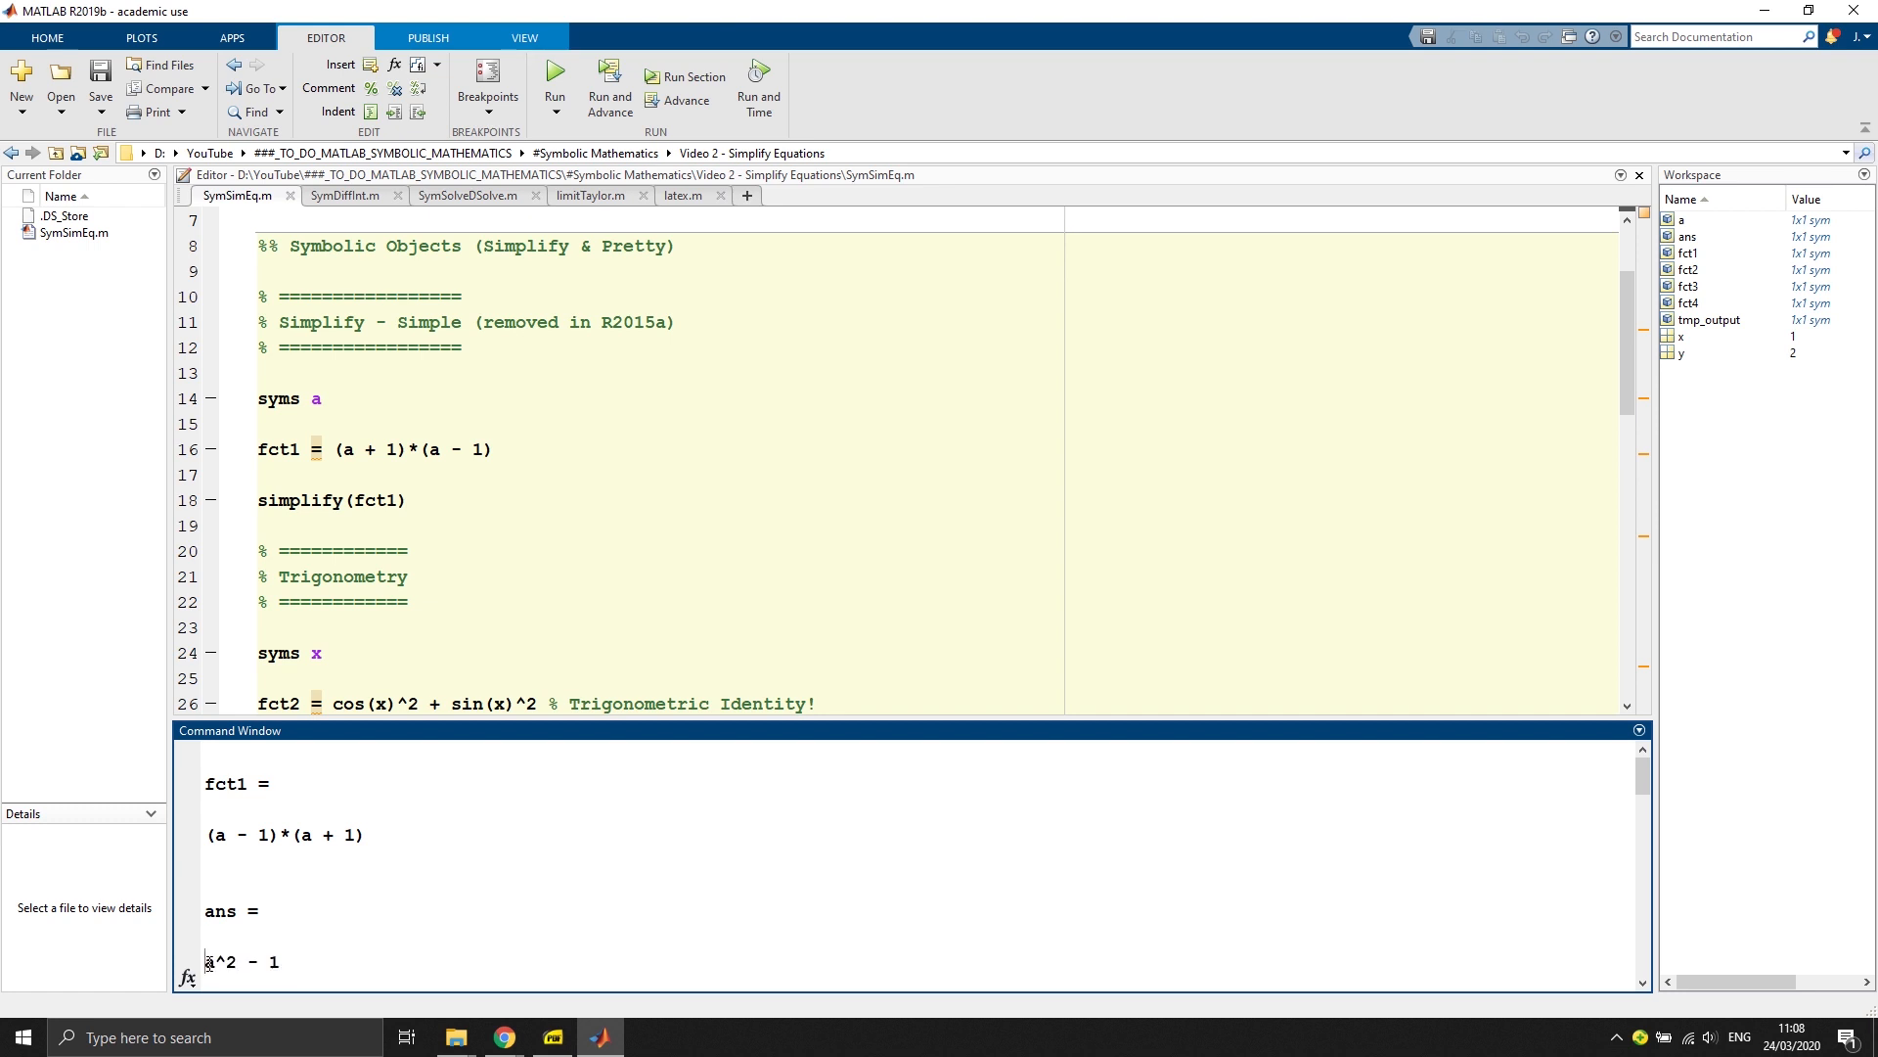
pyautogui.scroll(-3)
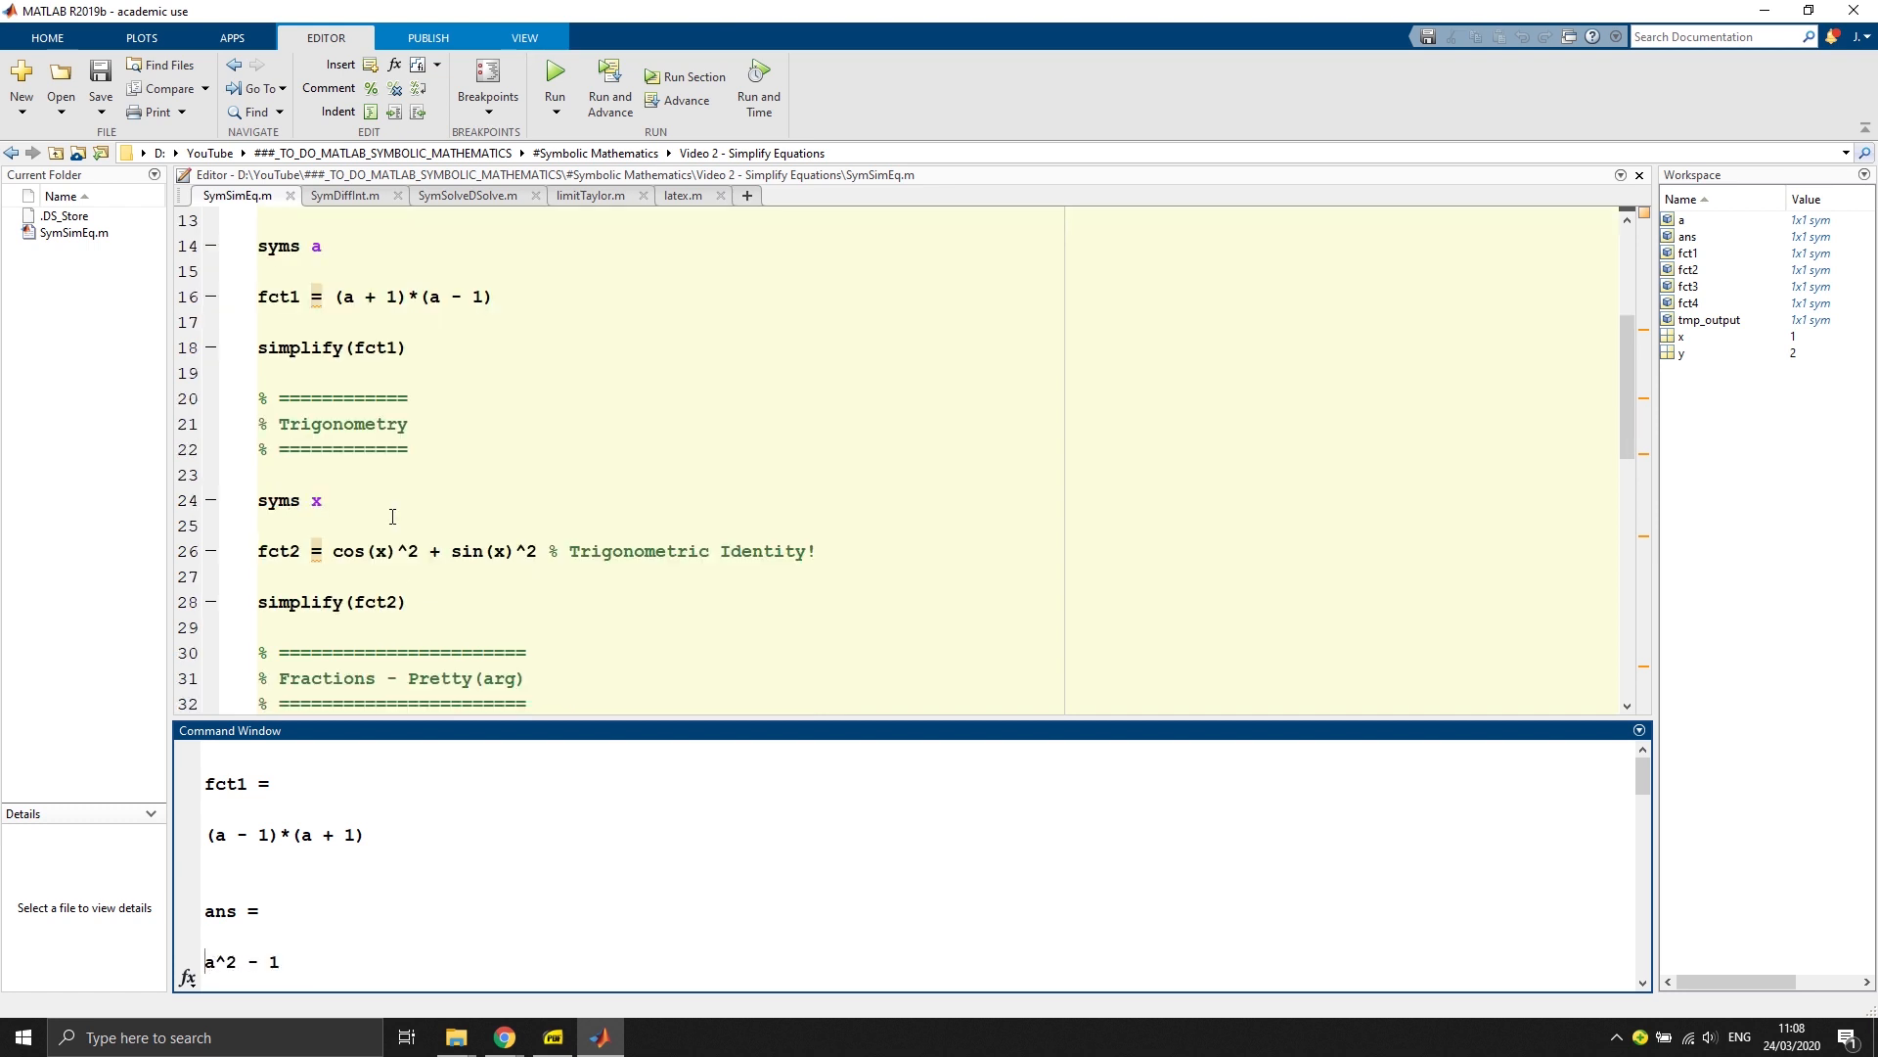
pyautogui.scroll(-3)
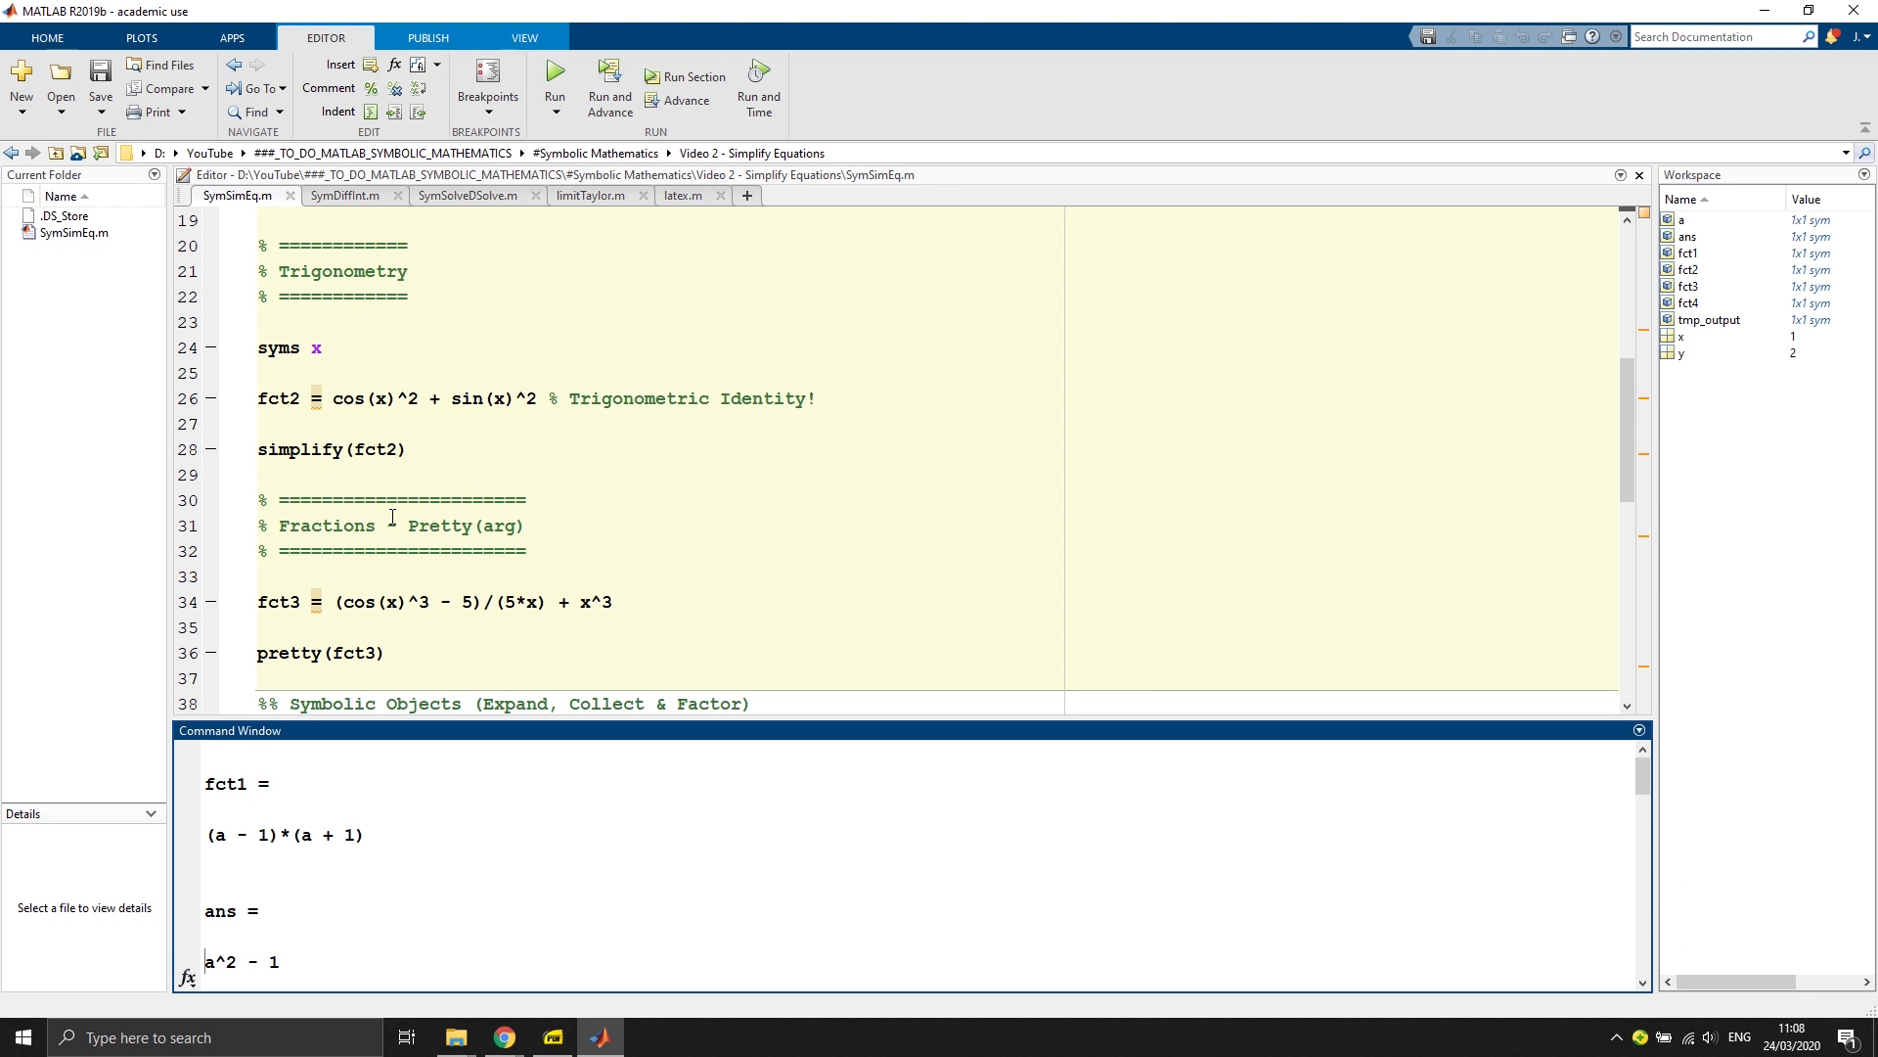
pyautogui.scroll(3)
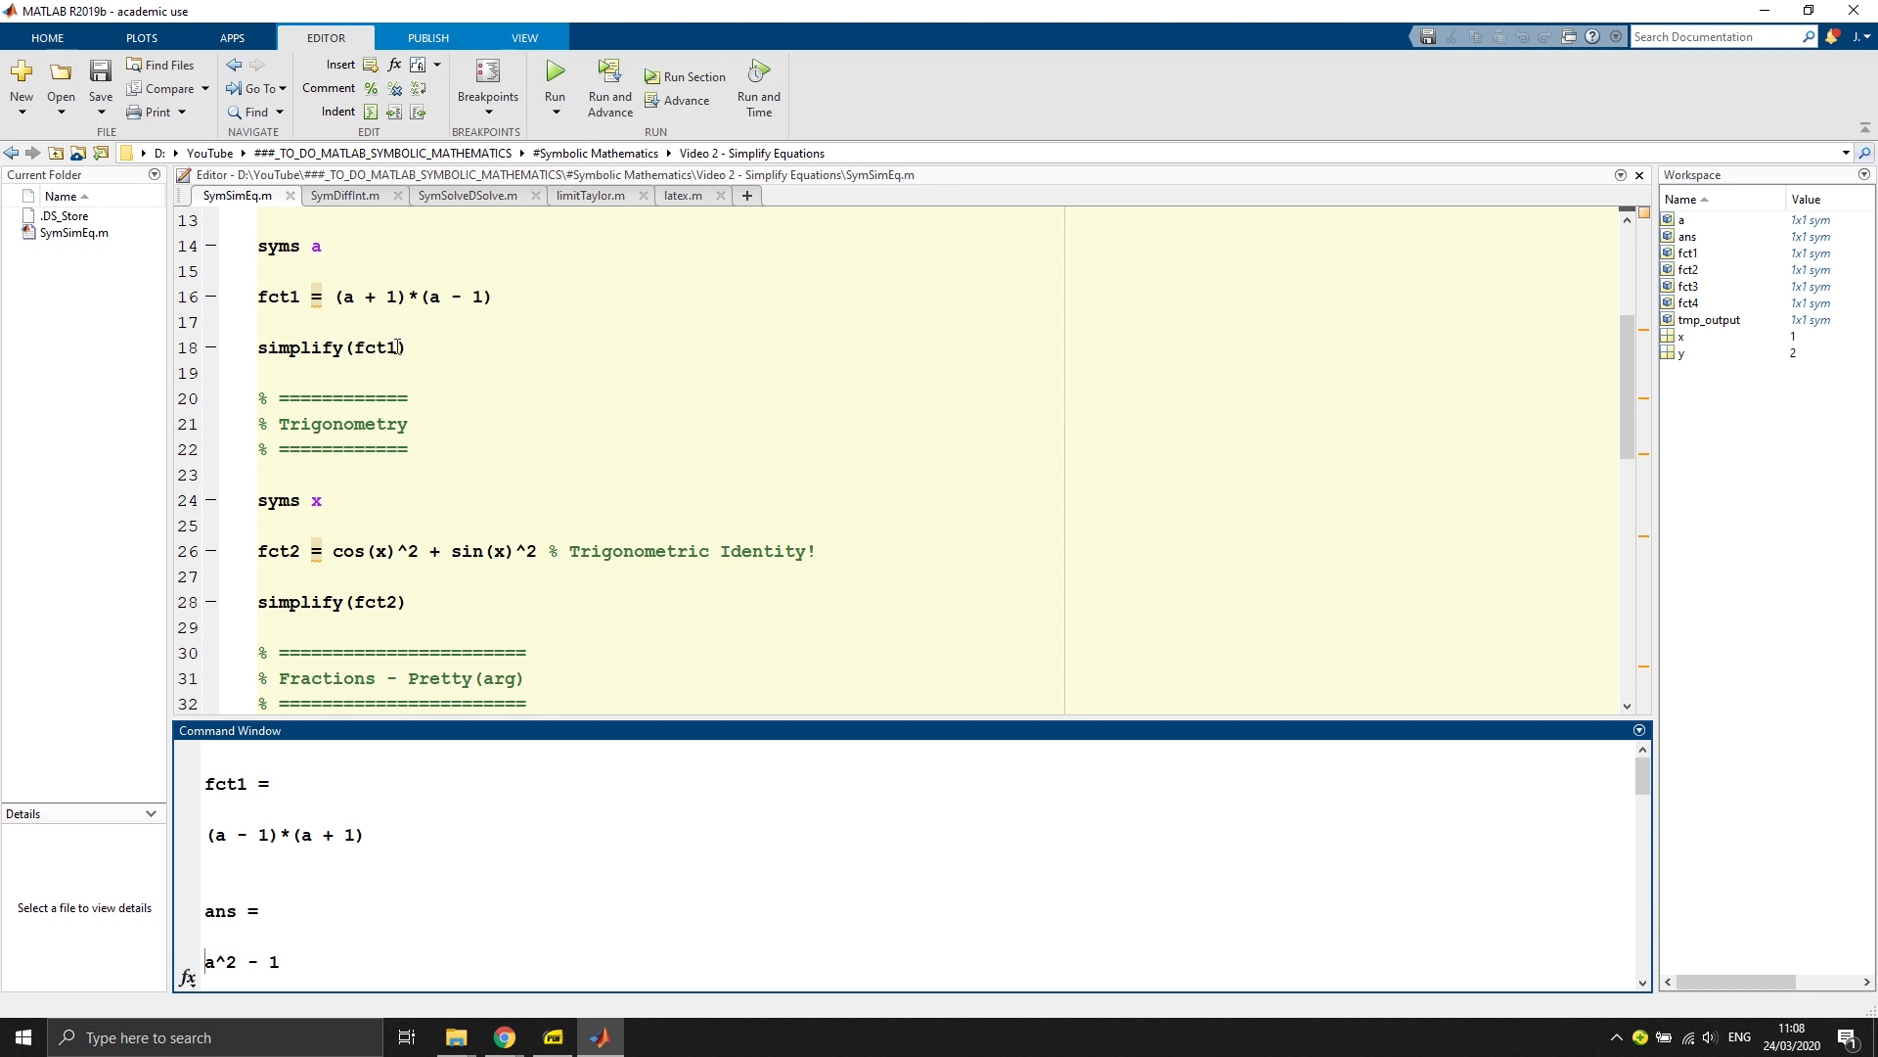
# Step: Highlight parts of fct2 = cos(x)^2 + sin(x)^2 and show its simplified result ans = 1
pyautogui.scroll(-3)
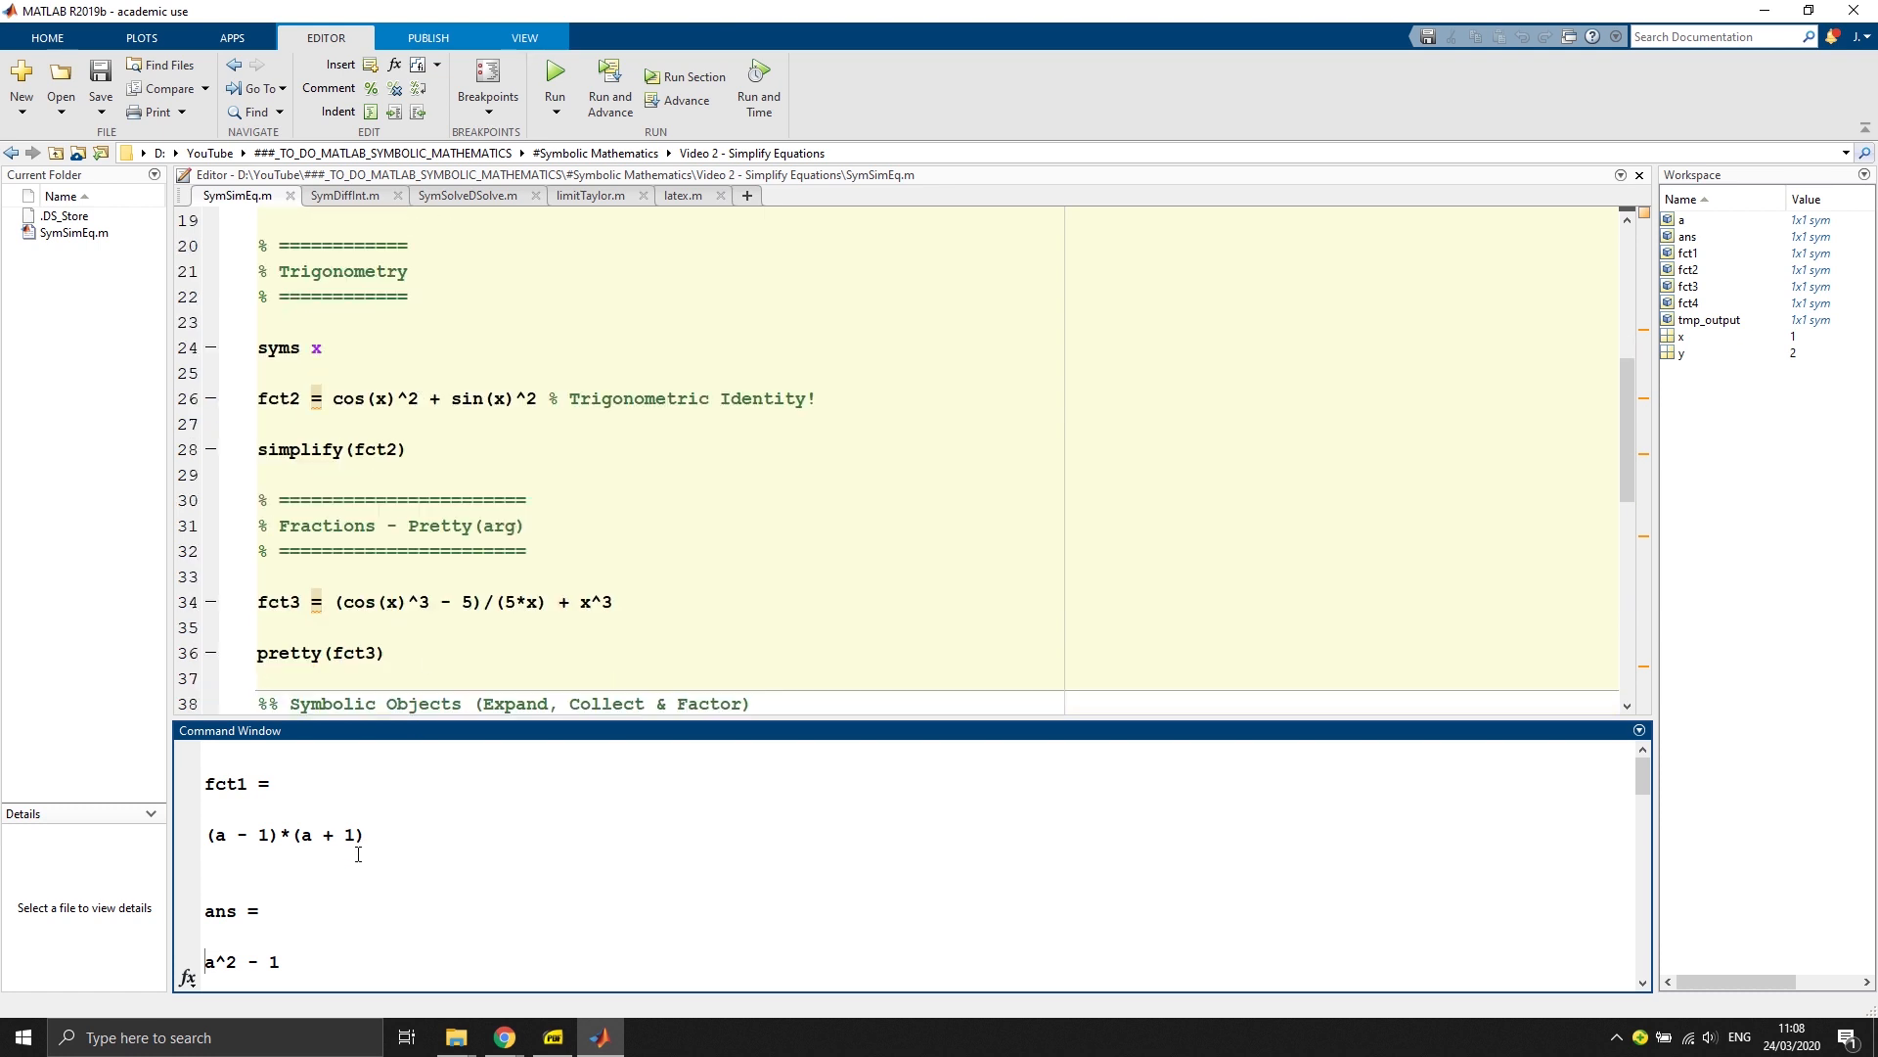
pyautogui.scroll(-3)
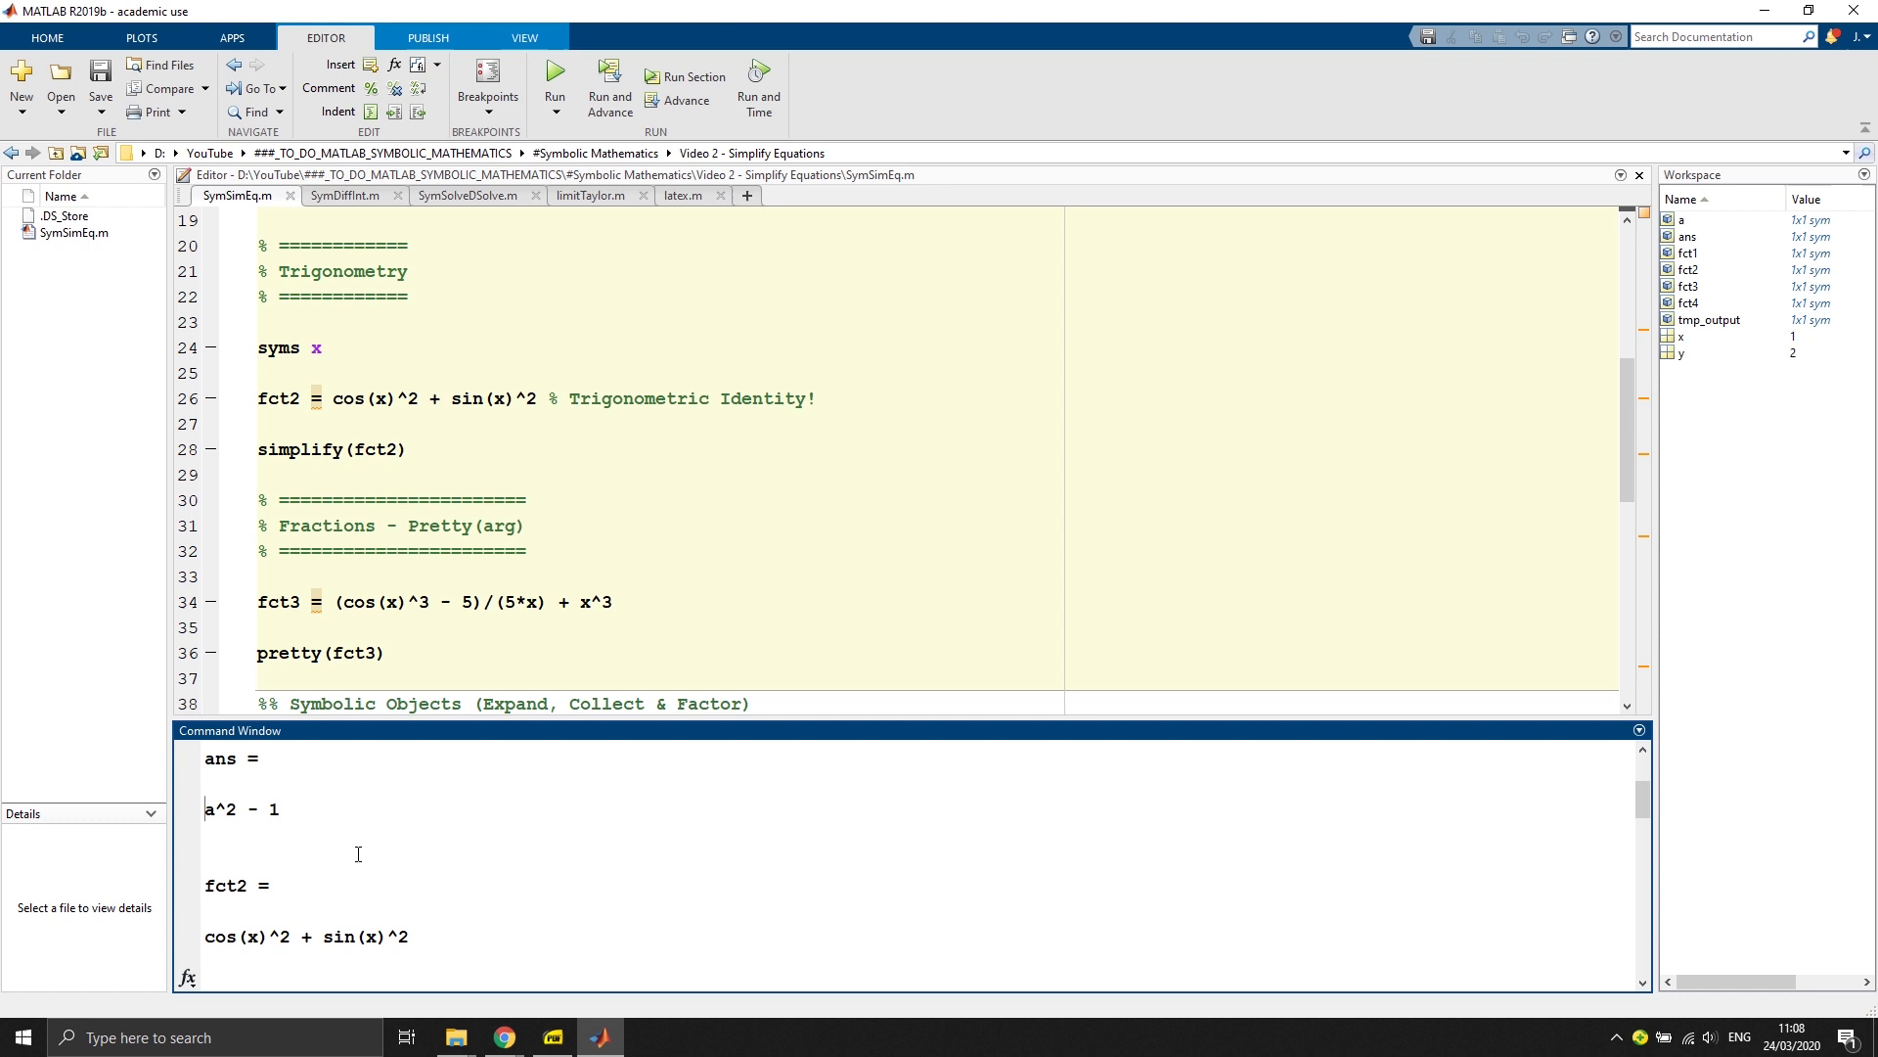
pyautogui.moveTo(264, 349)
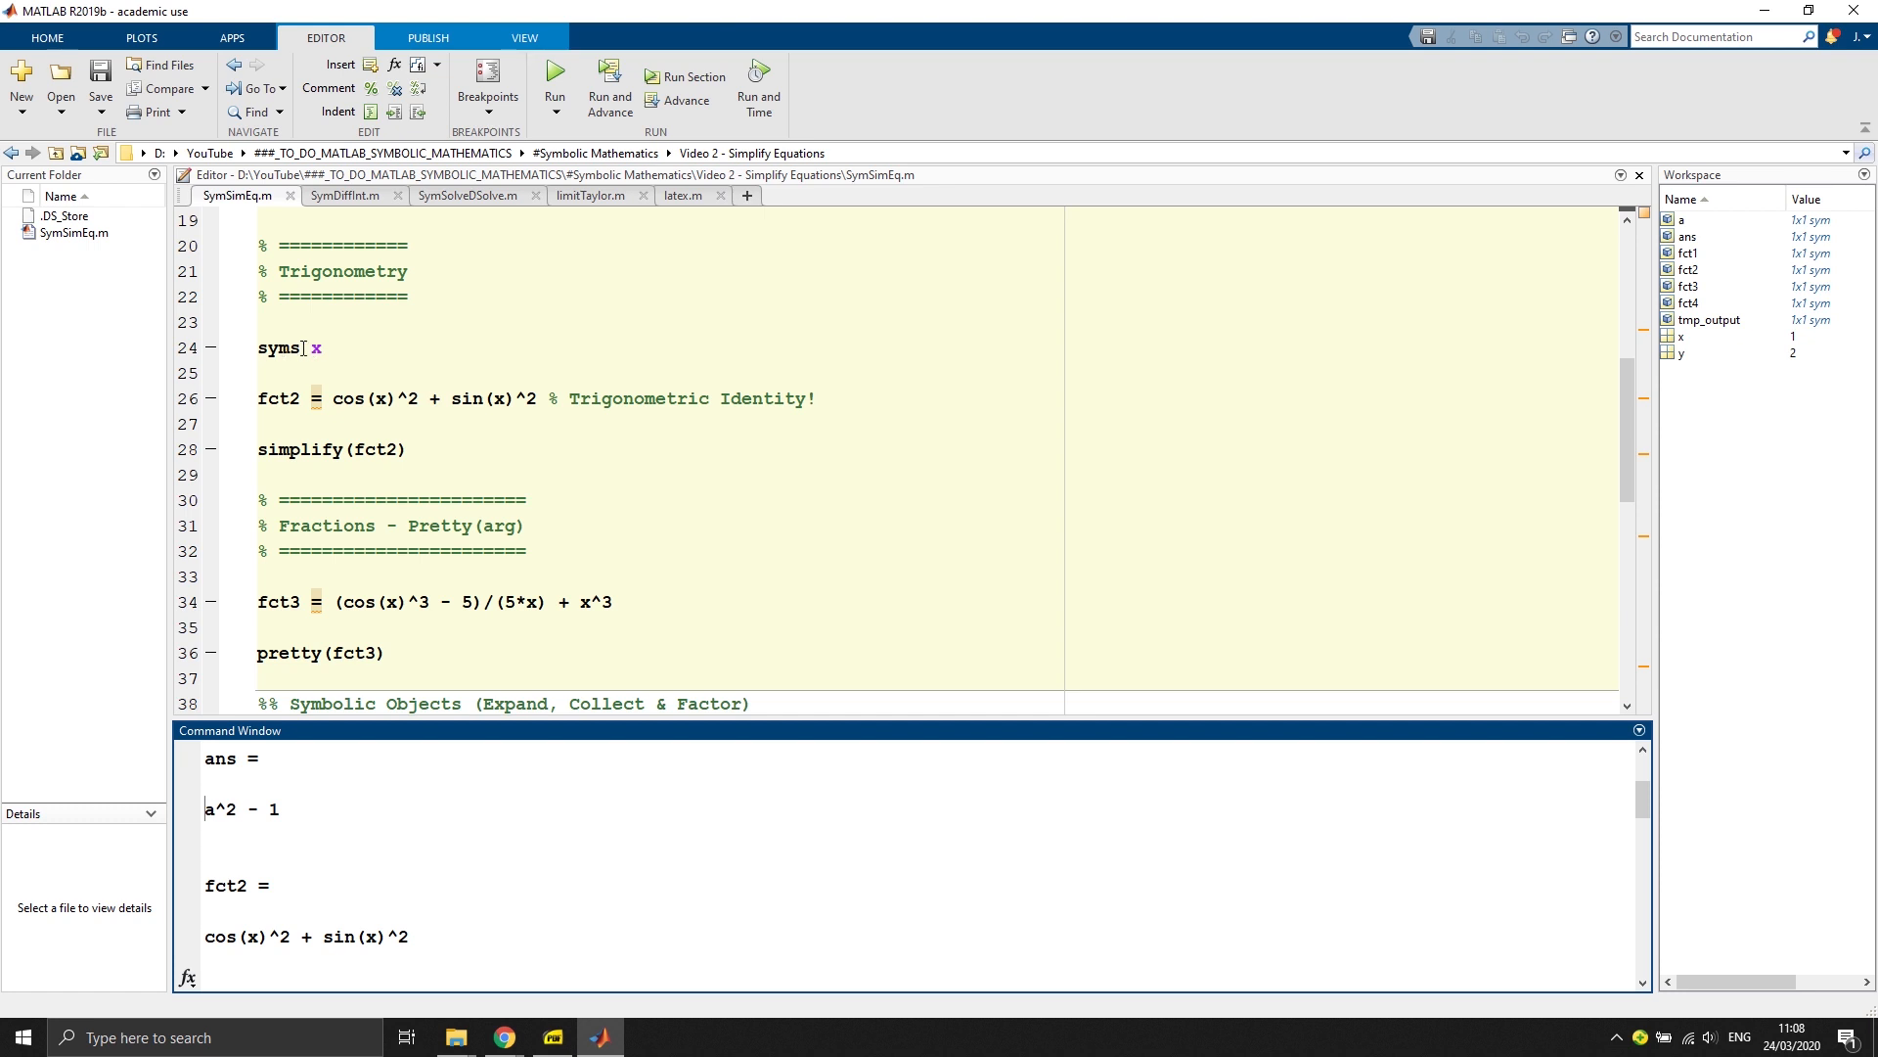
pyautogui.moveTo(257, 399)
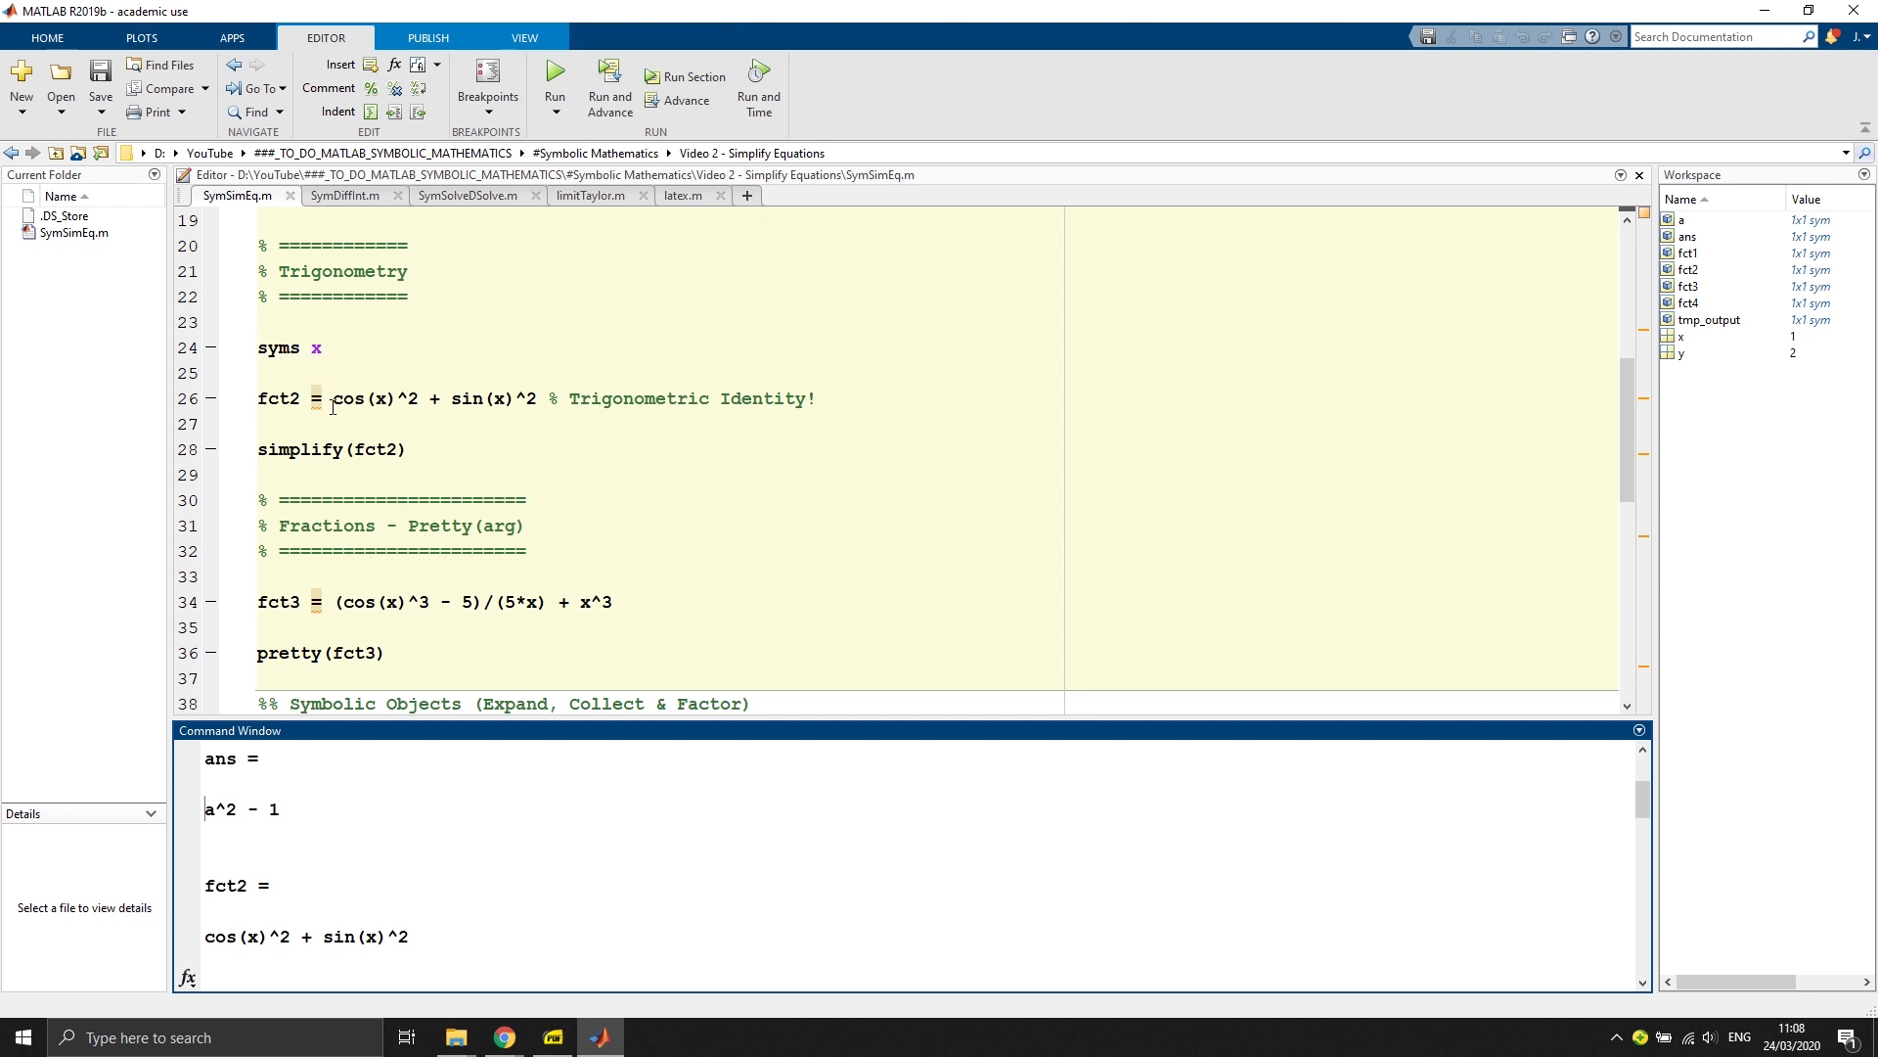
pyautogui.moveTo(471, 392)
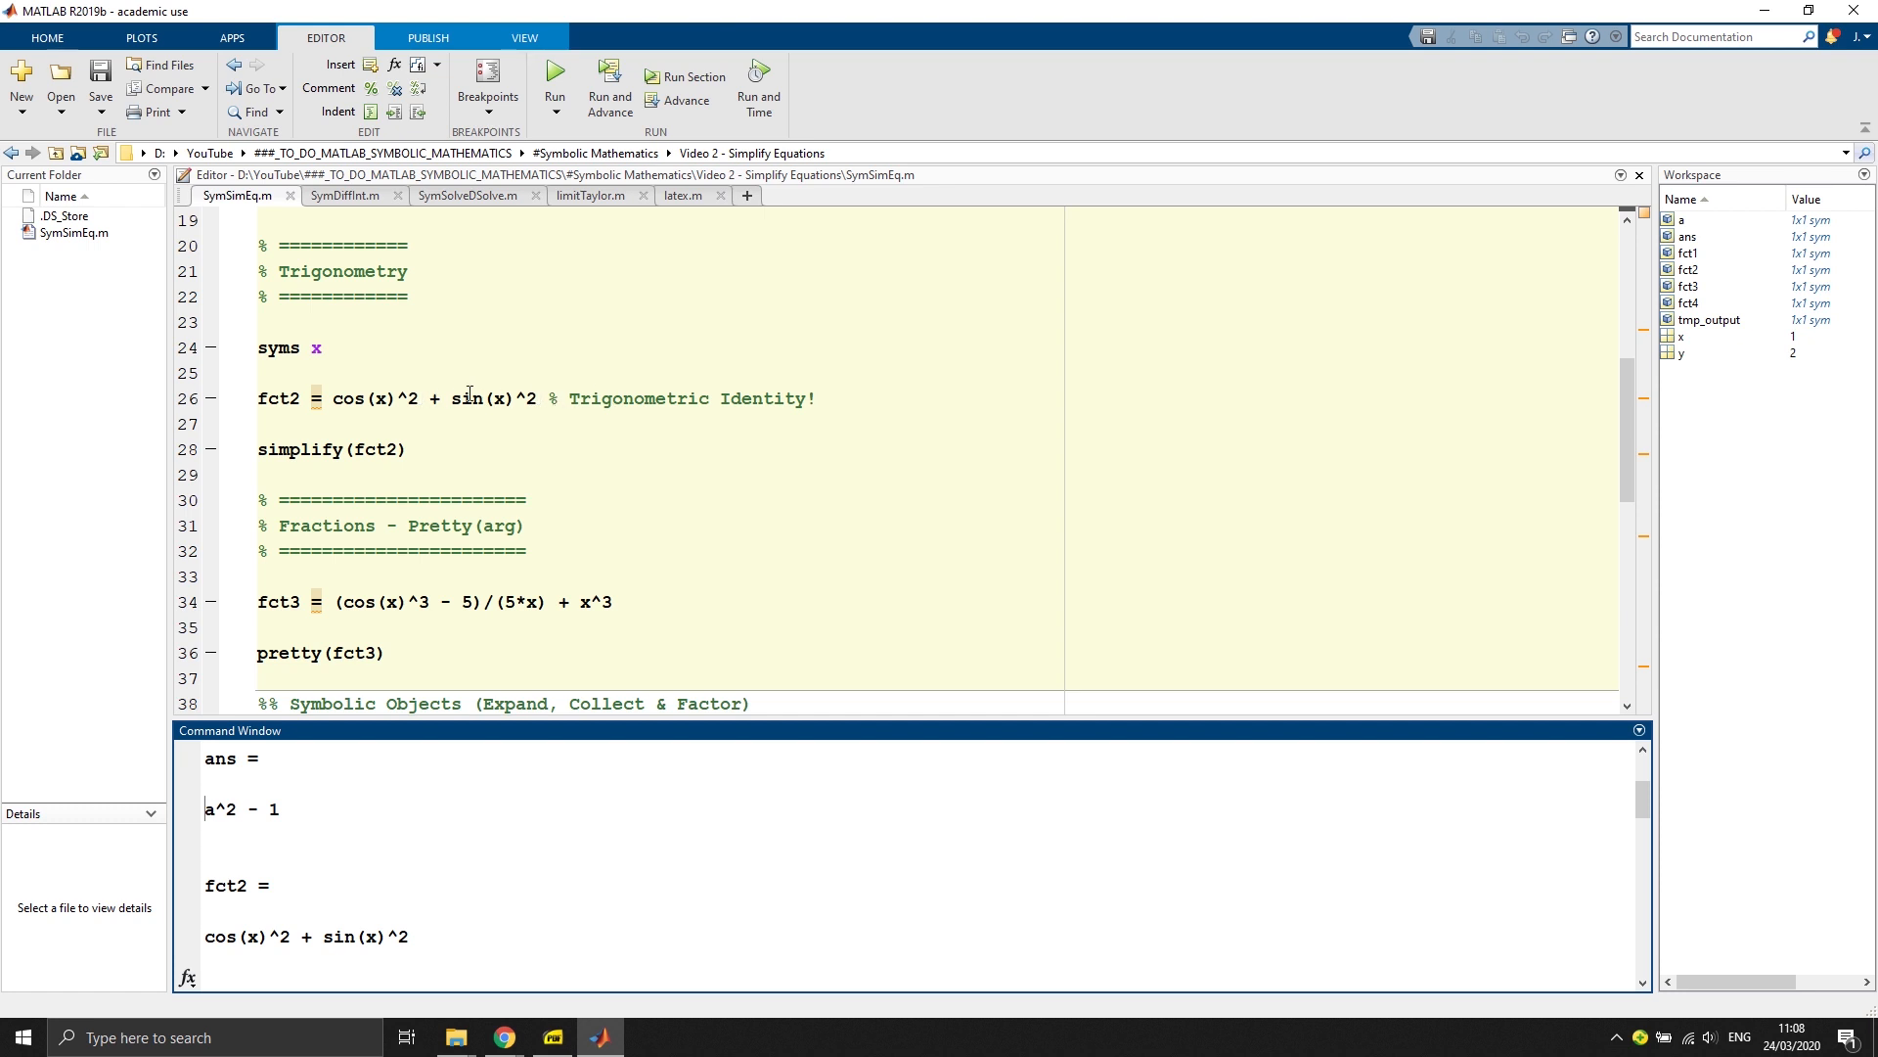
pyautogui.doubleClick(378, 397)
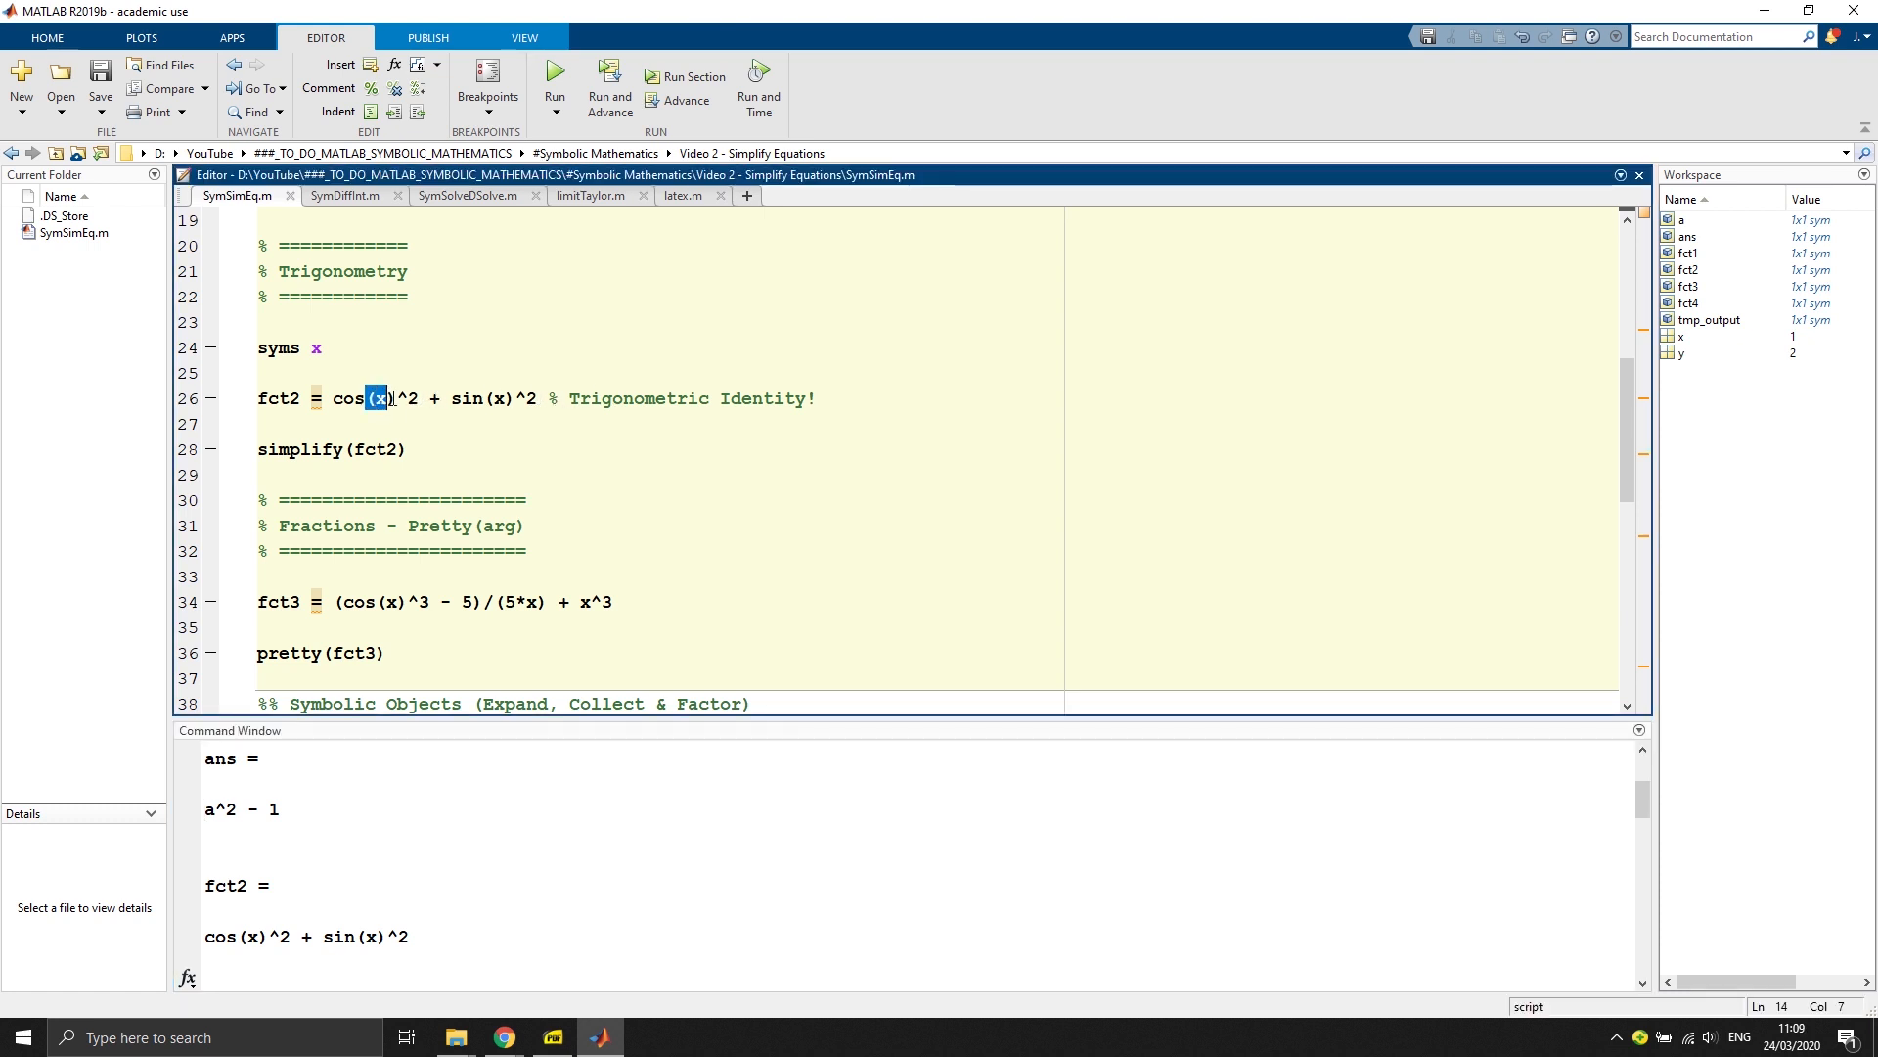
pyautogui.click(395, 397)
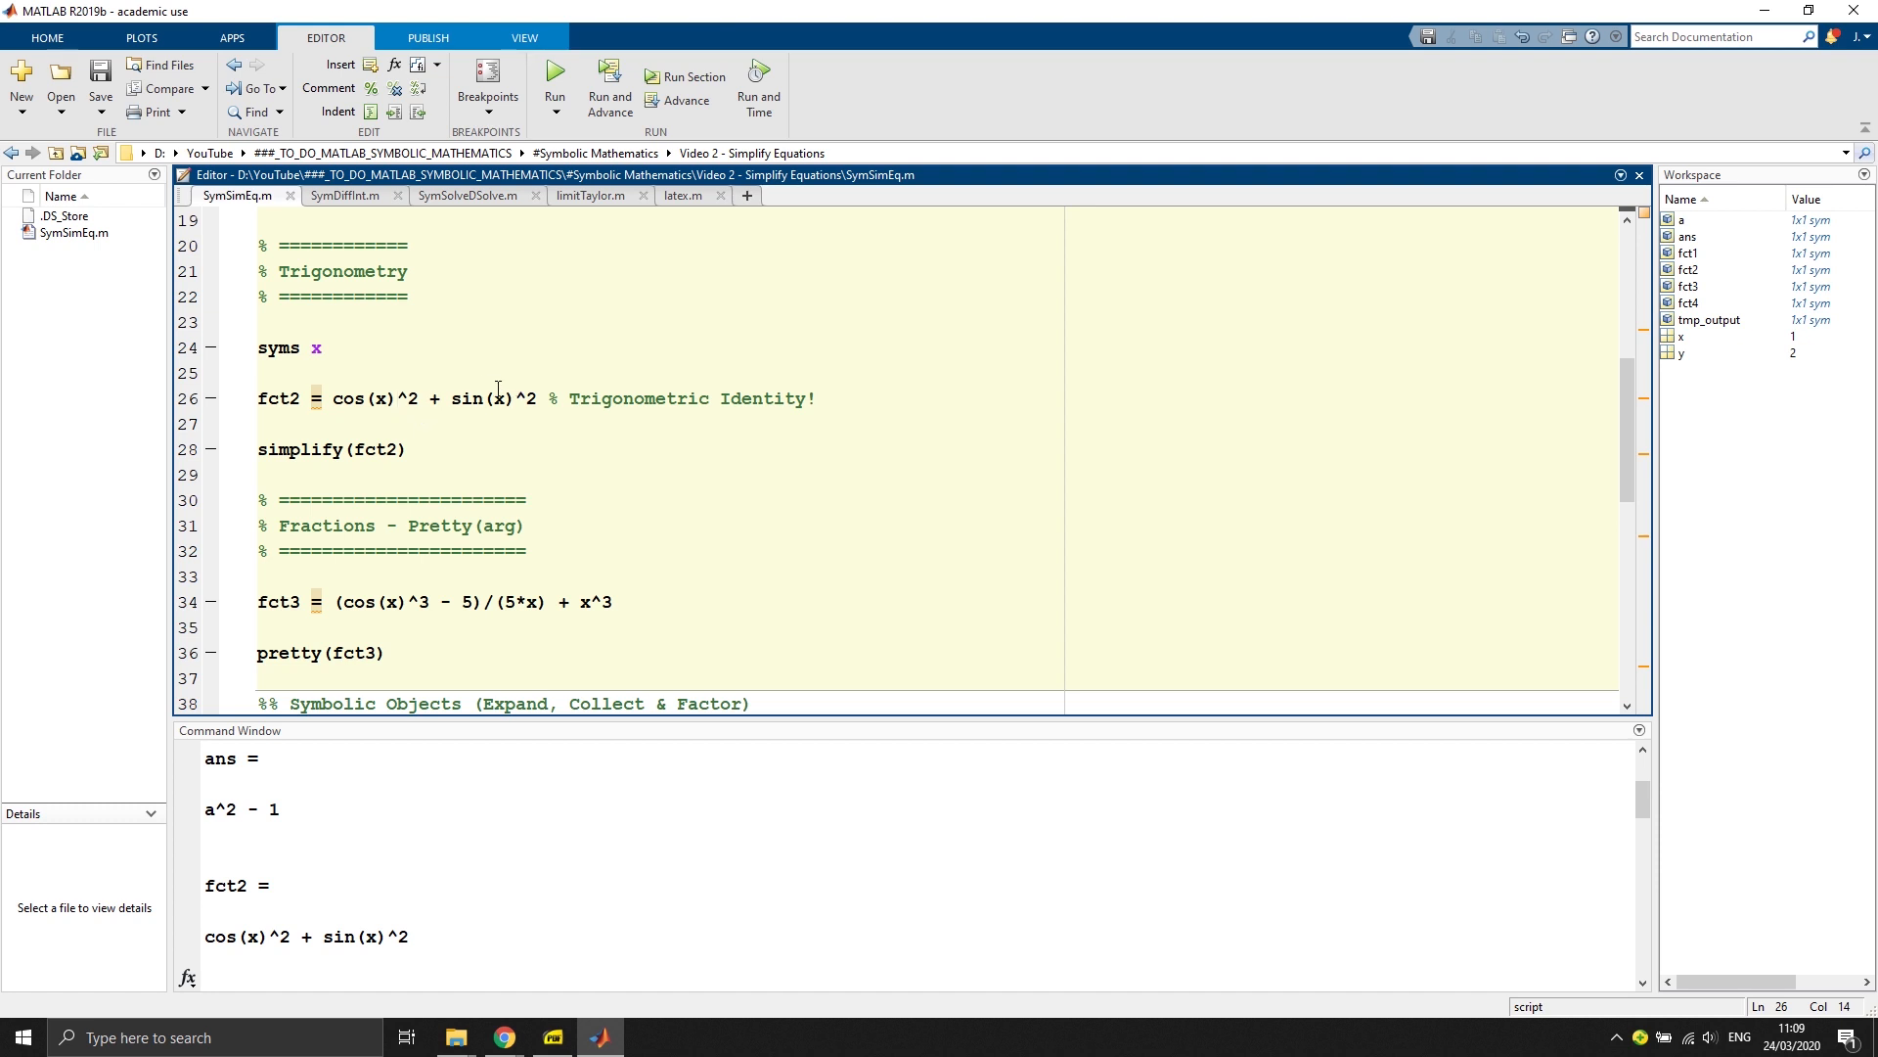
pyautogui.moveTo(407, 397); pyautogui.dragTo(536, 397)
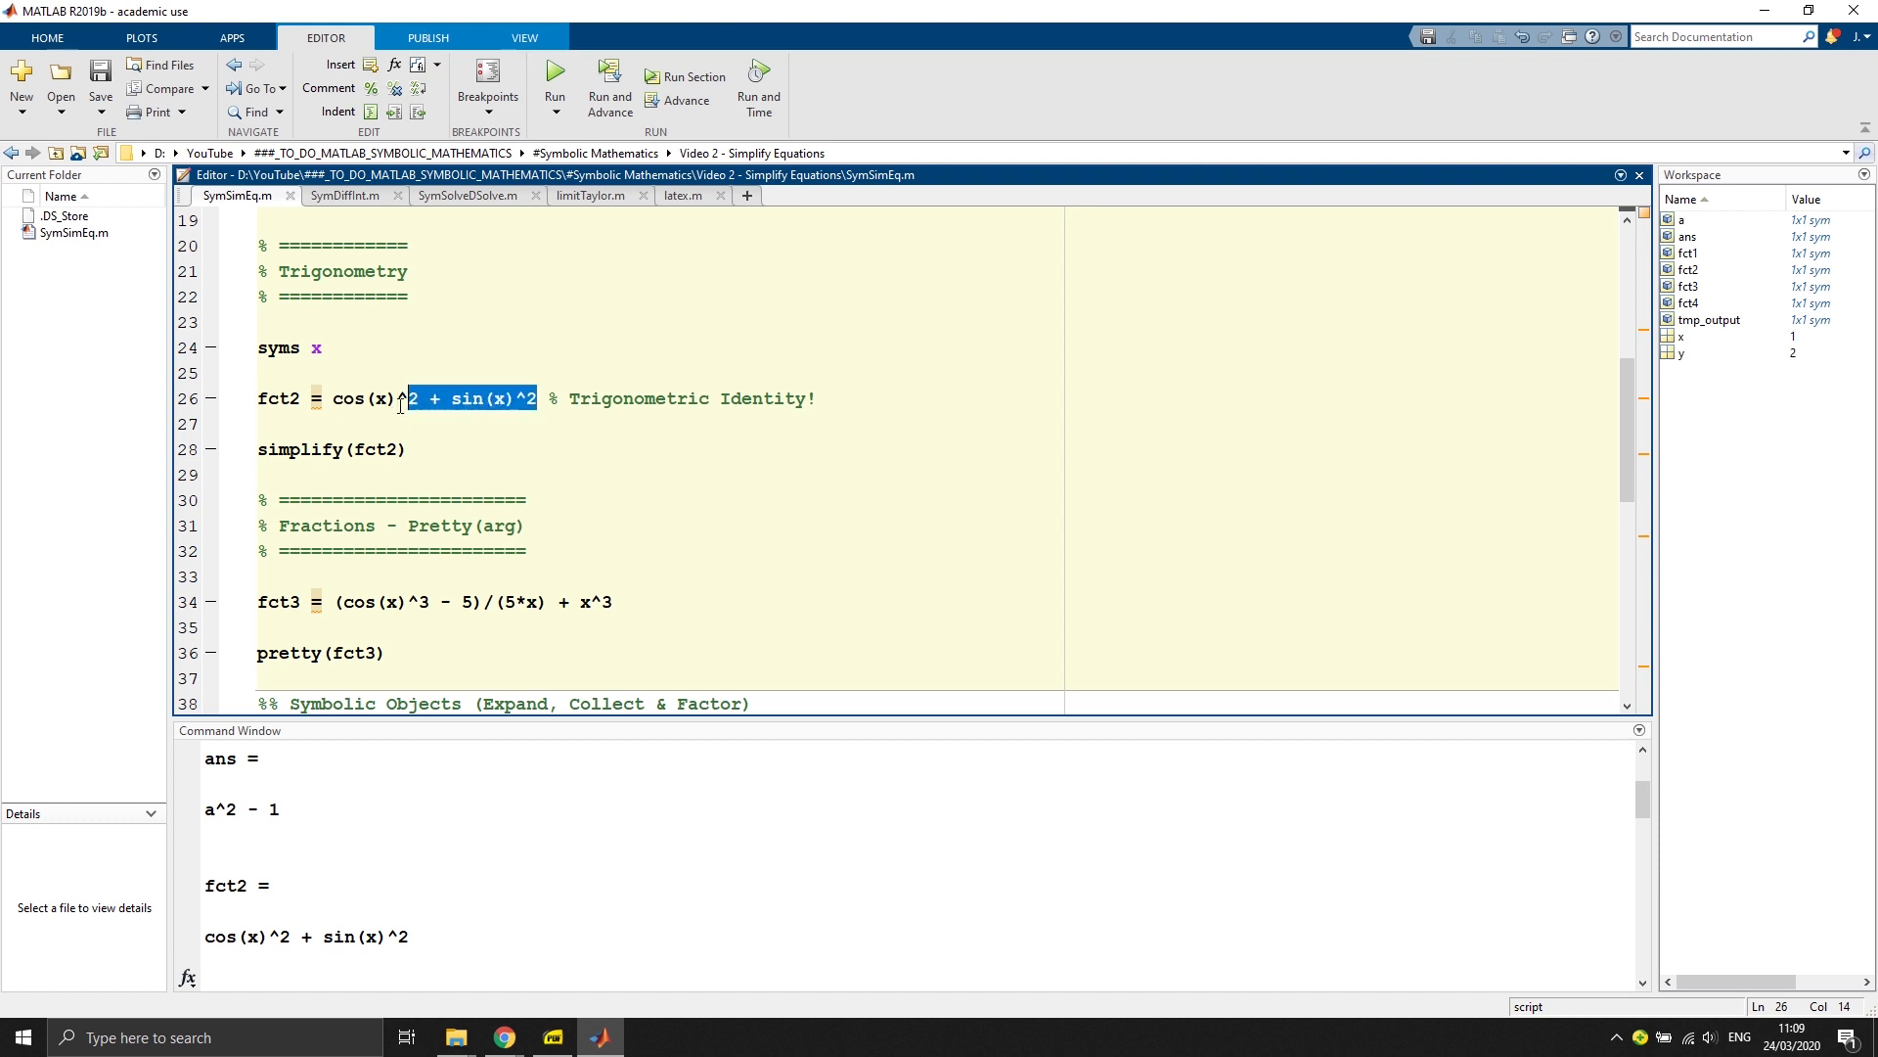
pyautogui.click(335, 398)
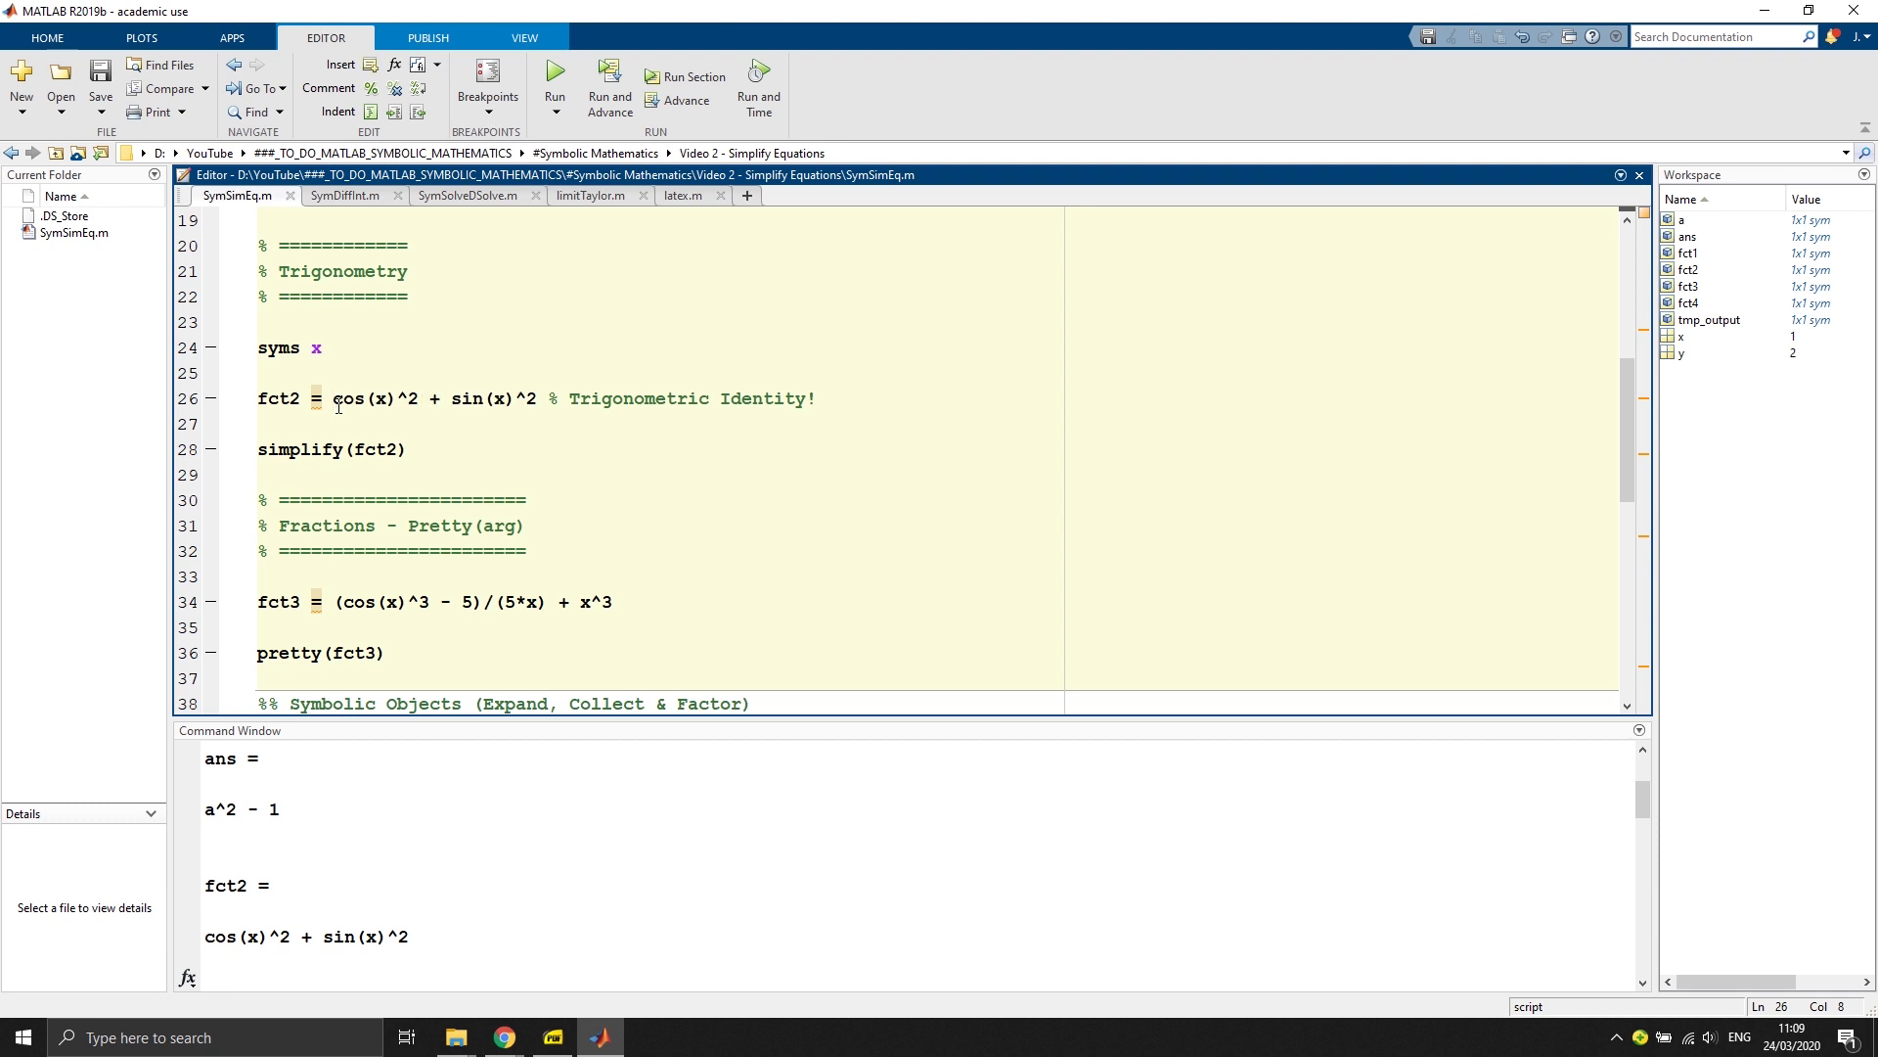
pyautogui.click(332, 397)
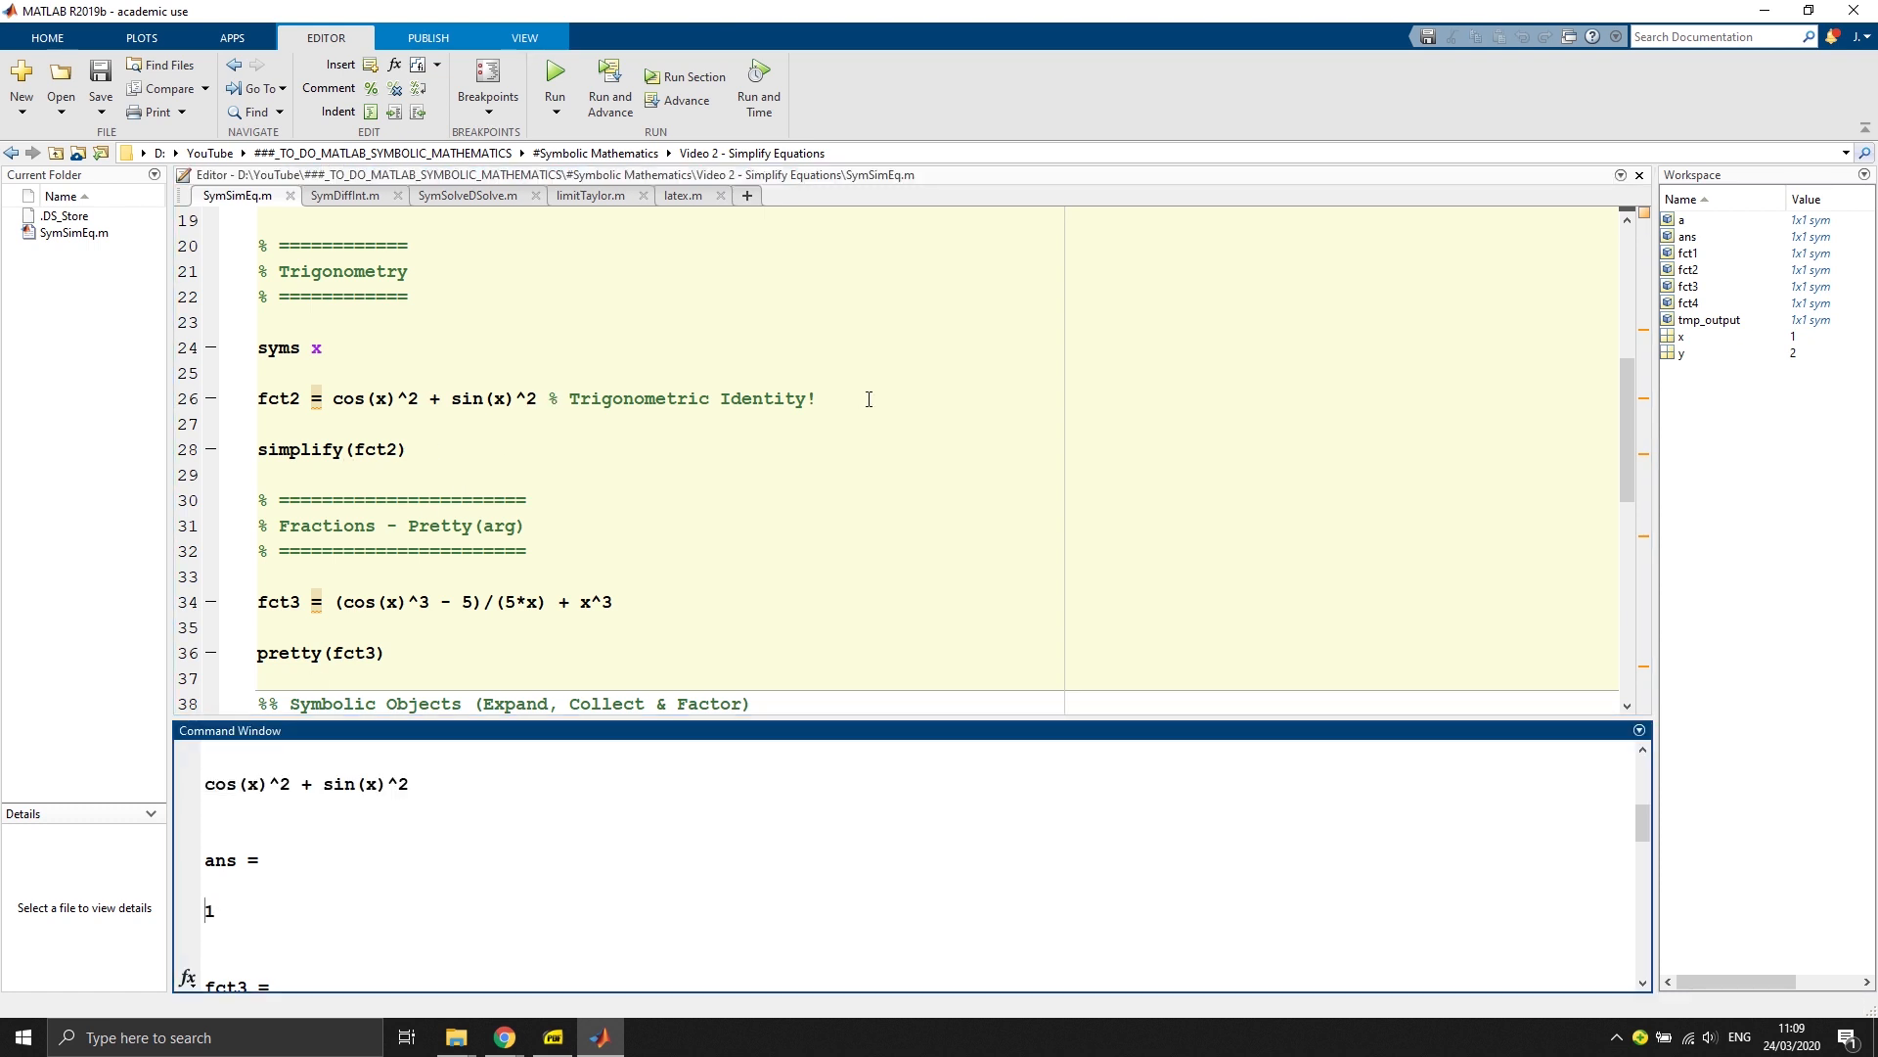
# Step: Show fct3 = (cos(x)^3 - 5)/(5*x) + x^3 pretty-printed as a fraction, then the fct4 definition
pyautogui.scroll(-3)
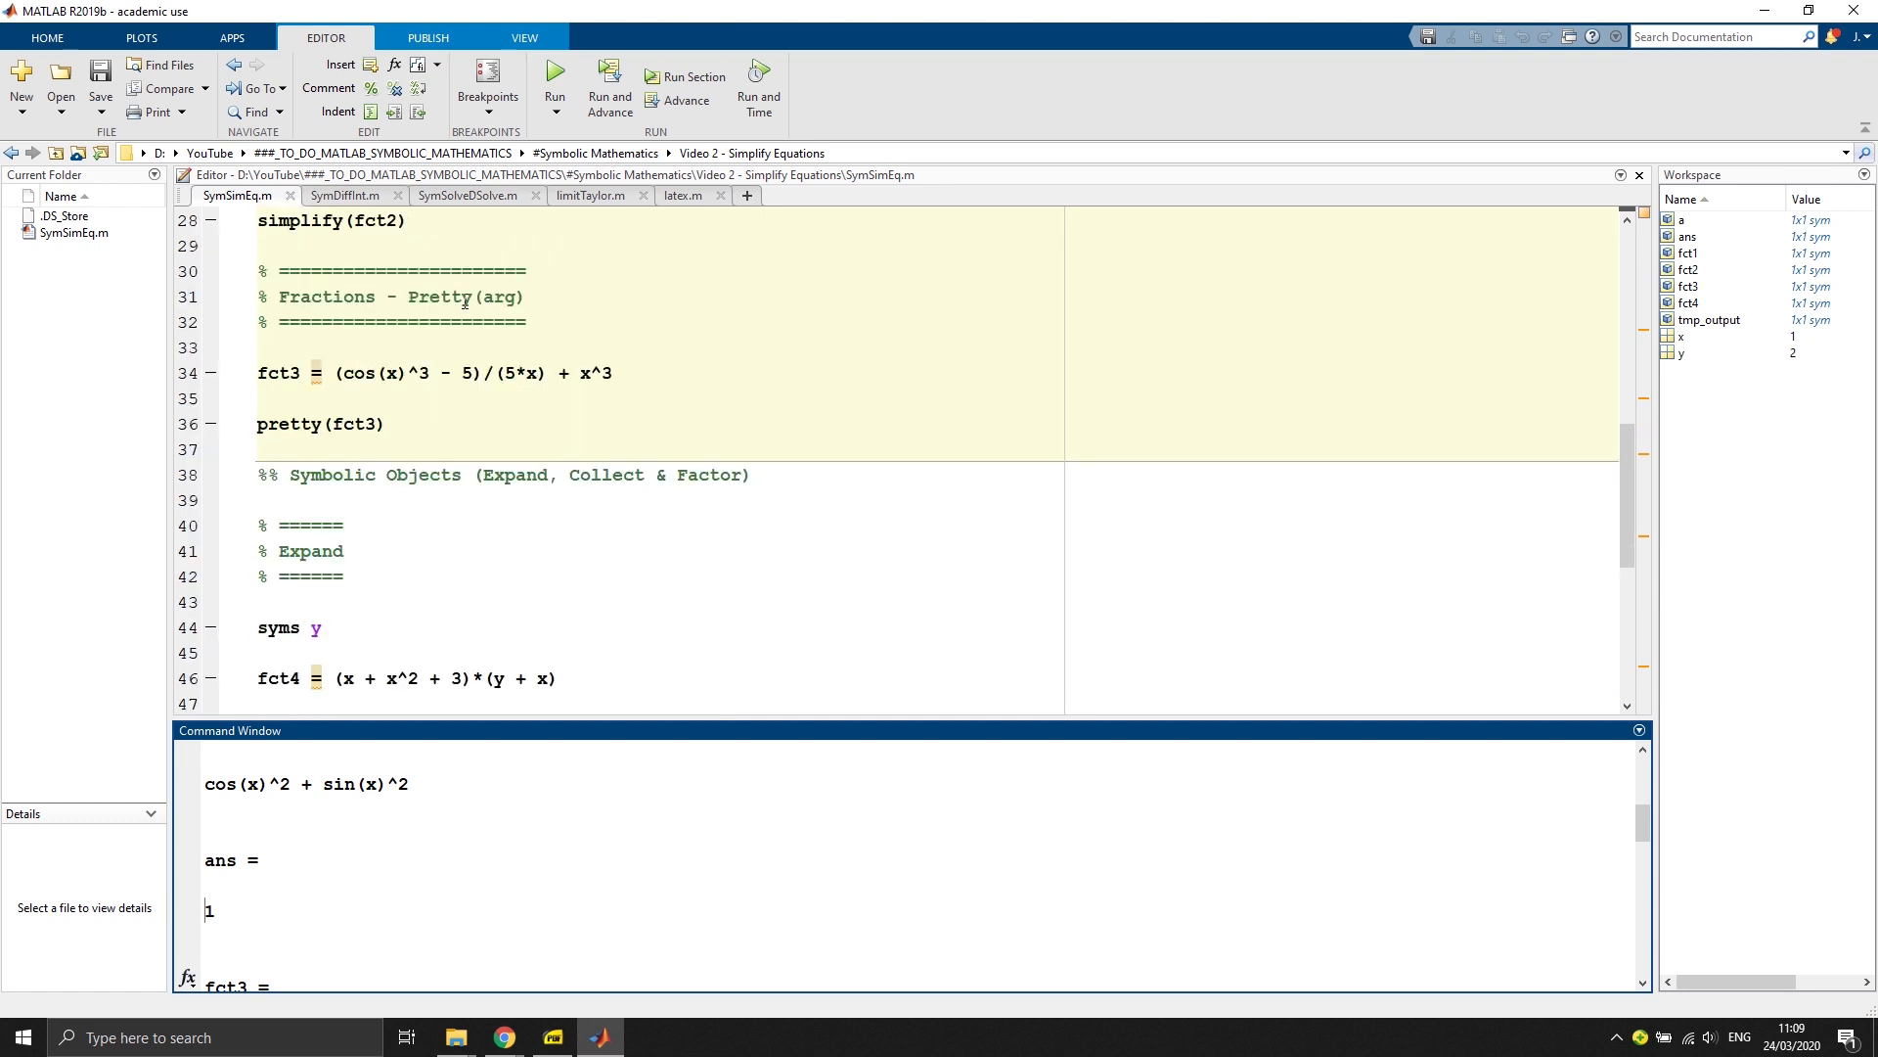
pyautogui.moveTo(381, 937)
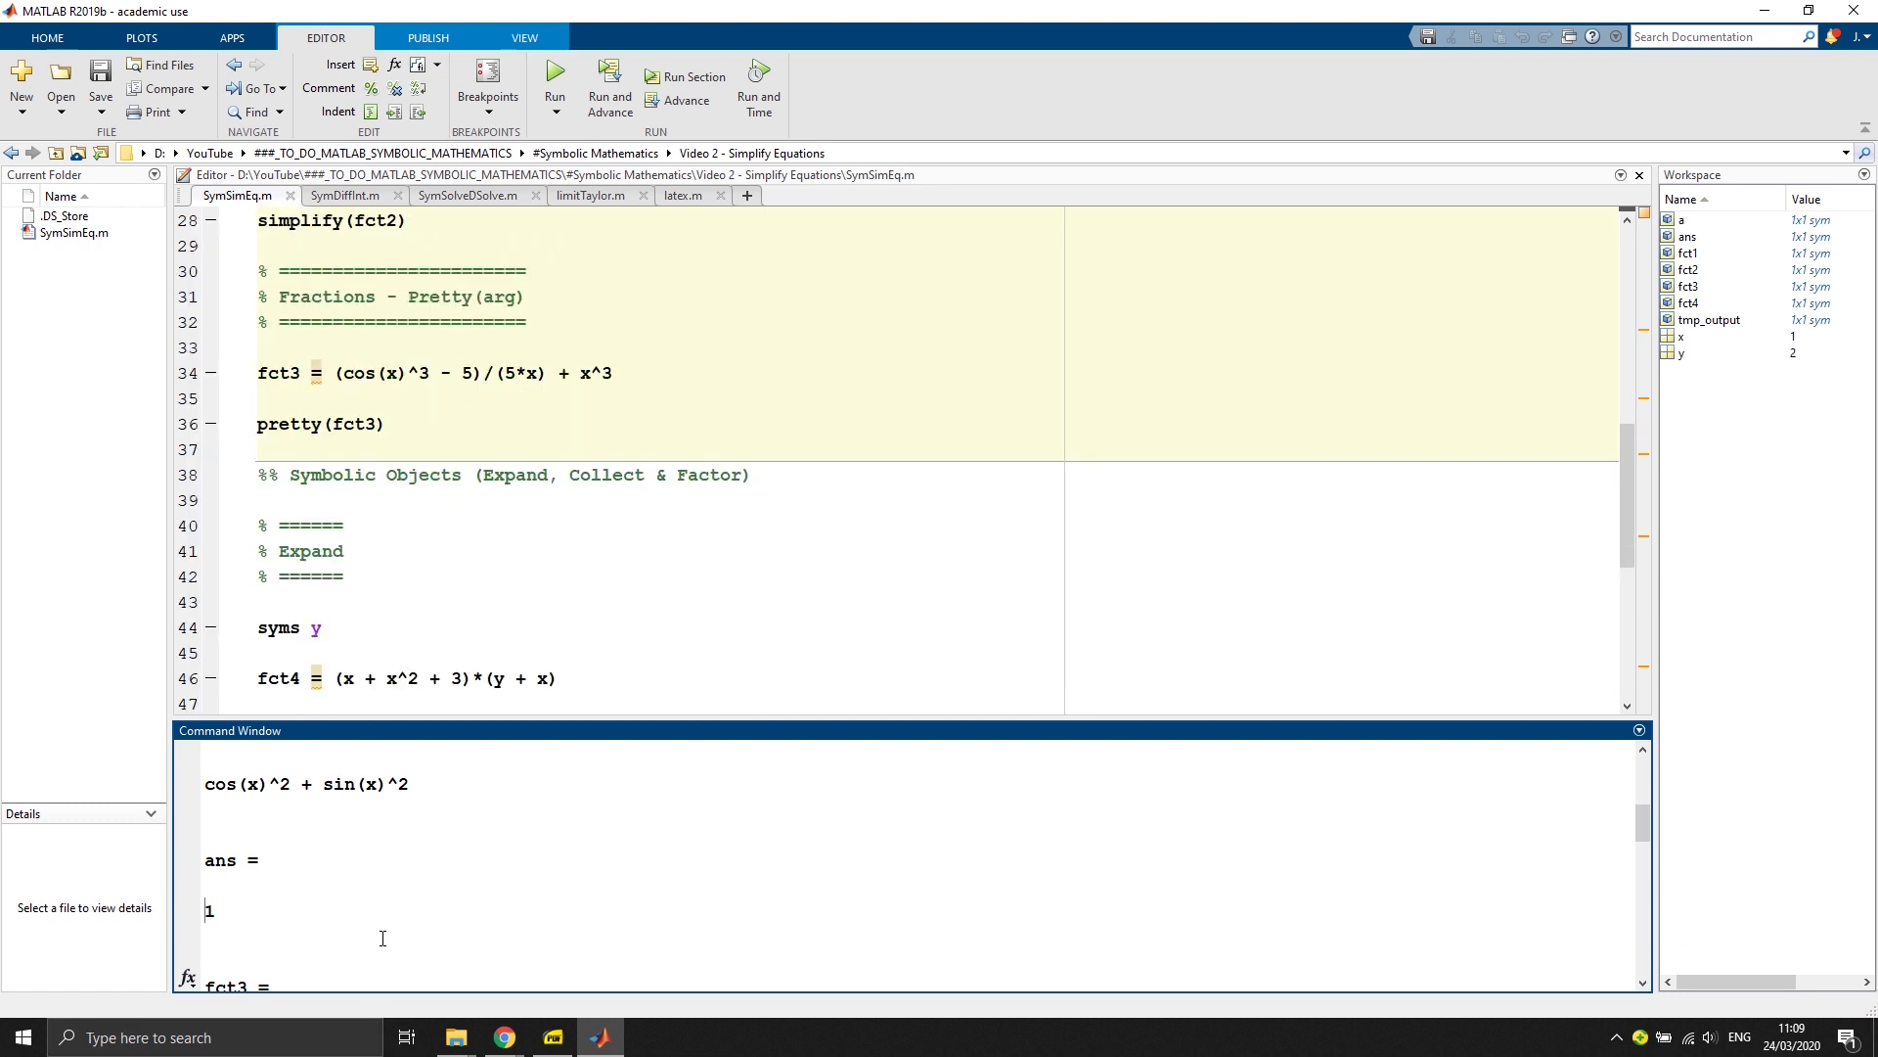
pyautogui.scroll(-3)
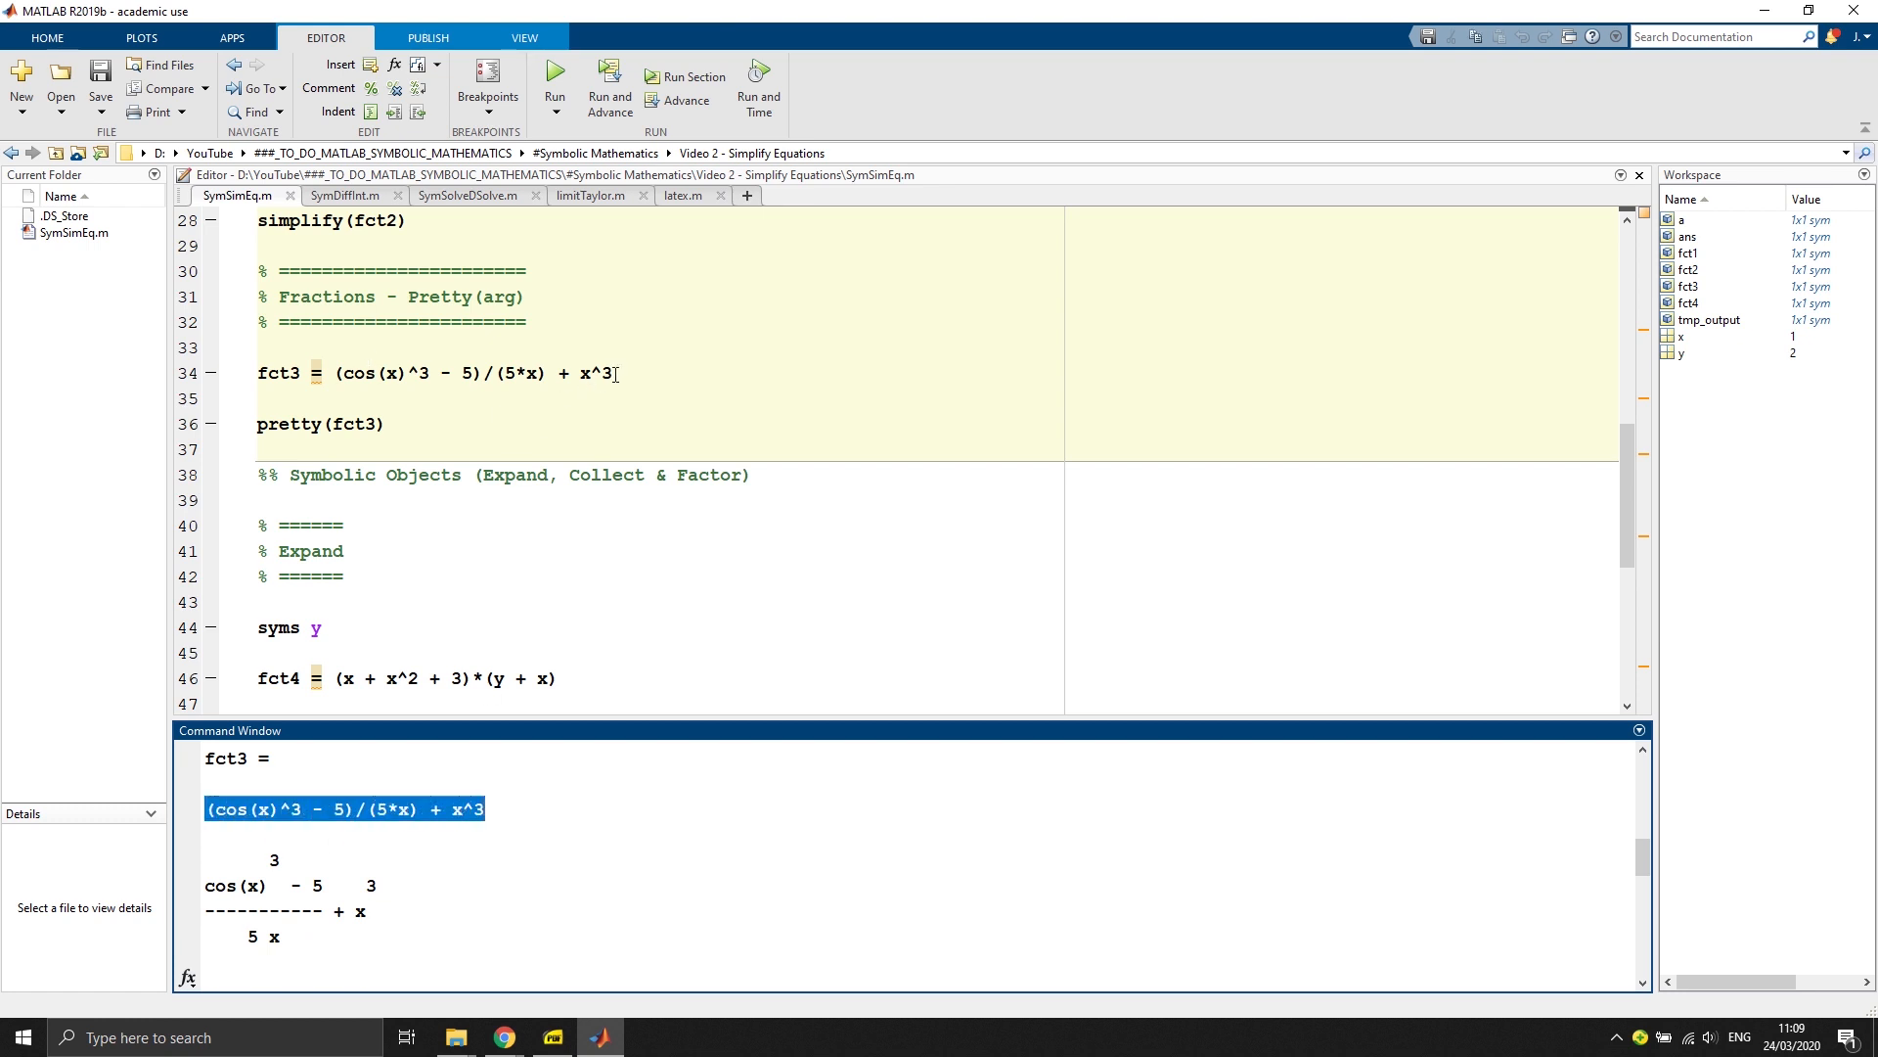
pyautogui.click(386, 424)
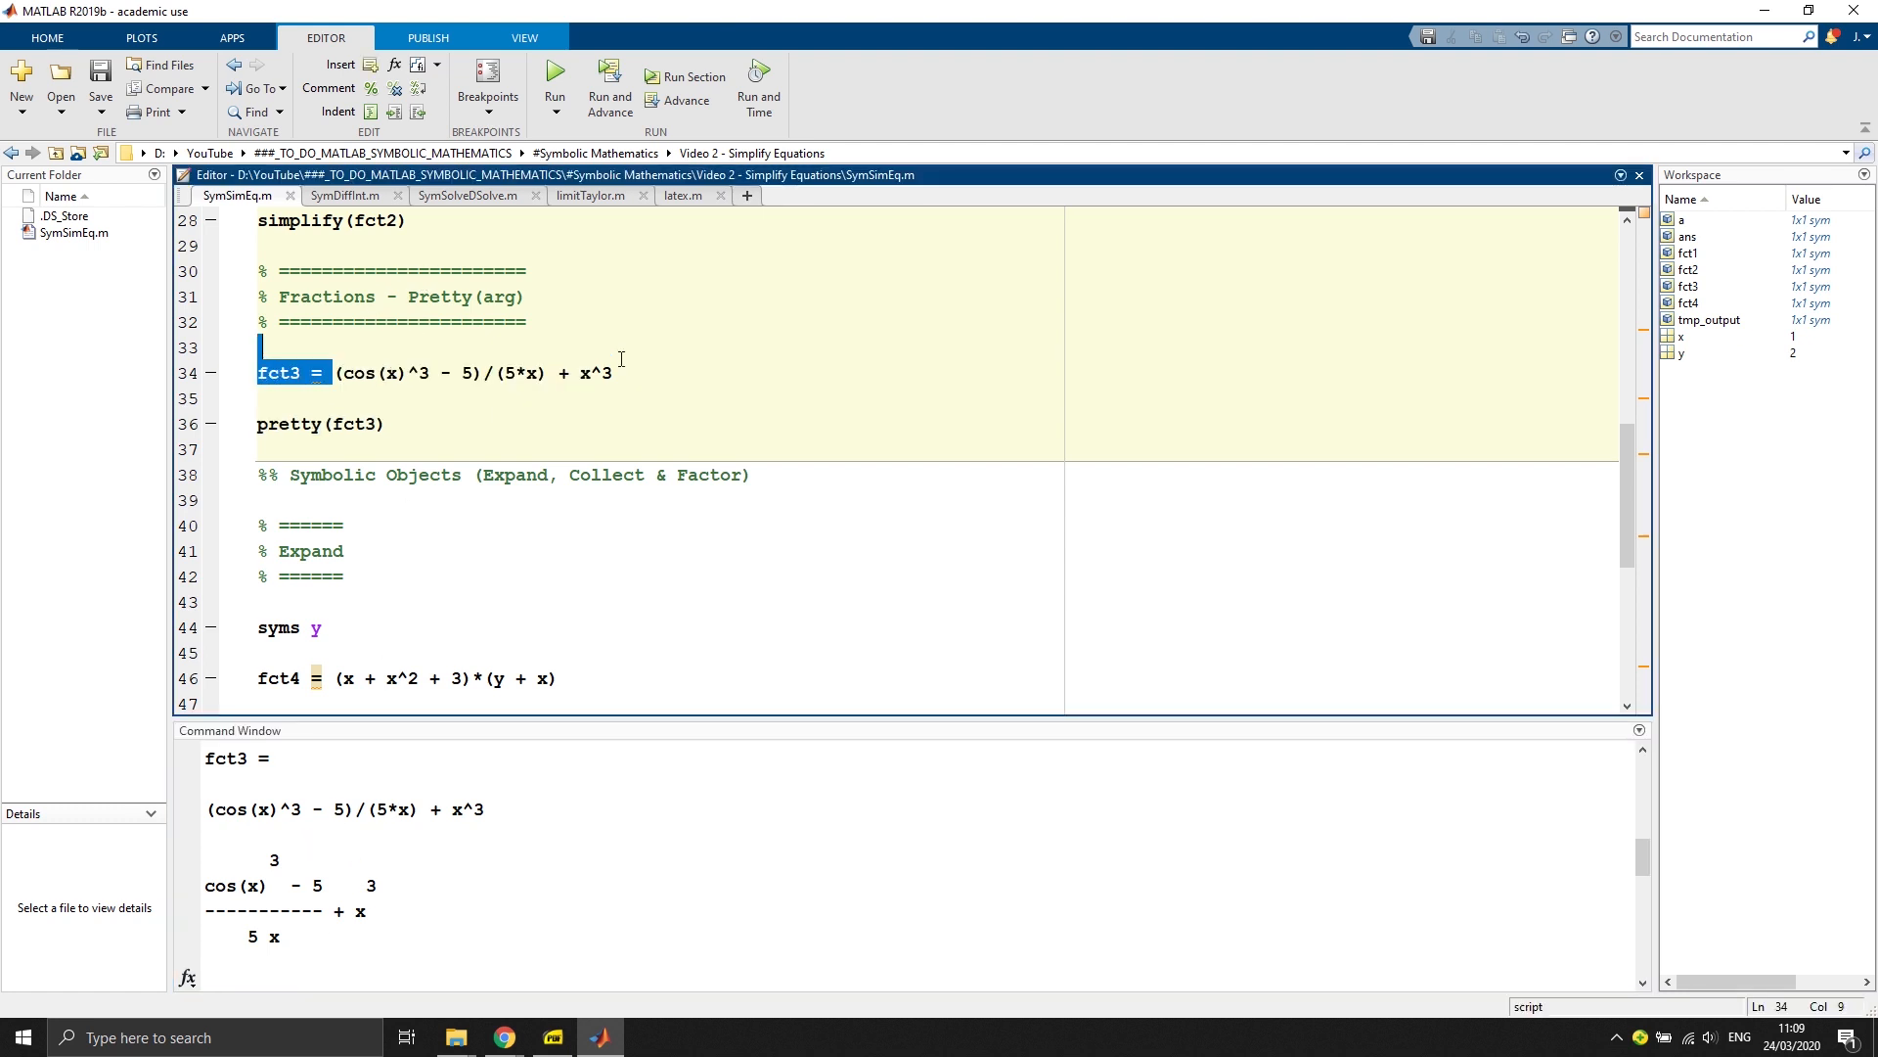
pyautogui.click(622, 372)
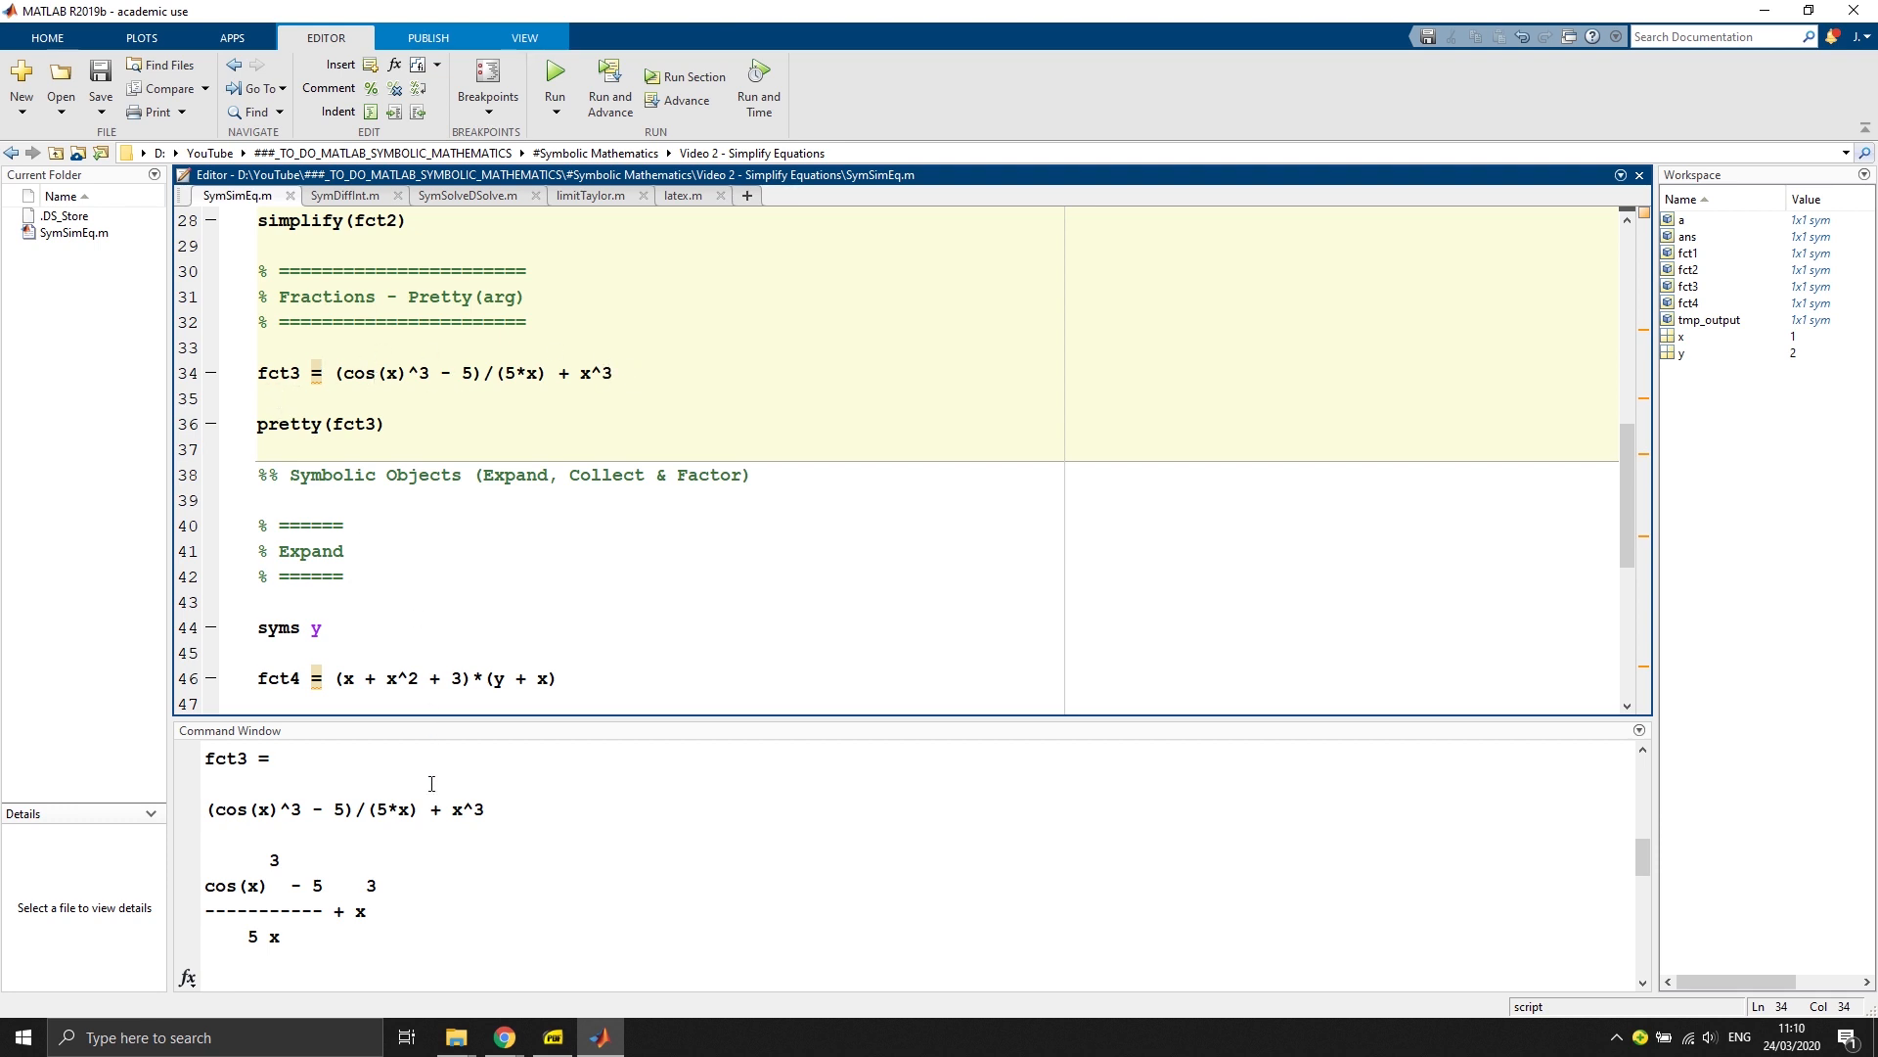
pyautogui.moveTo(360, 900)
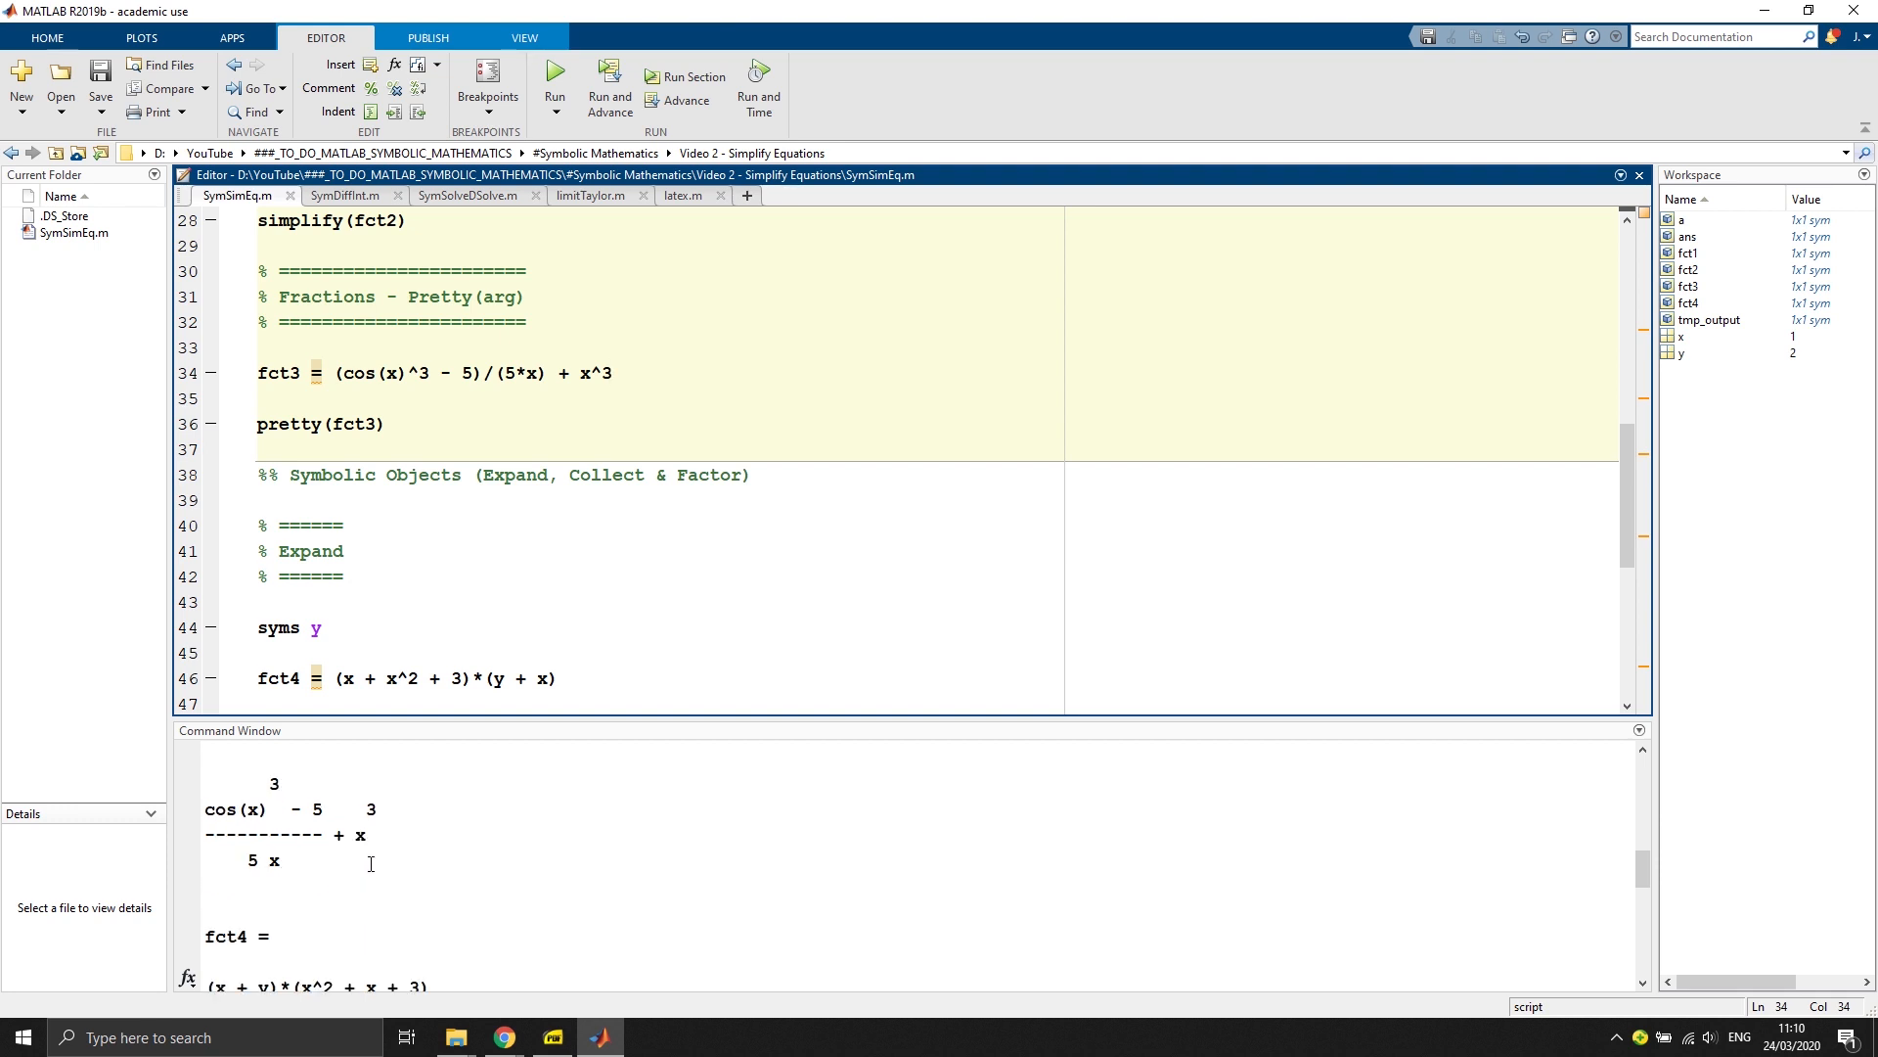
pyautogui.scroll(-3)
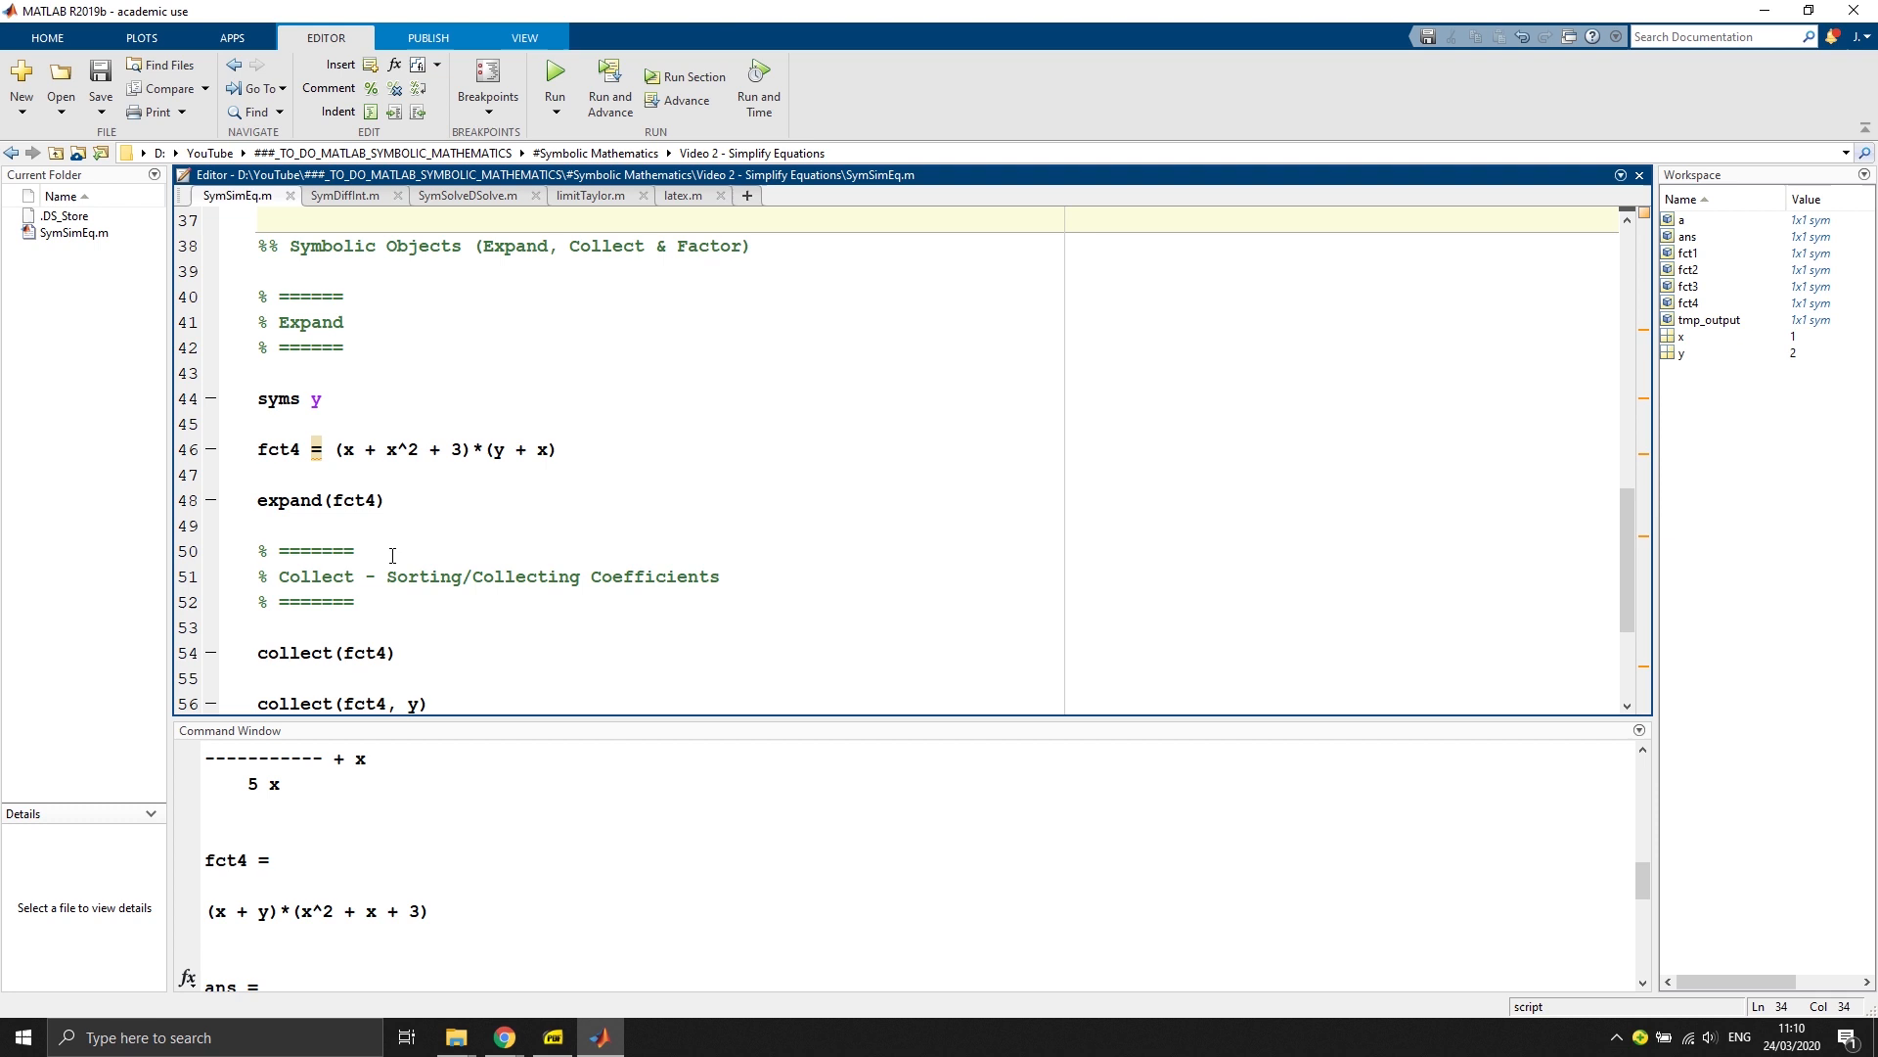
pyautogui.scroll(-3)
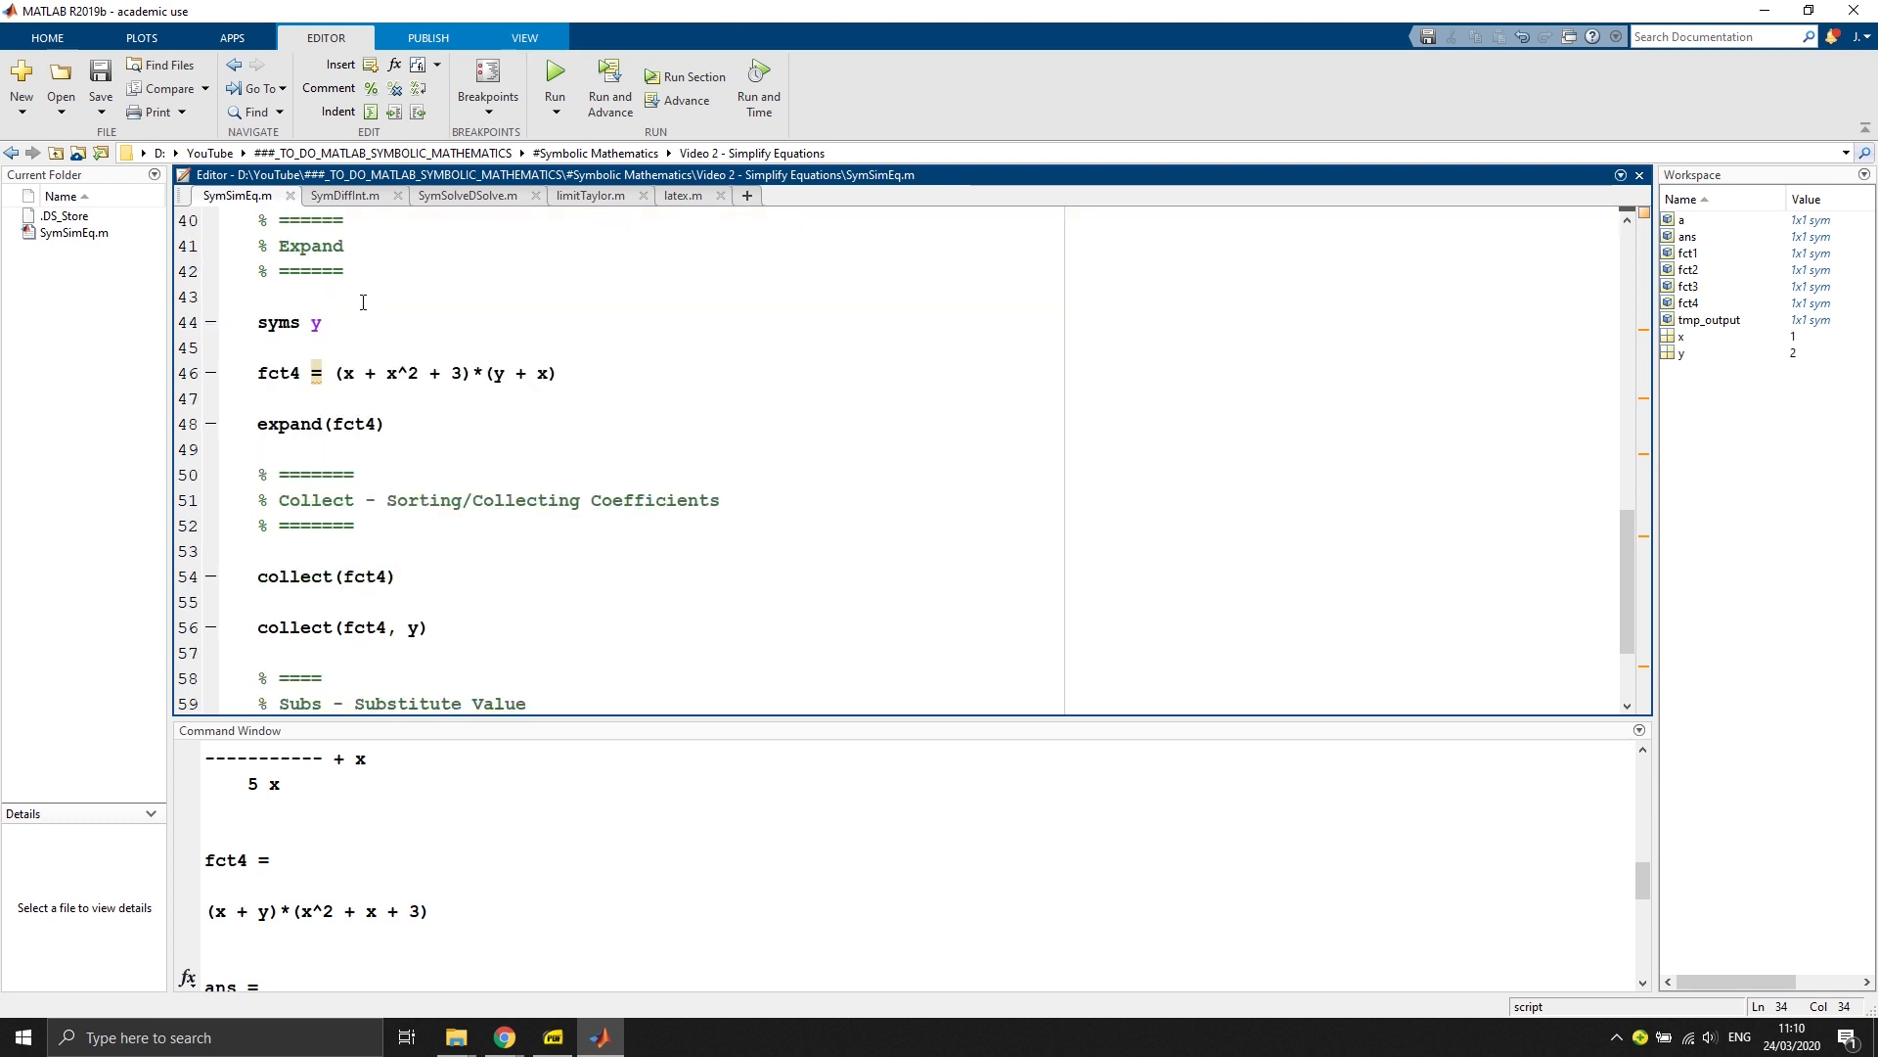
pyautogui.doubleClick(315, 322)
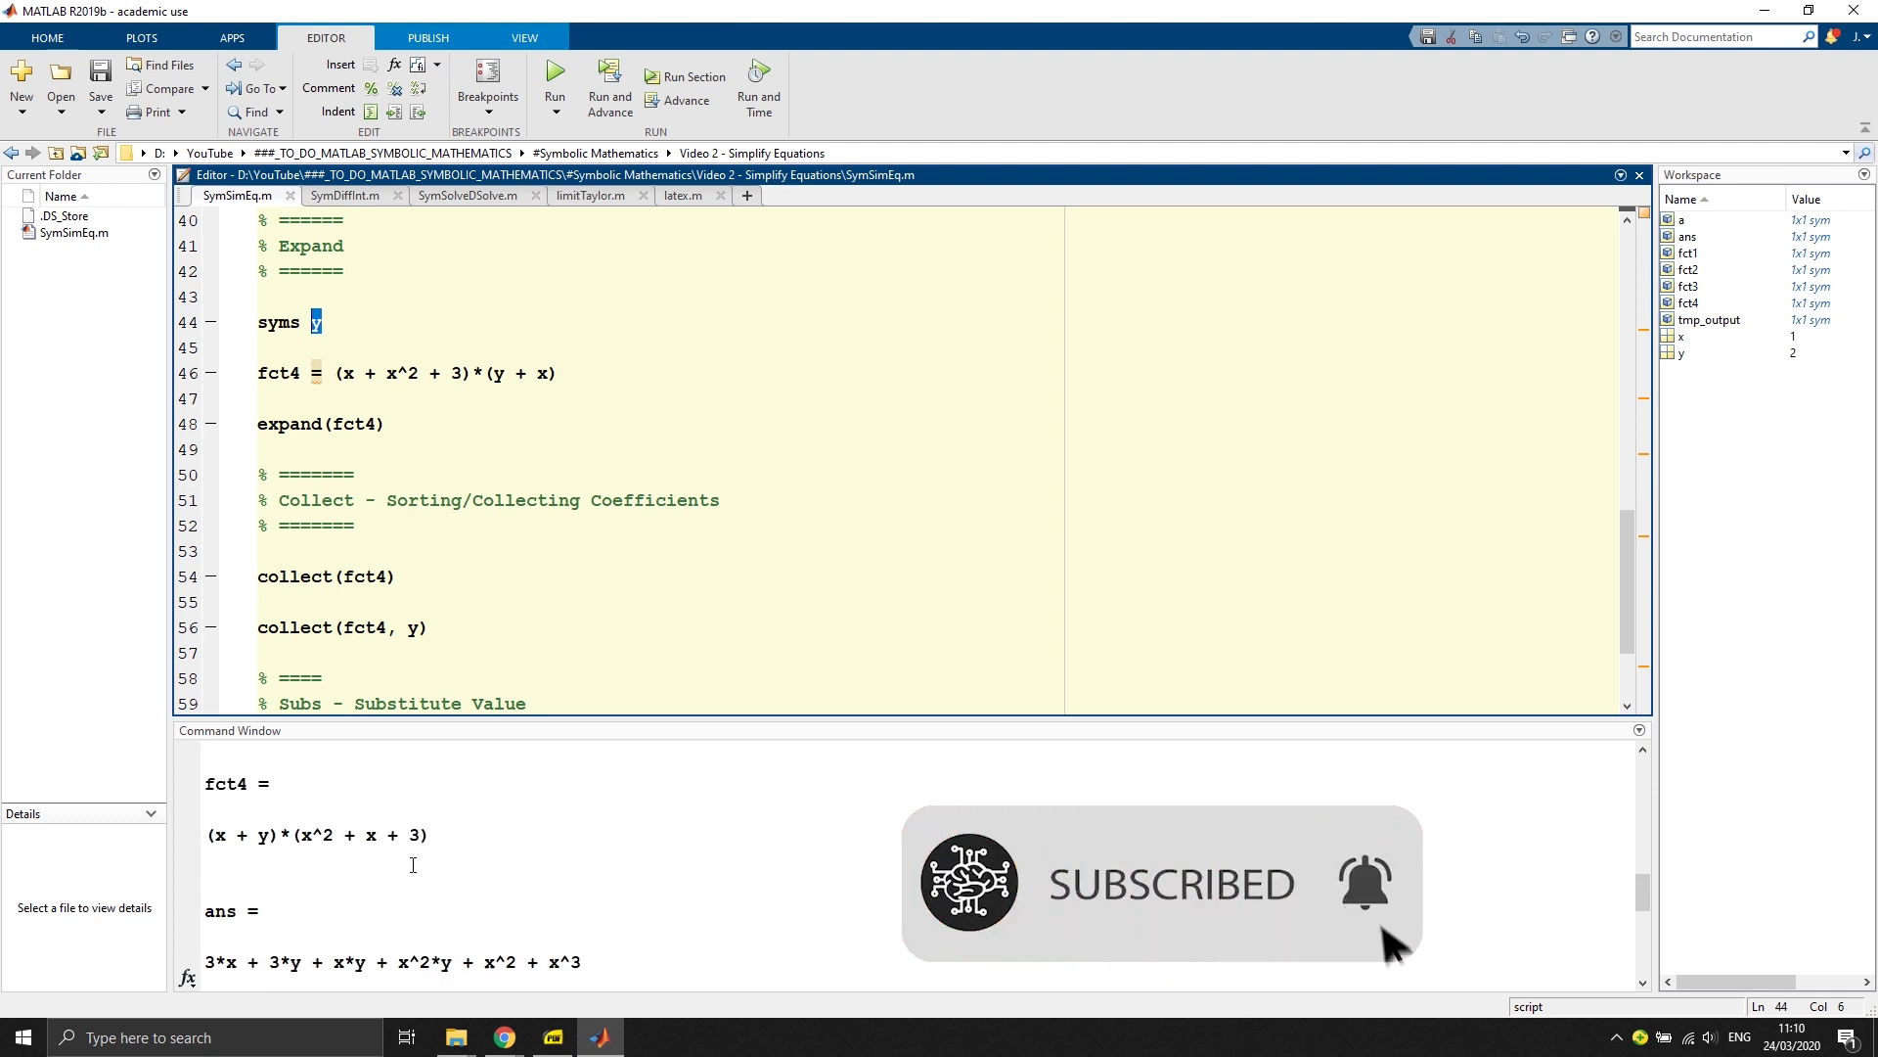
pyautogui.click(354, 474)
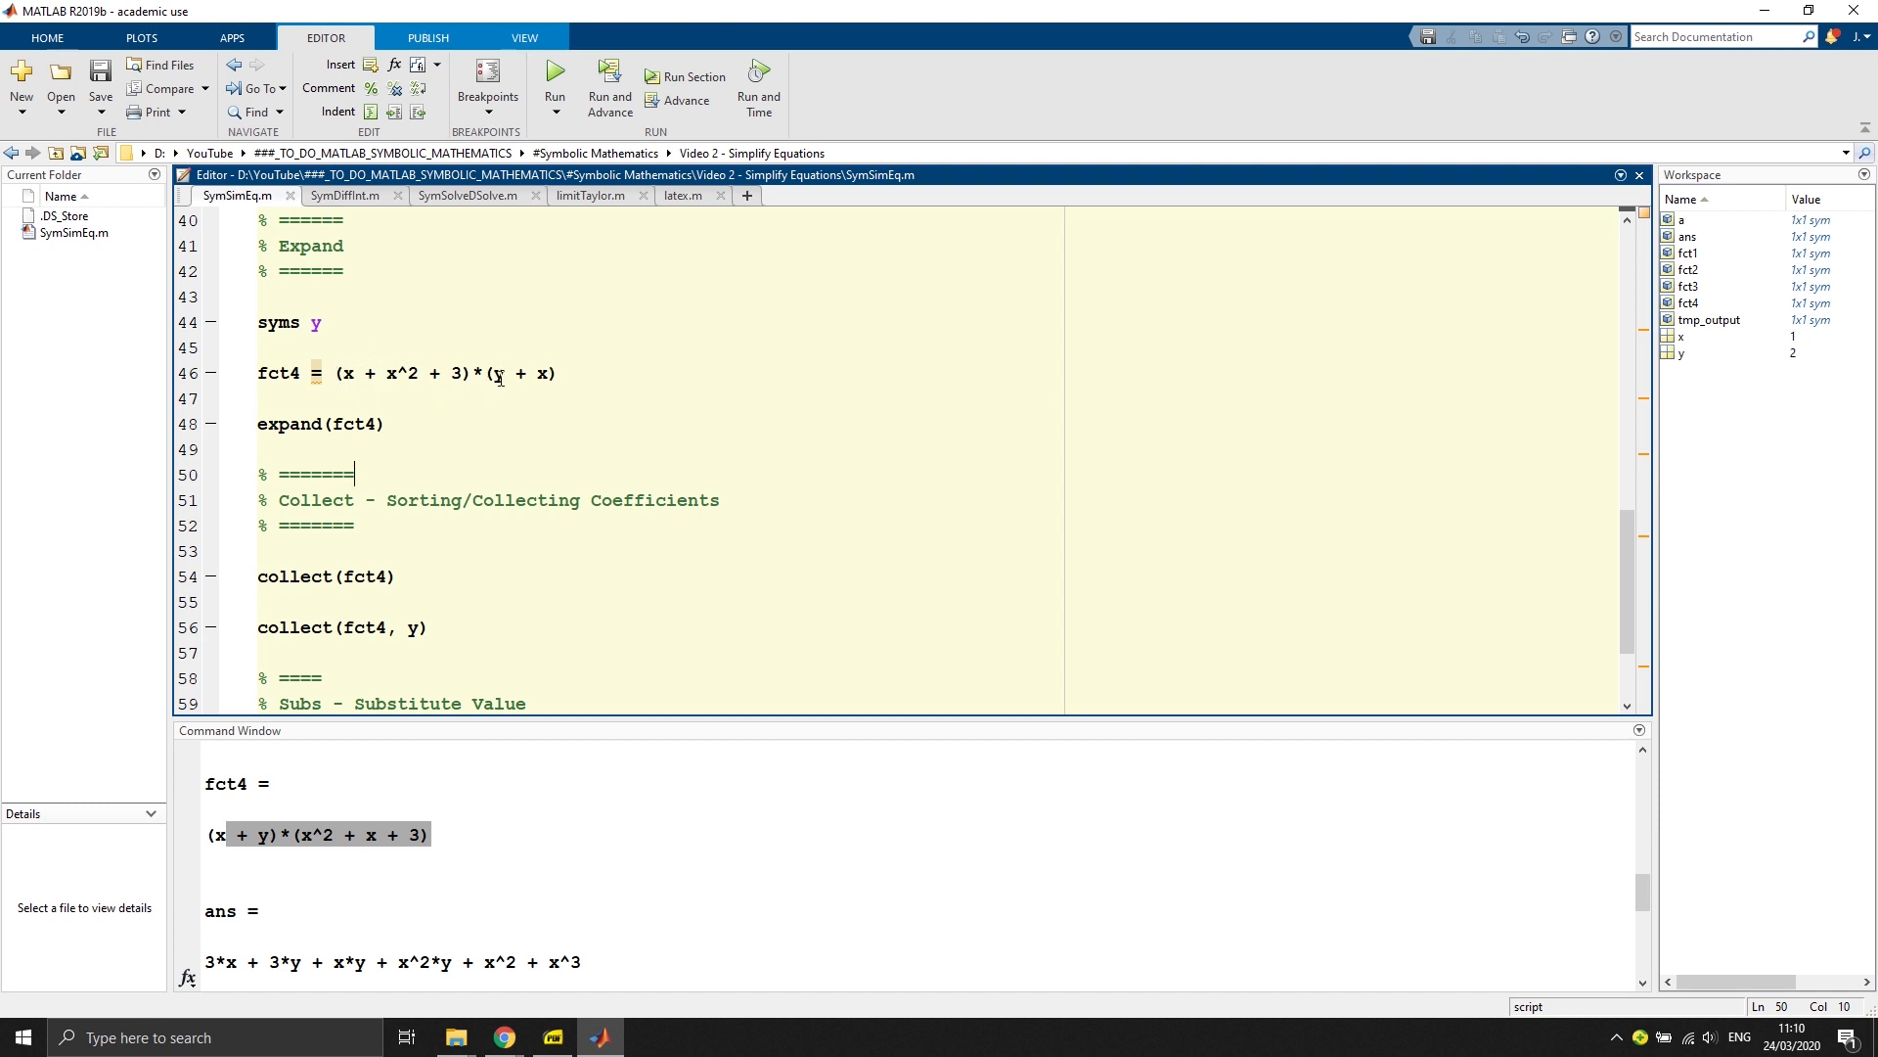
pyautogui.moveTo(473, 824)
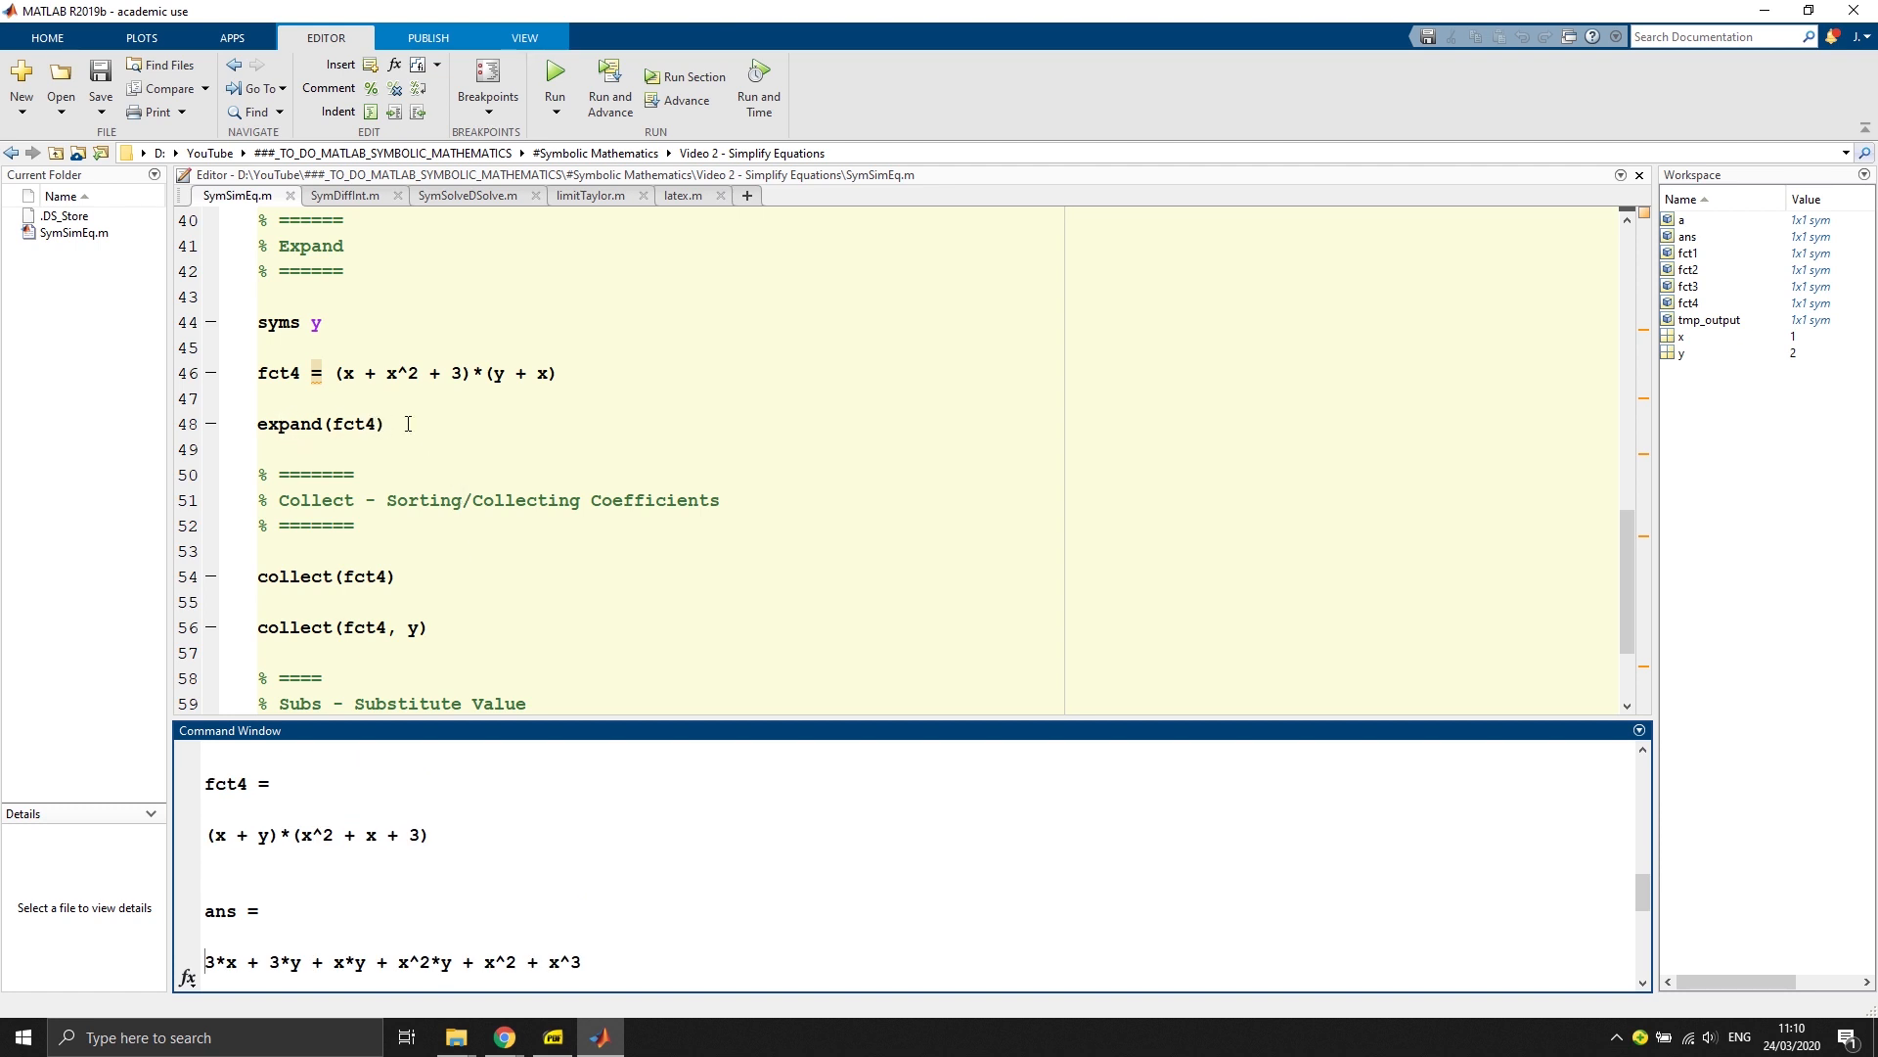
pyautogui.scroll(-3)
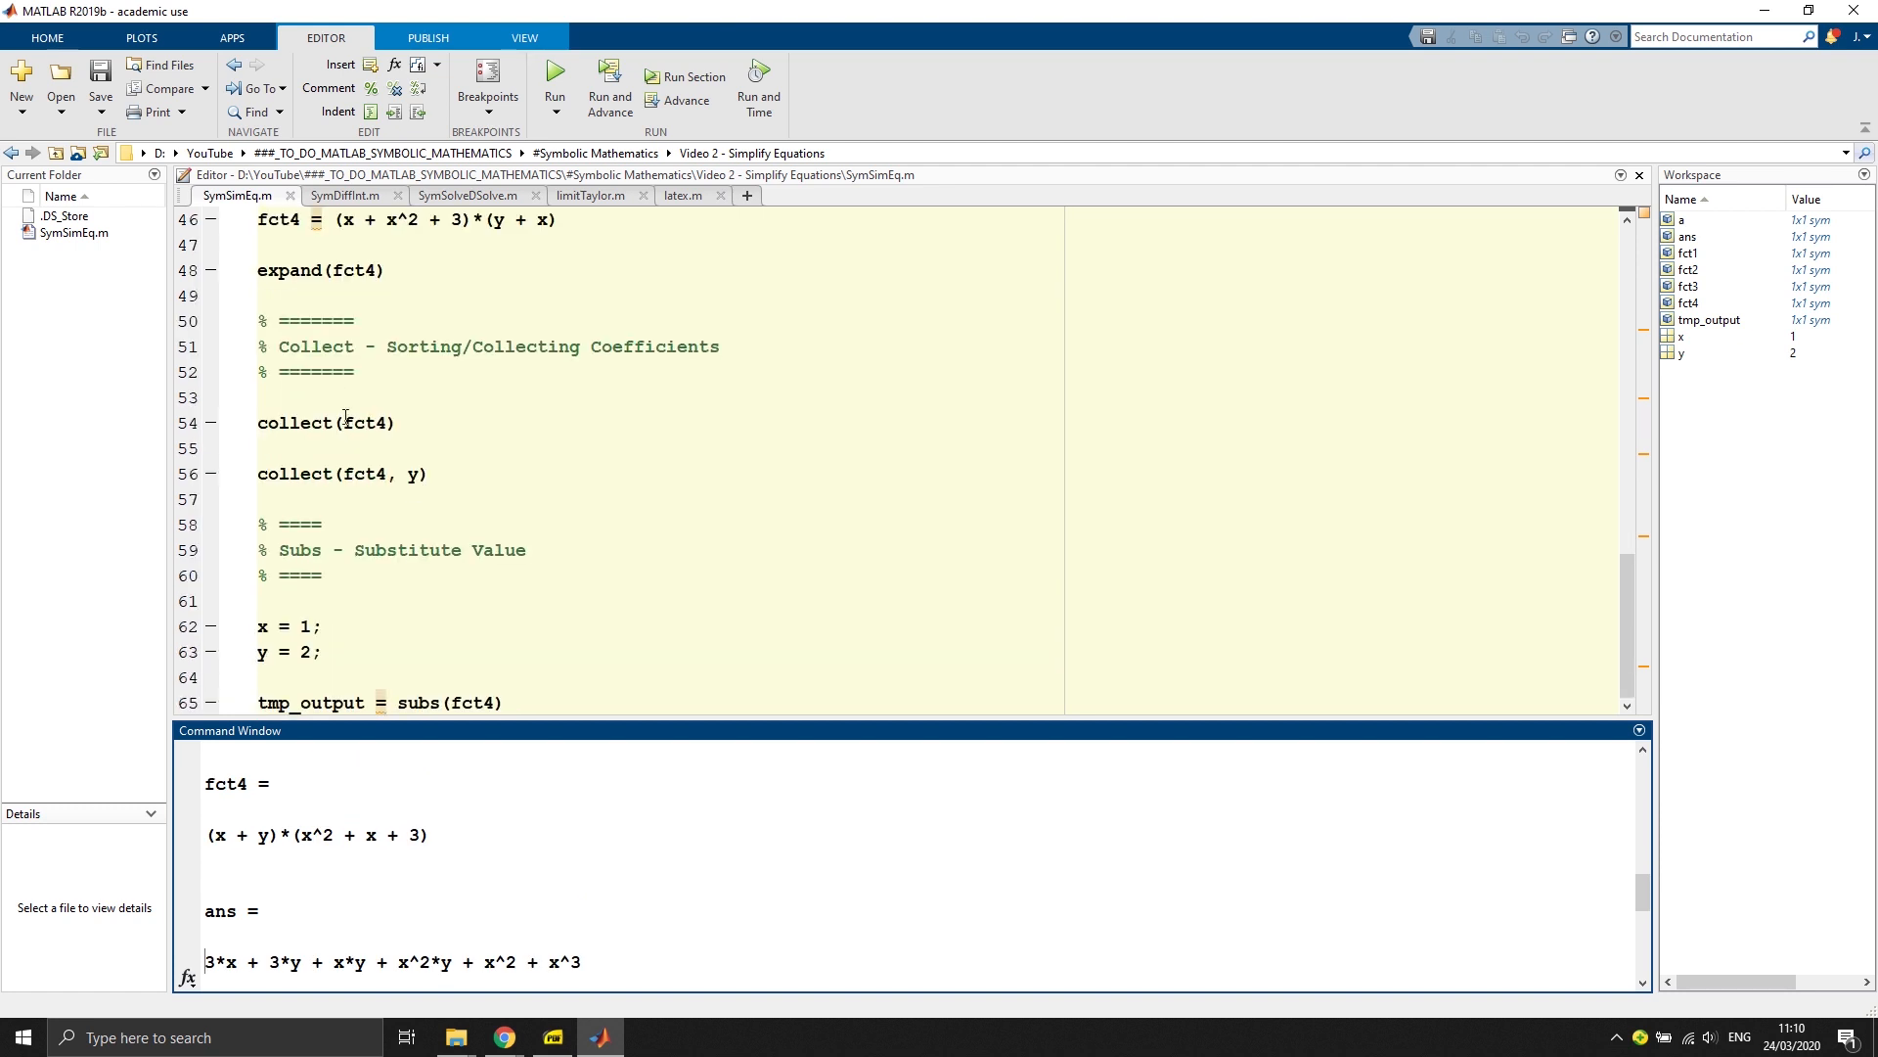
# Step: Show collect(fct4) and collect(fct4, y), highlighting the y factor in (x^2 + x + 3)*y + x*(x^2 + x + 3)
pyautogui.scroll(-3)
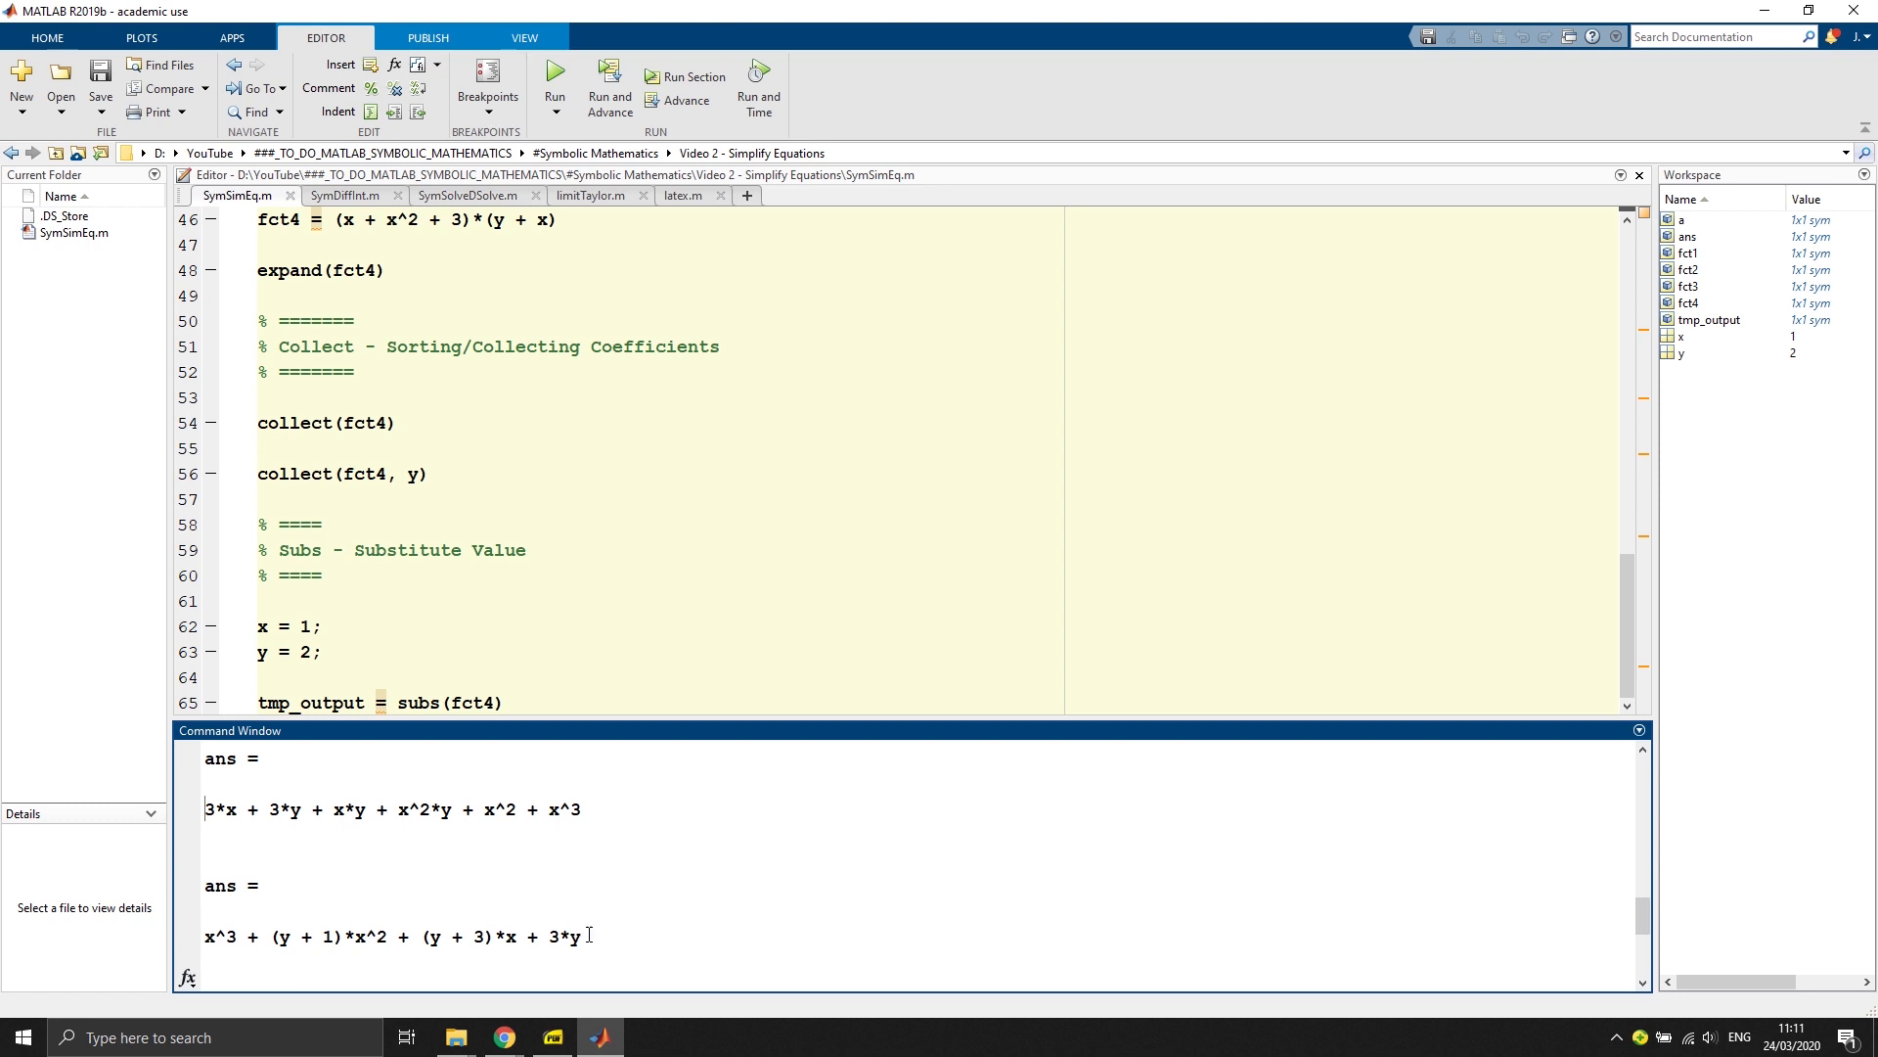
pyautogui.scroll(-3)
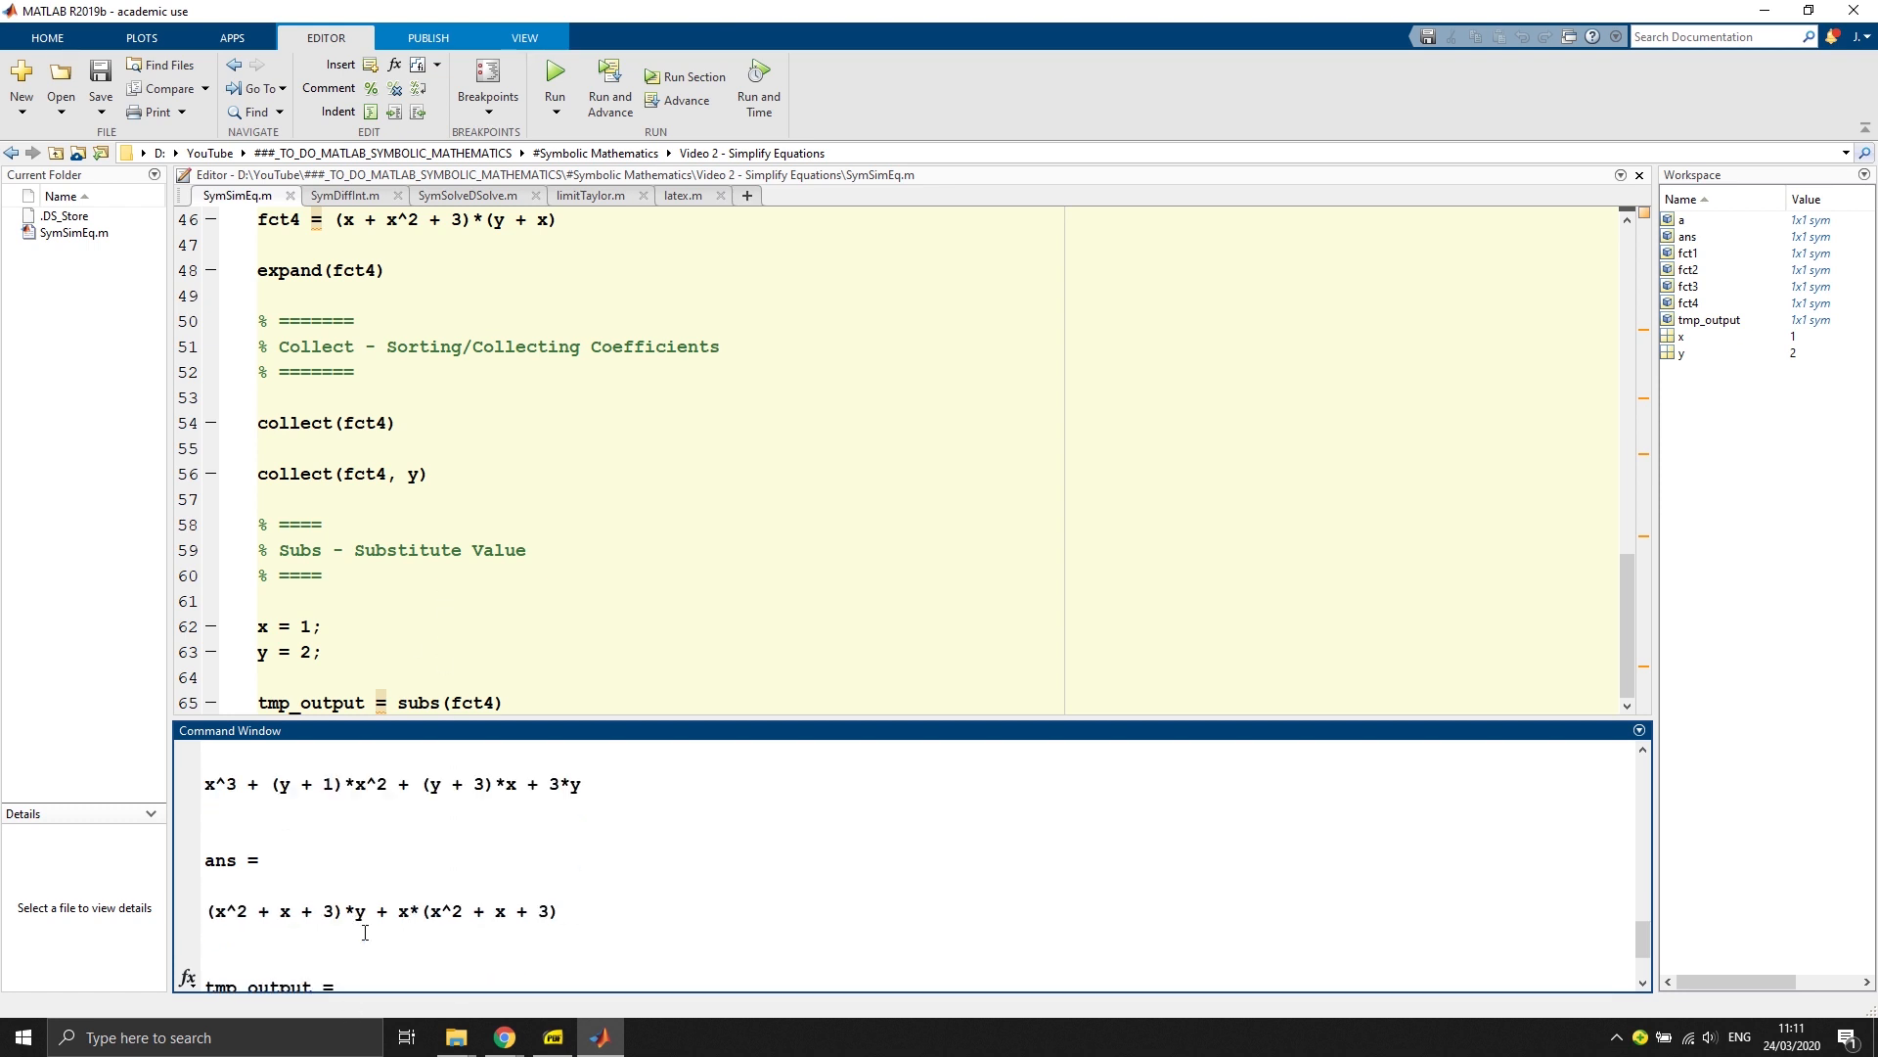
pyautogui.moveTo(440, 464)
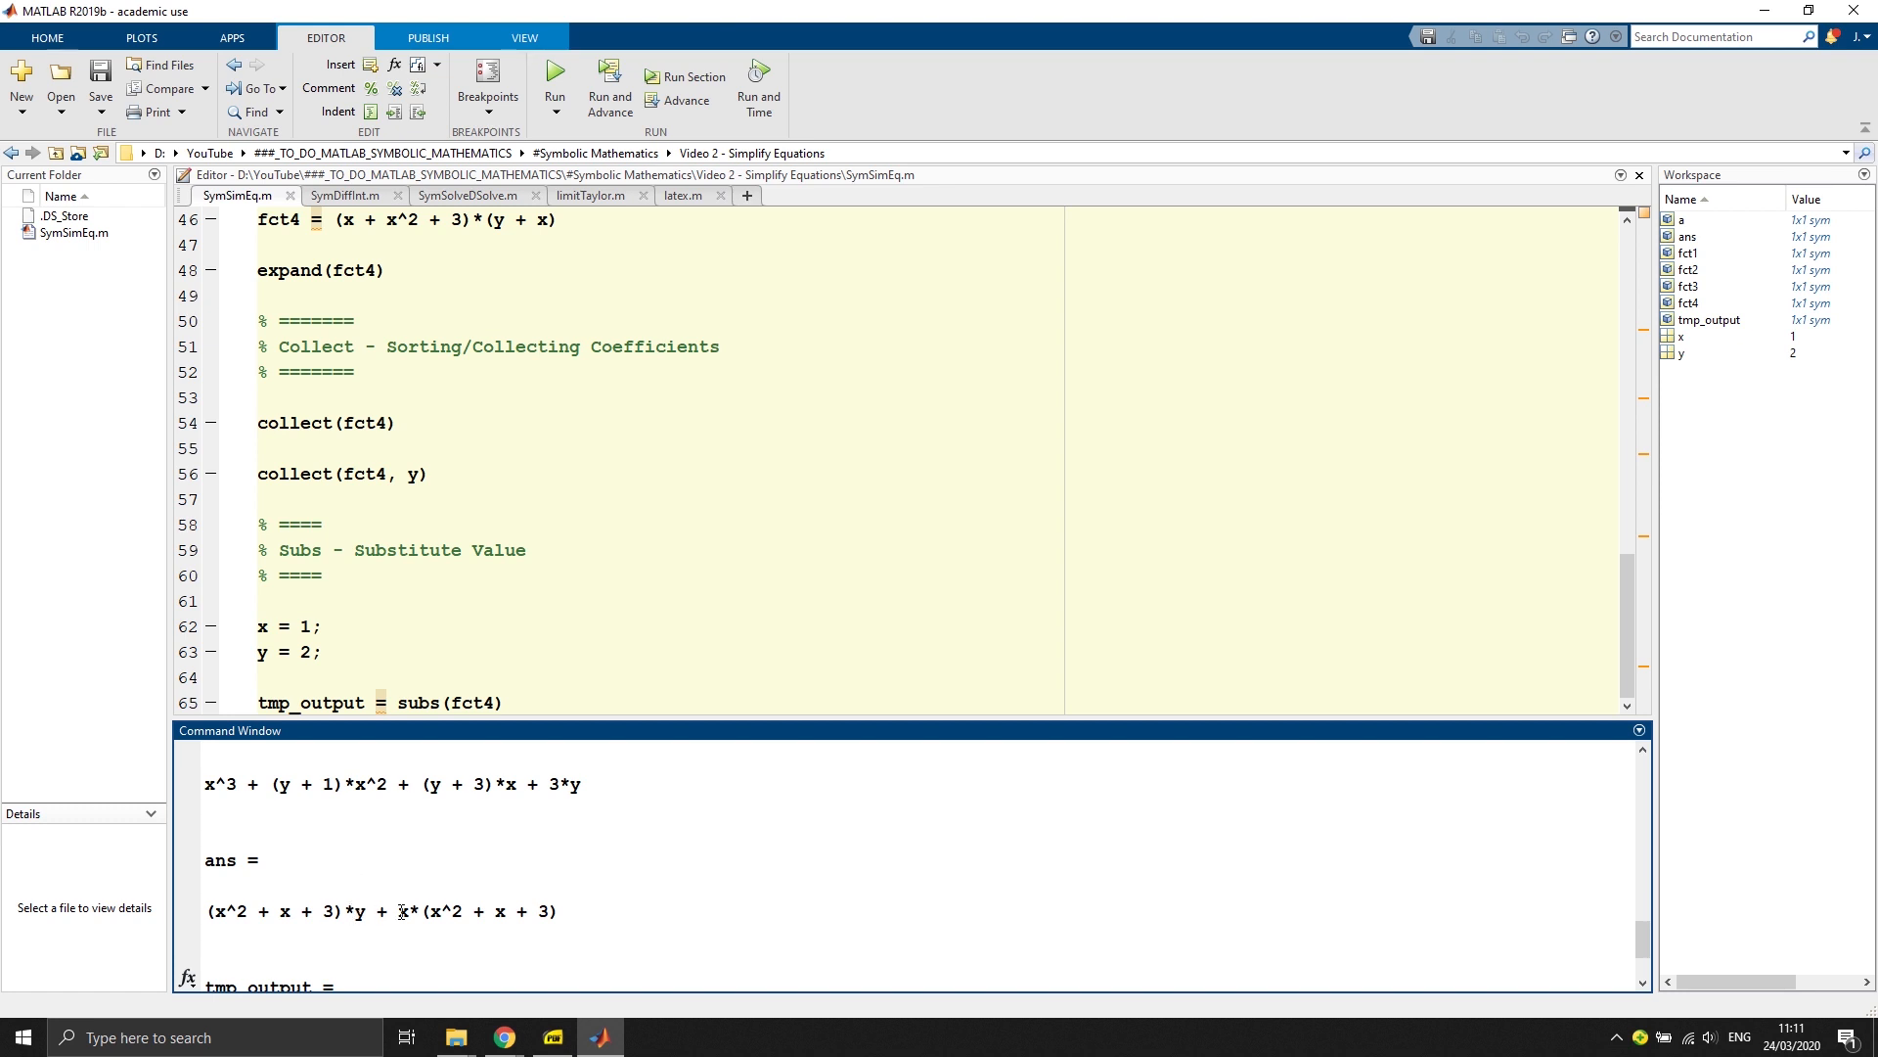
pyautogui.moveTo(219, 914)
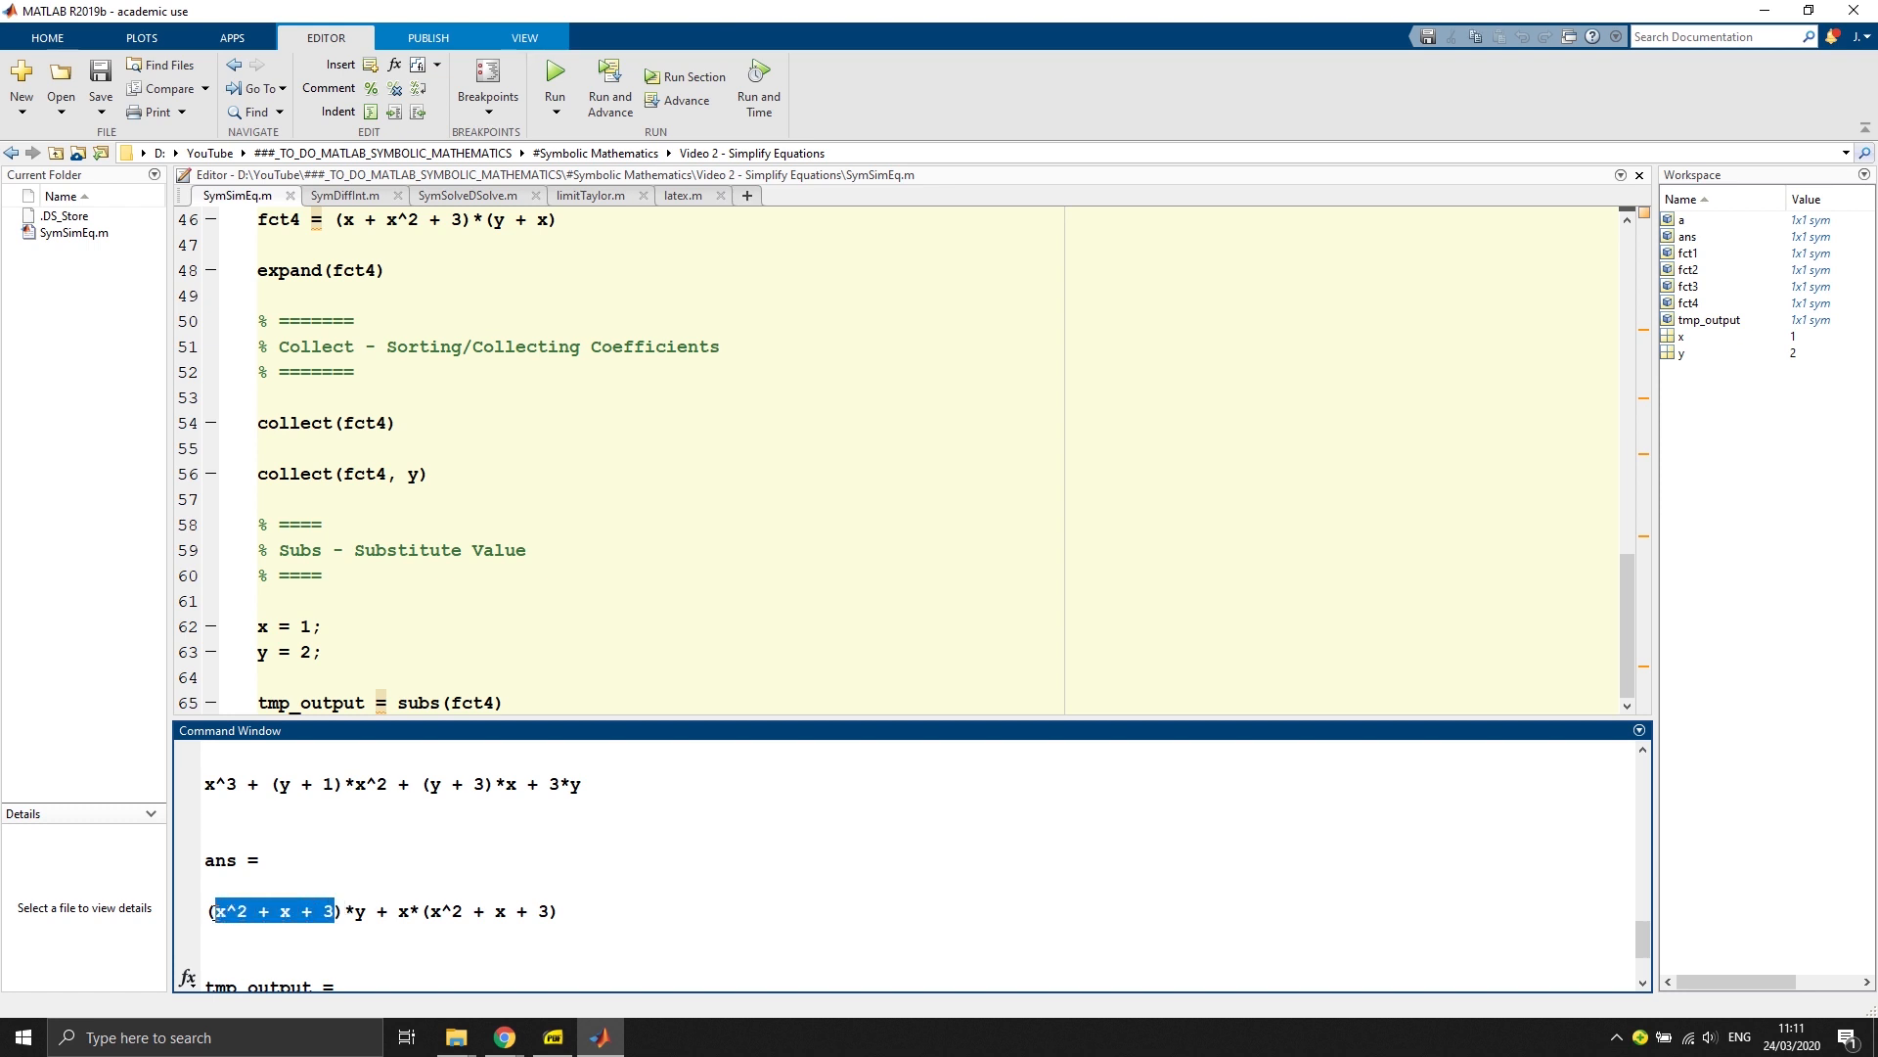
pyautogui.click(344, 909)
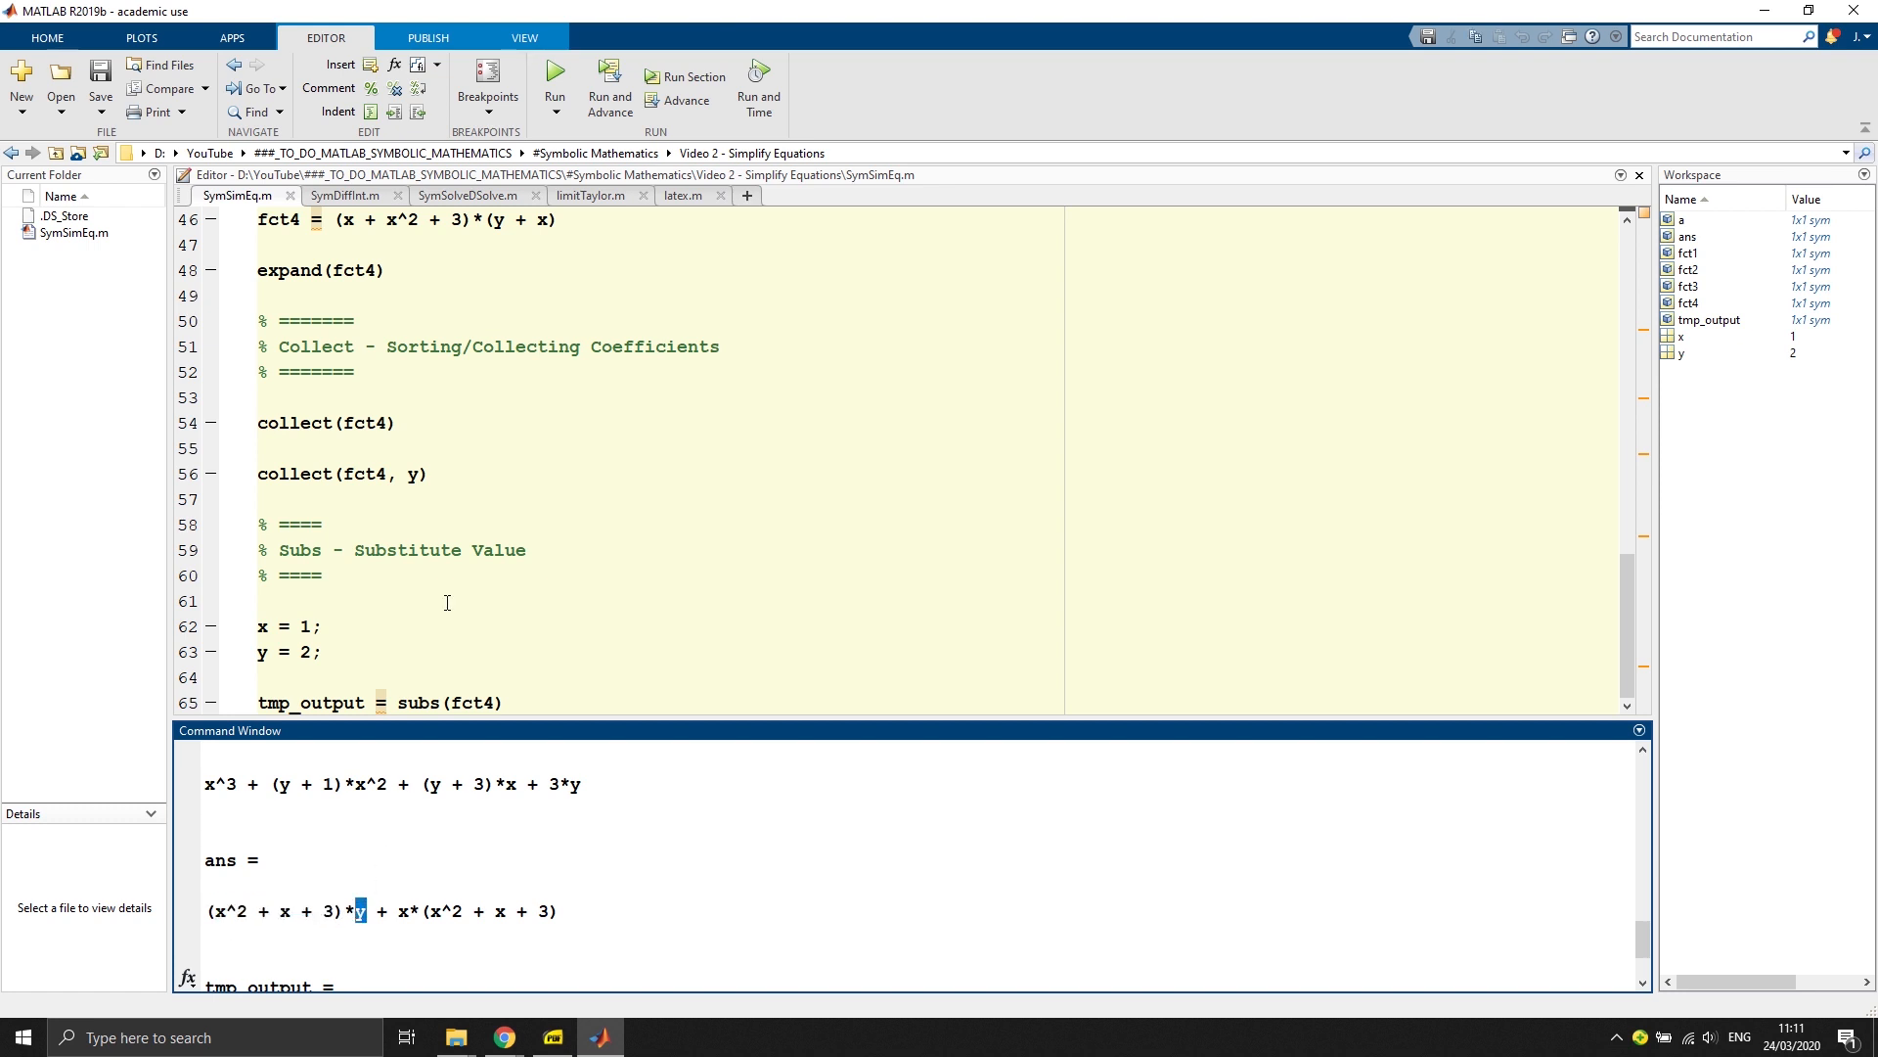
pyautogui.moveTo(344, 563)
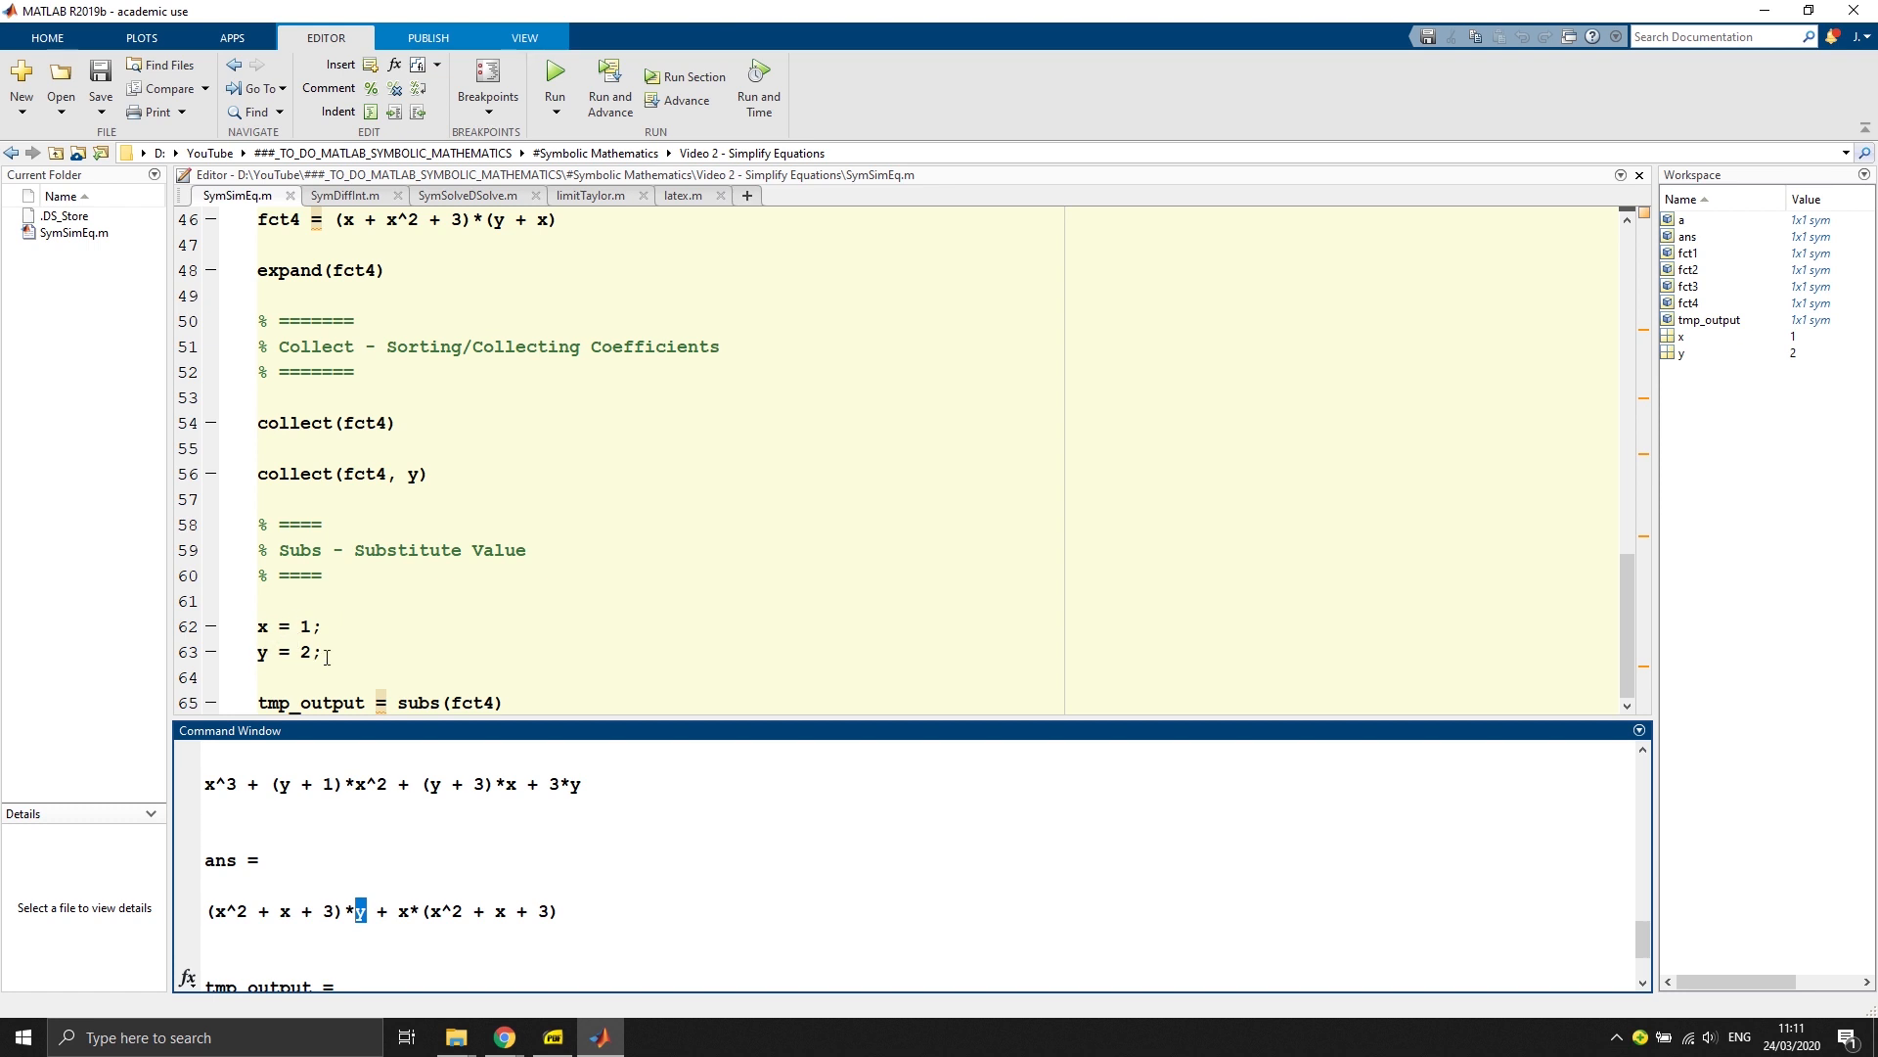
pyautogui.moveTo(341, 223)
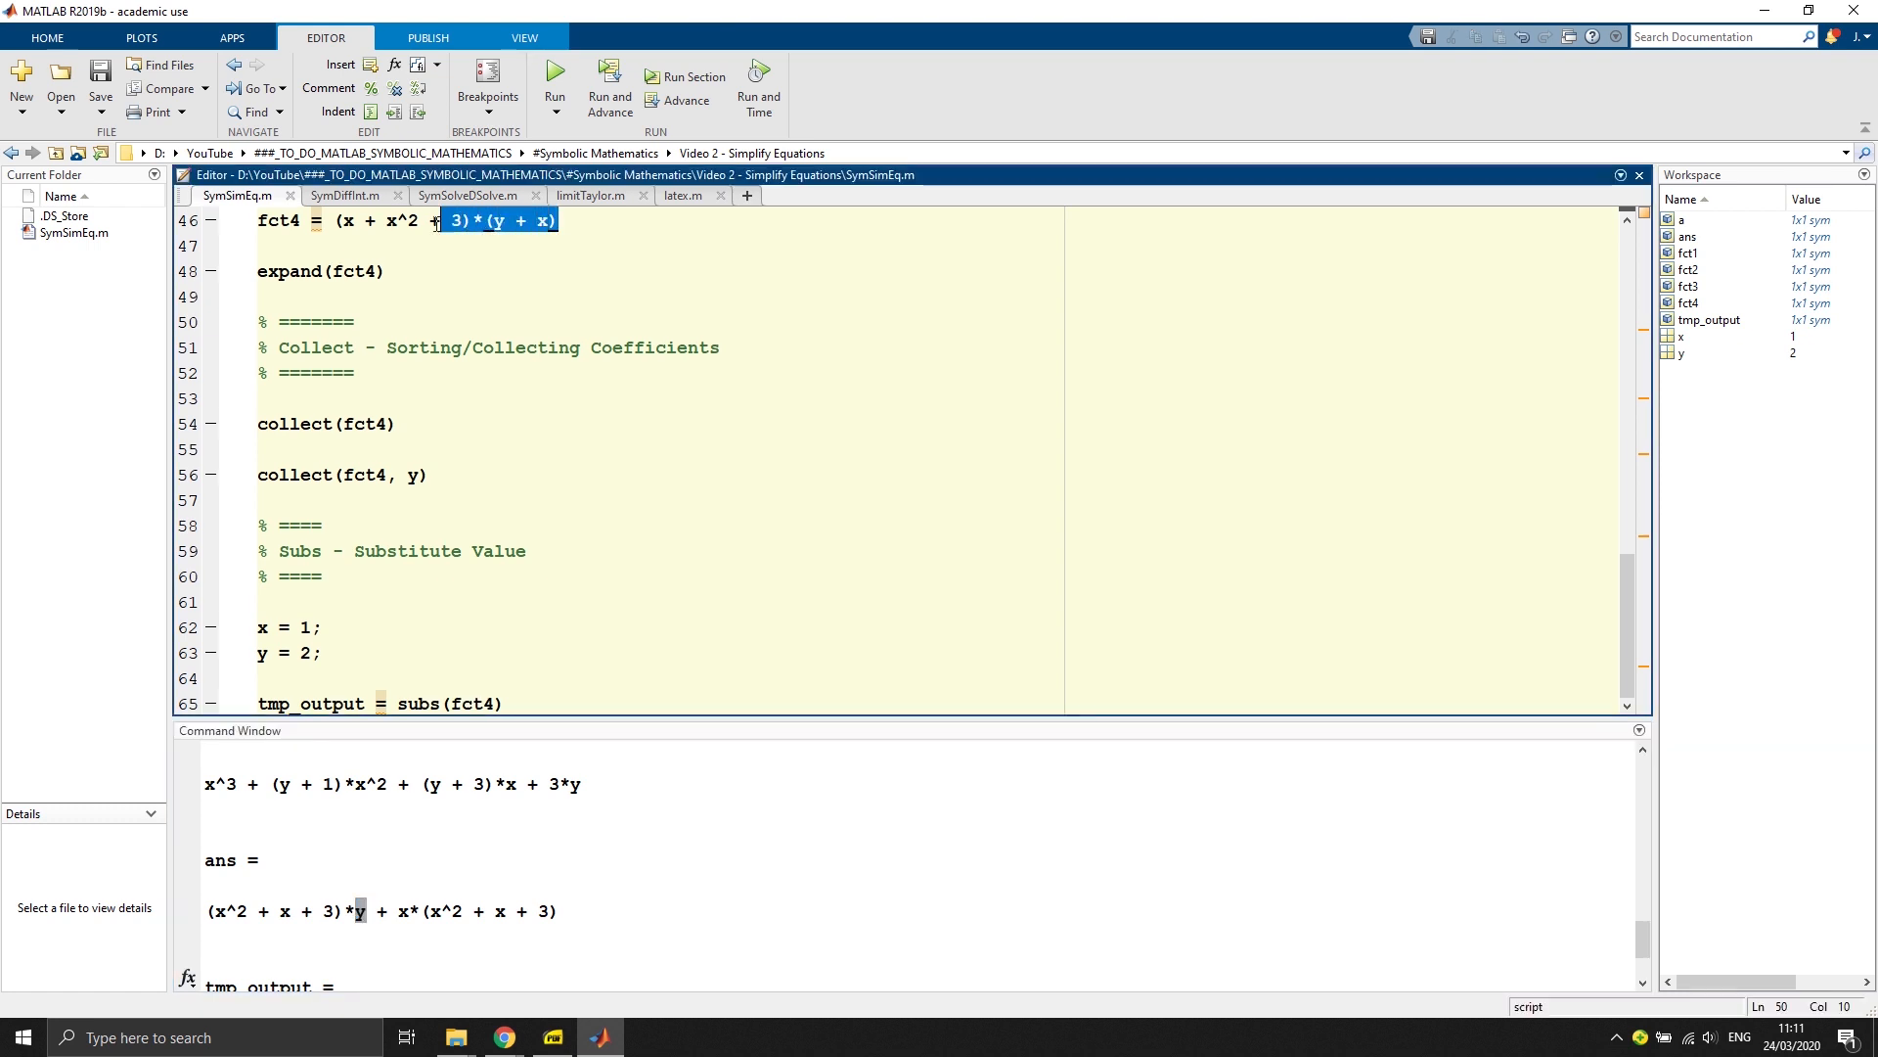
# Step: Highlight subs with x = 1 and y = 2 in fct4, giving tmp_output = 15
pyautogui.click(360, 839)
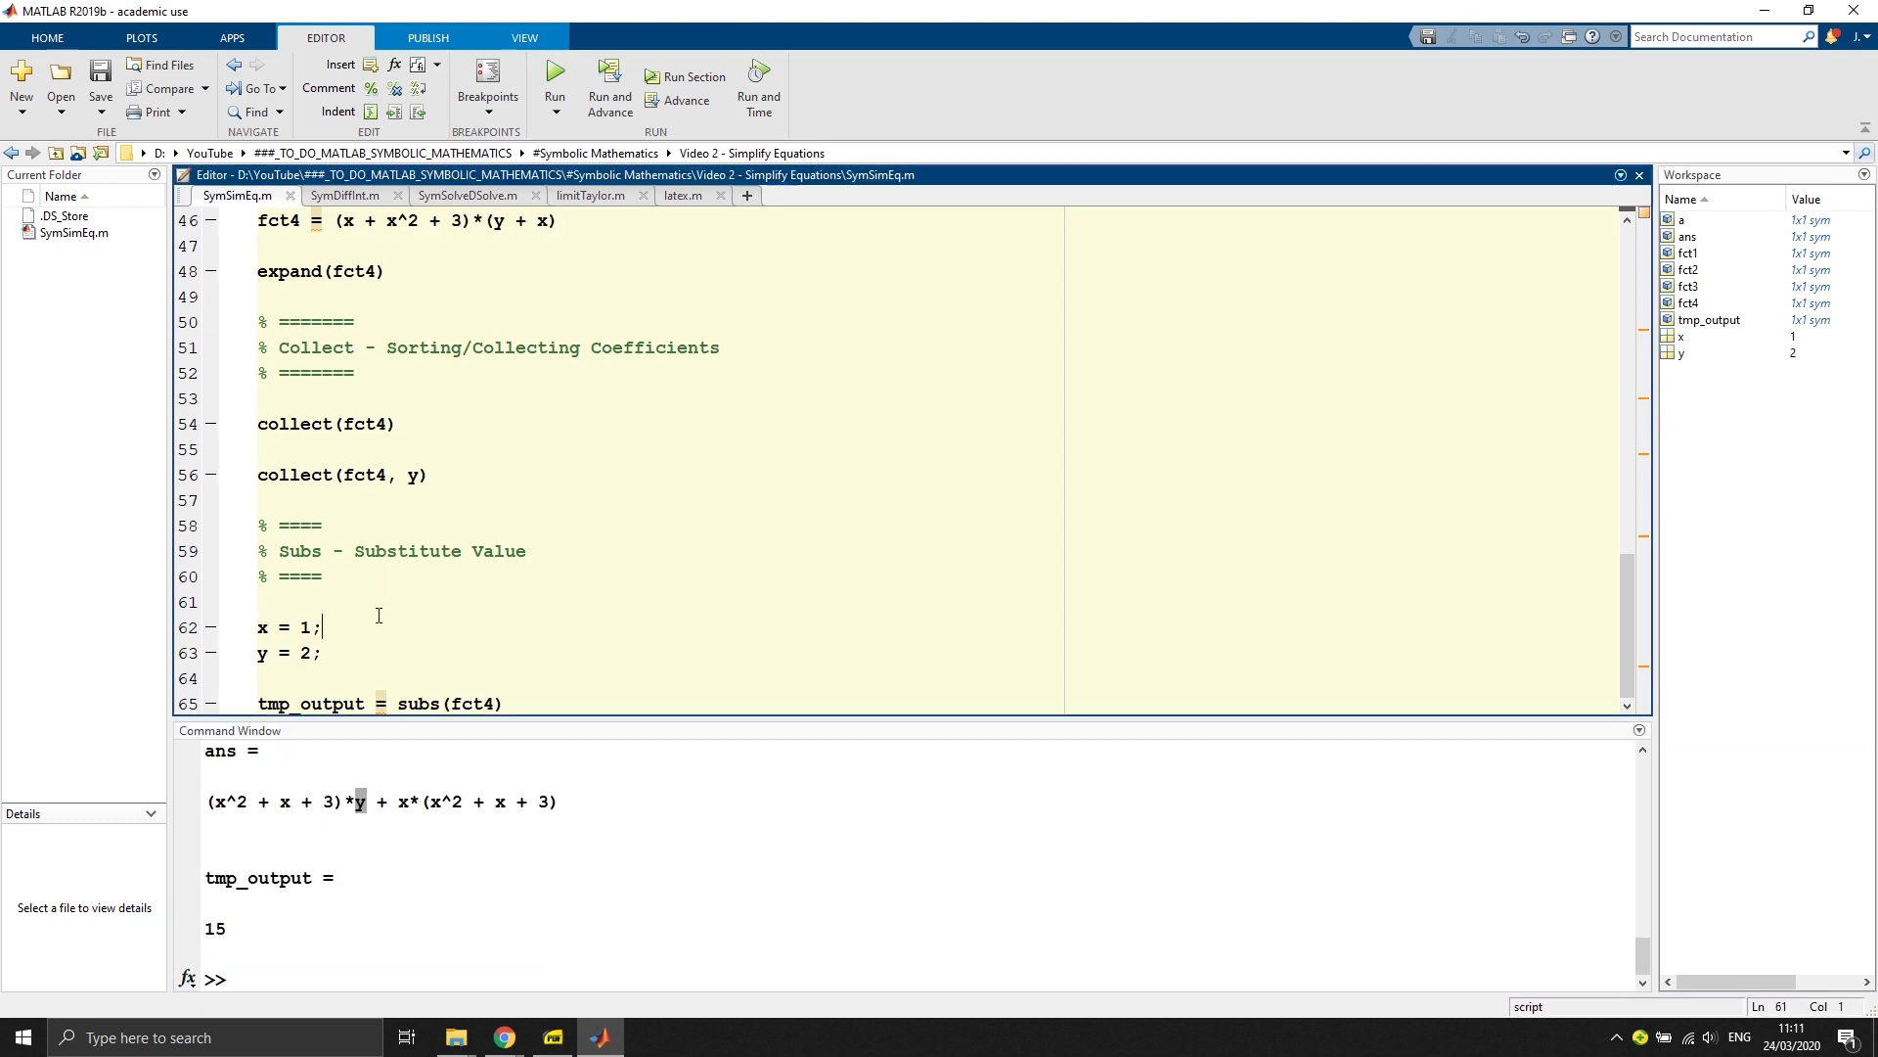
pyautogui.doubleClick(416, 703)
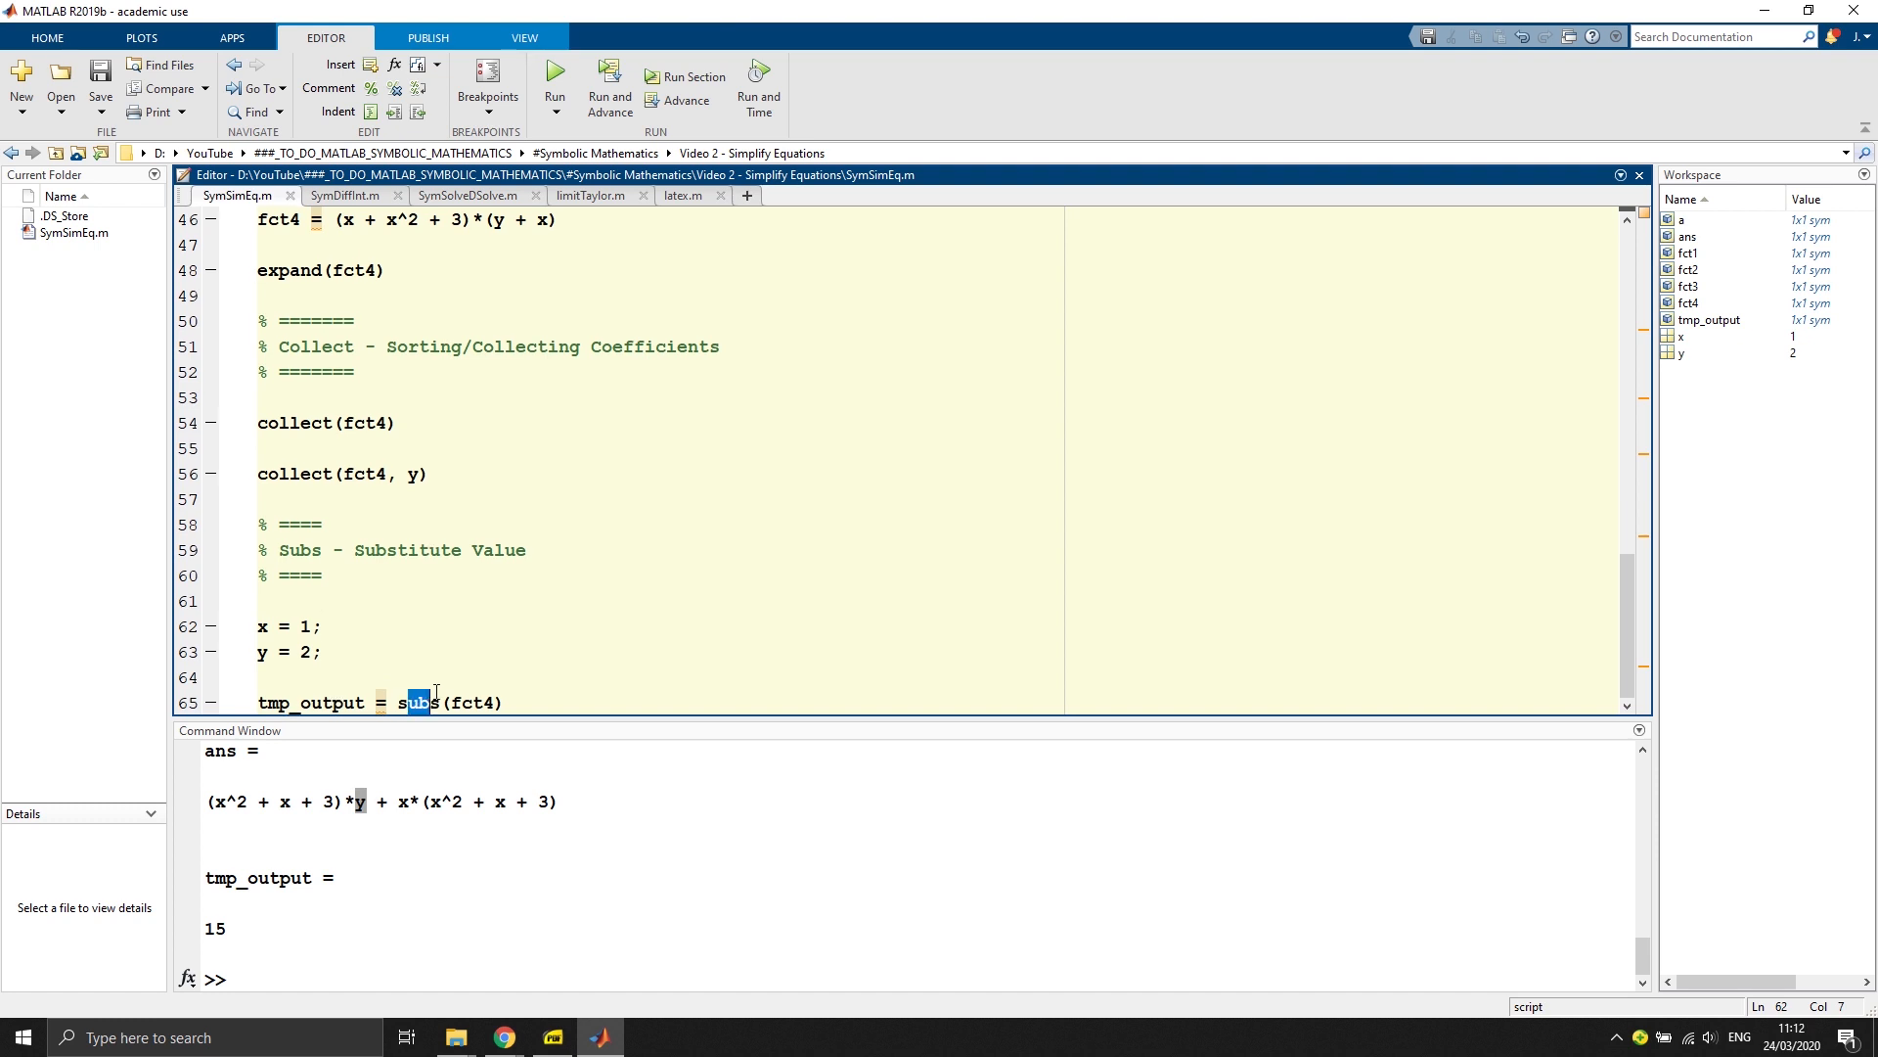
pyautogui.click(258, 677)
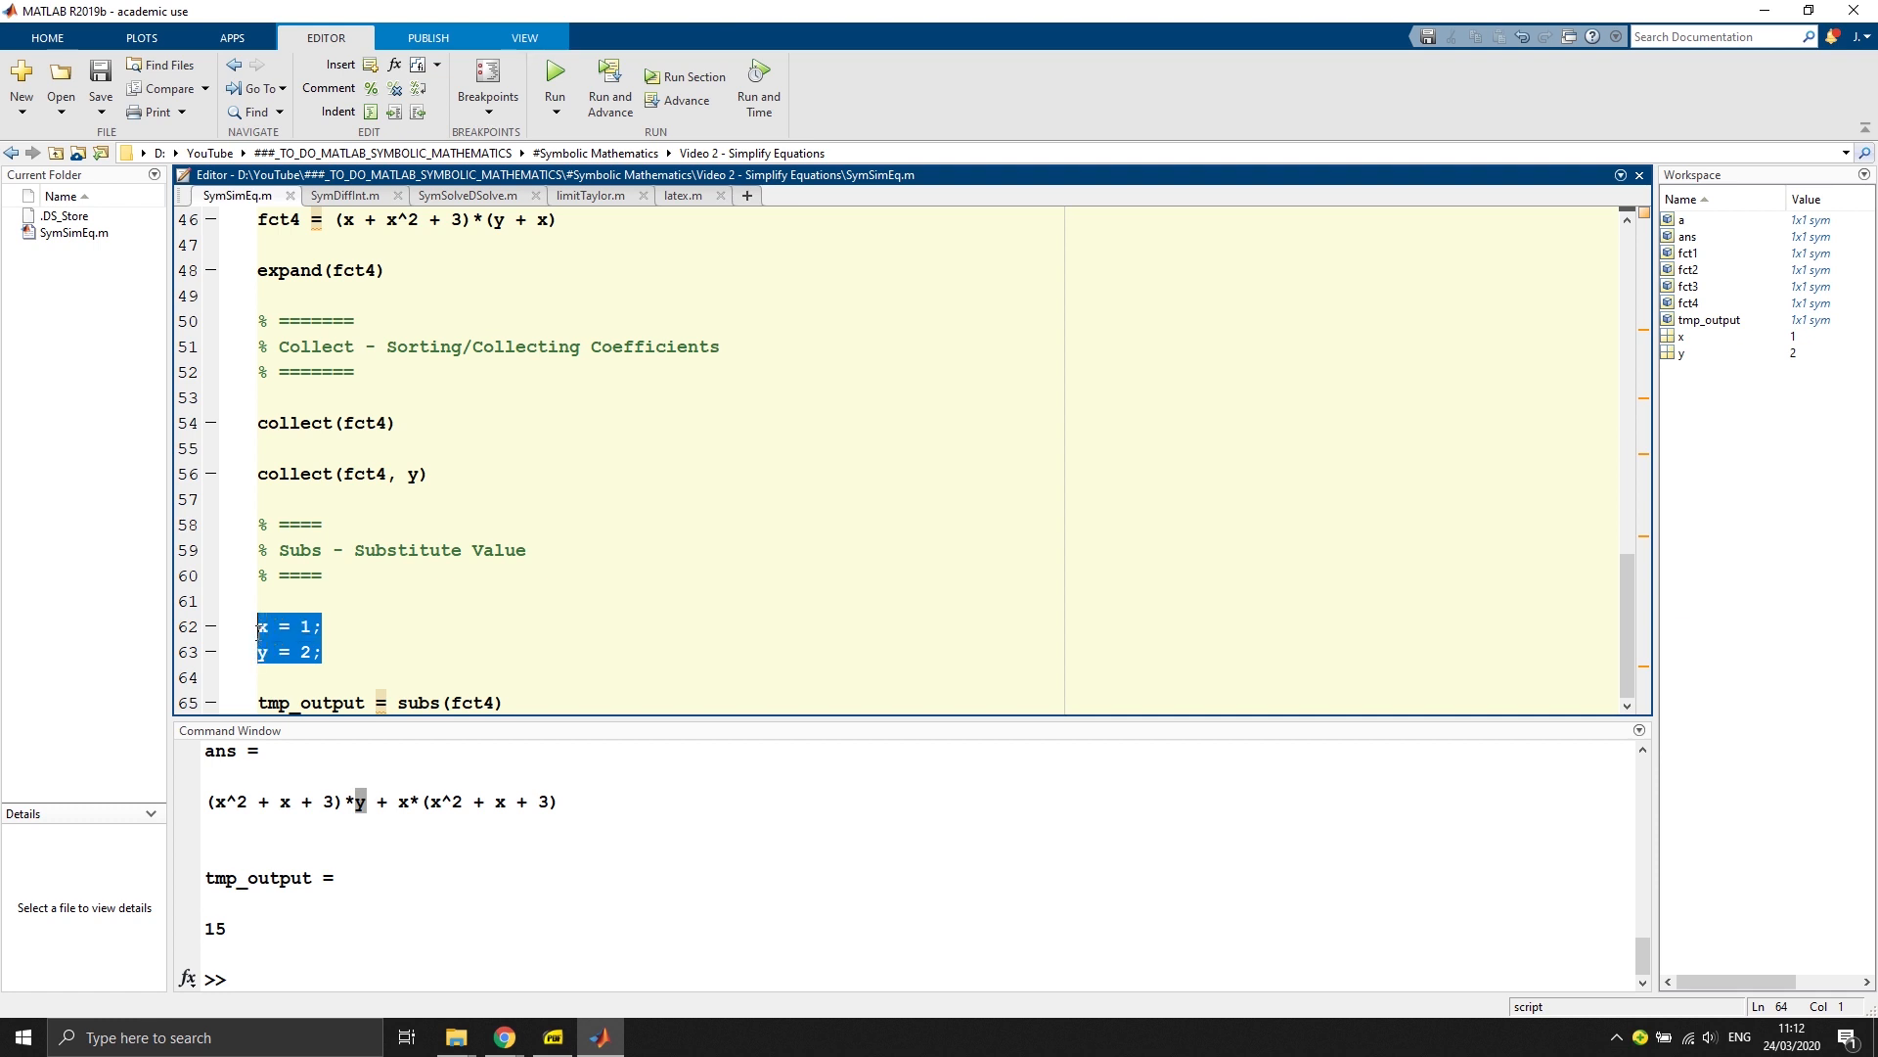
pyautogui.click(354, 221)
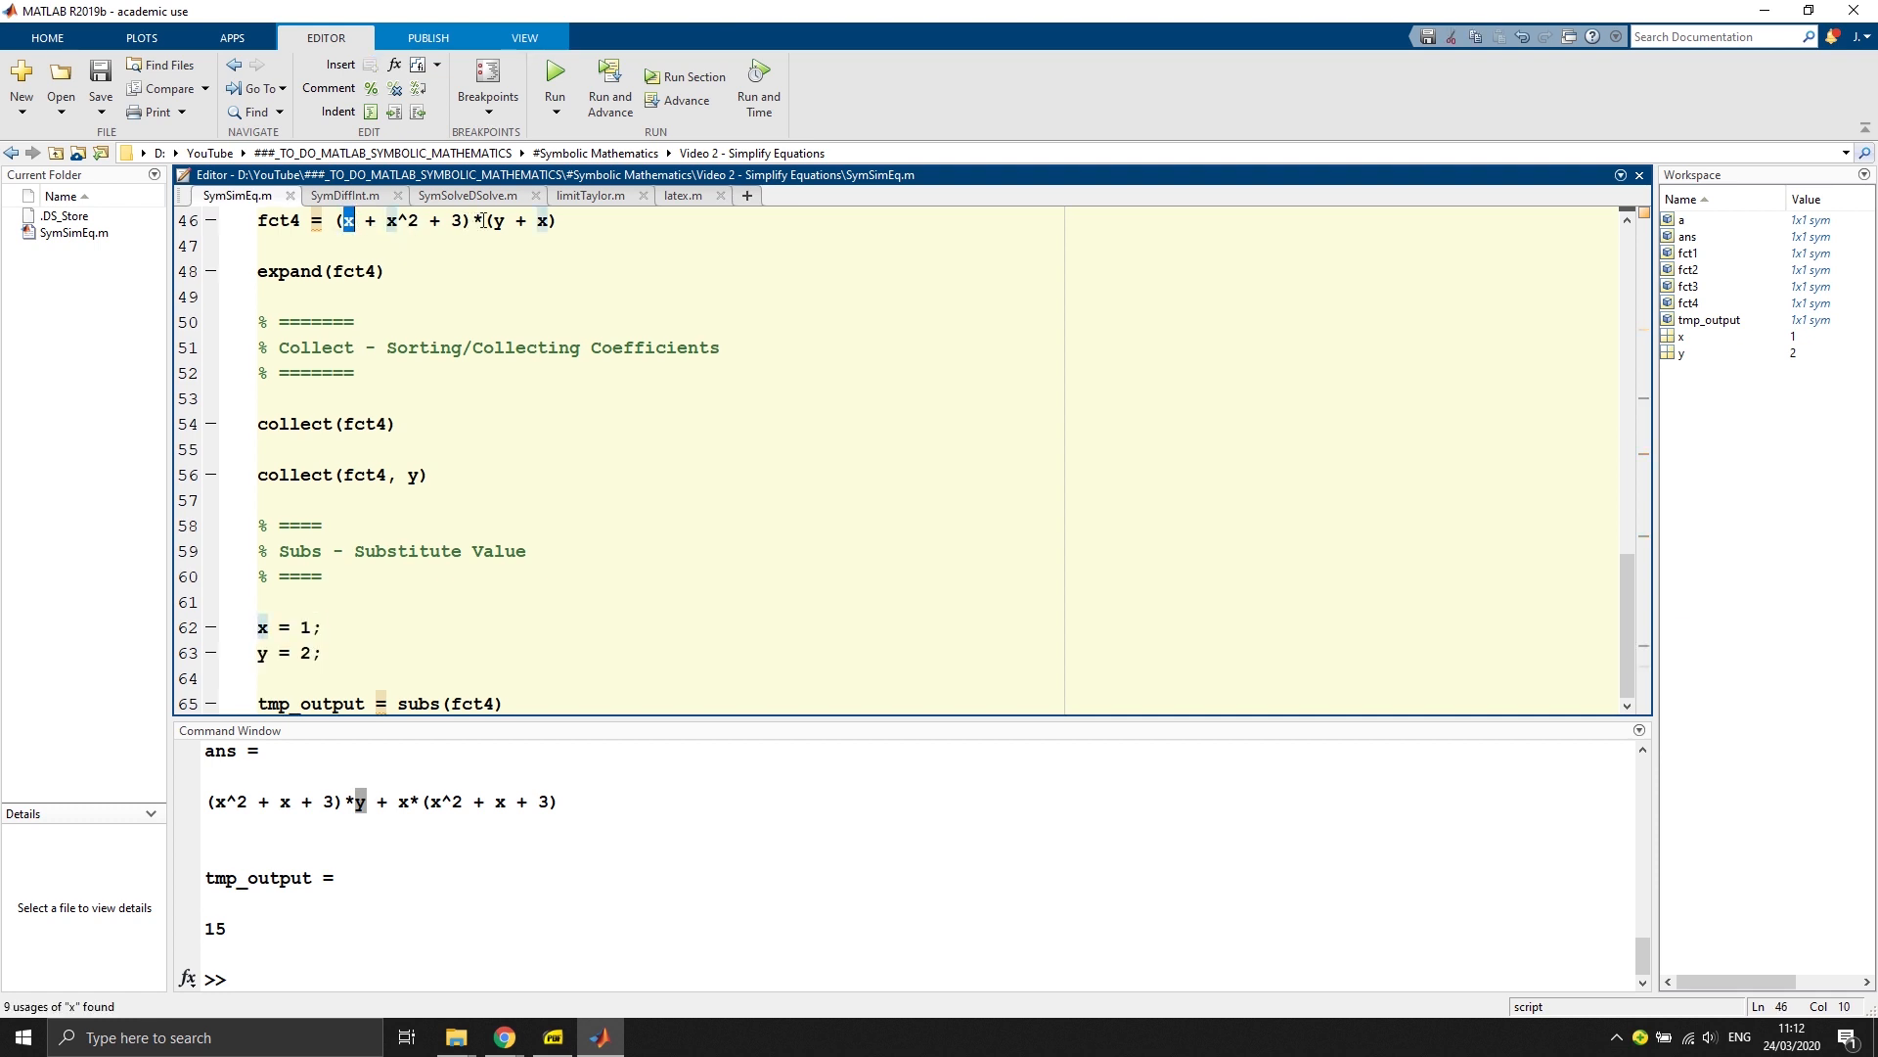
pyautogui.click(354, 372)
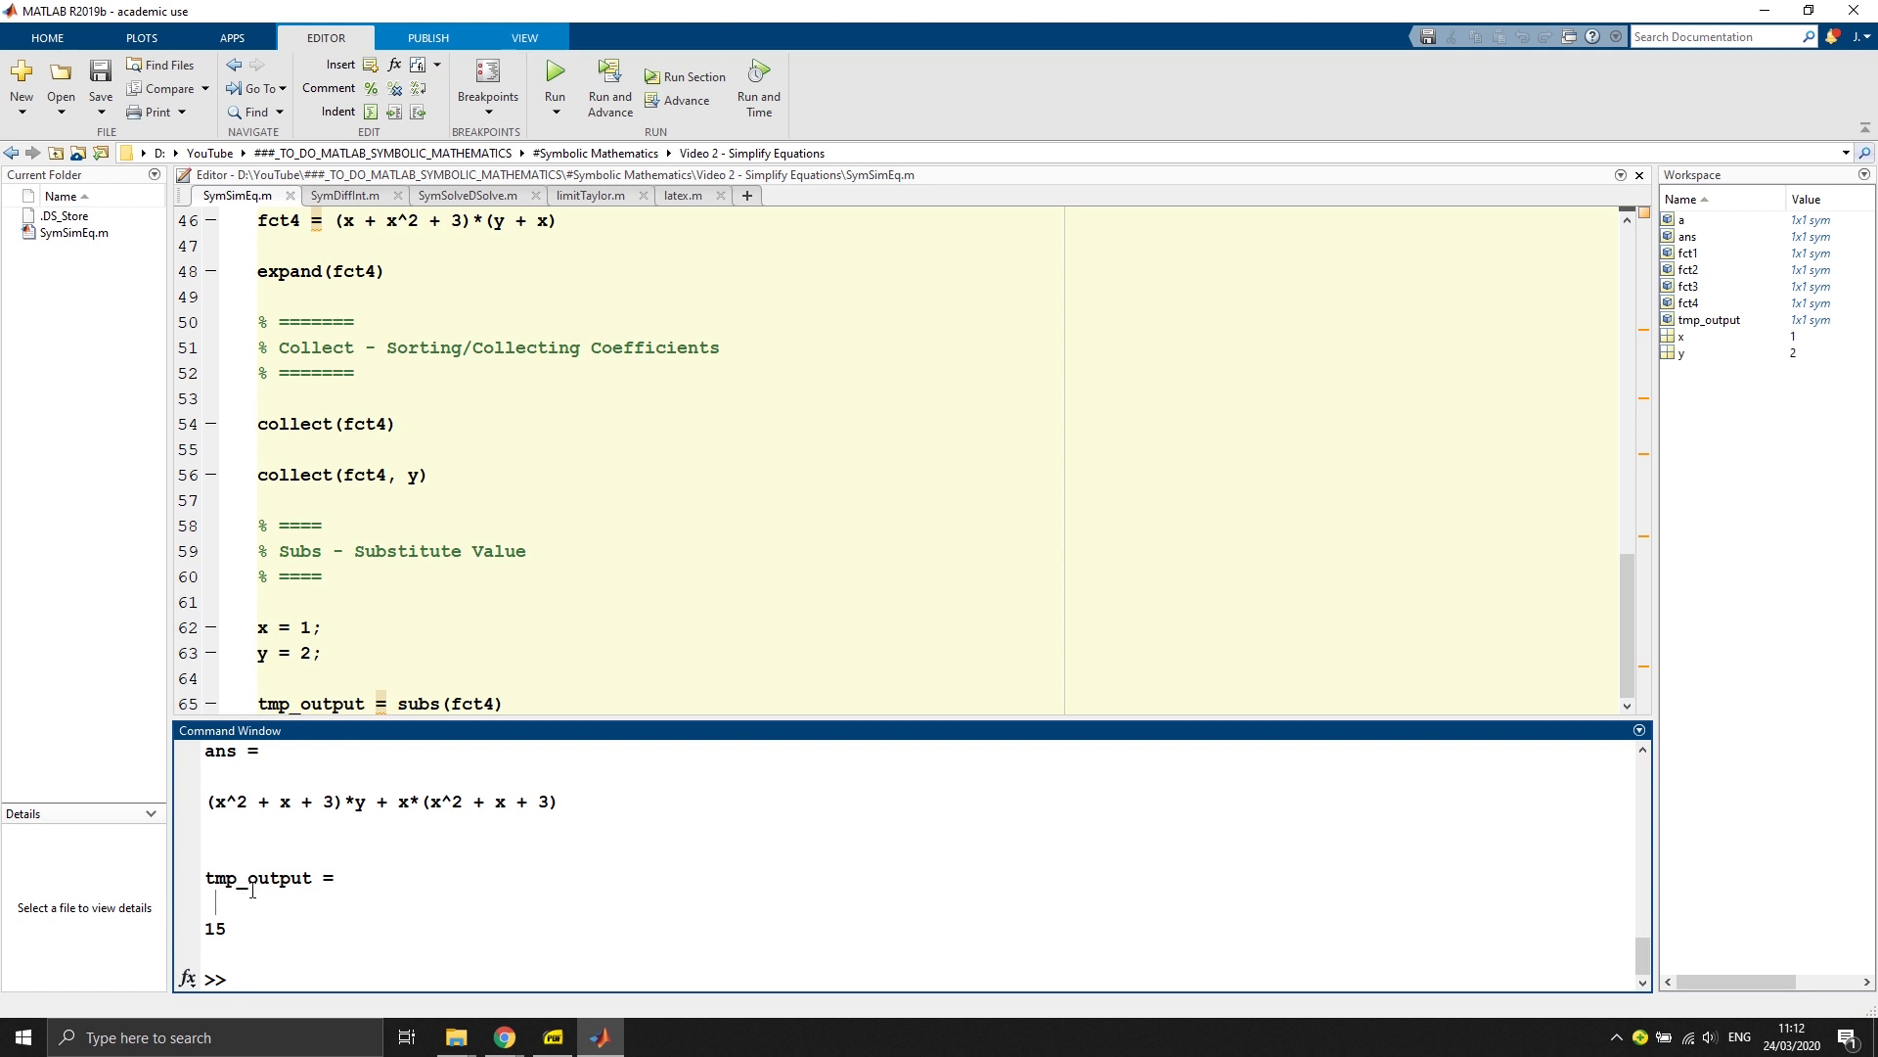
pyautogui.moveTo(489, 477)
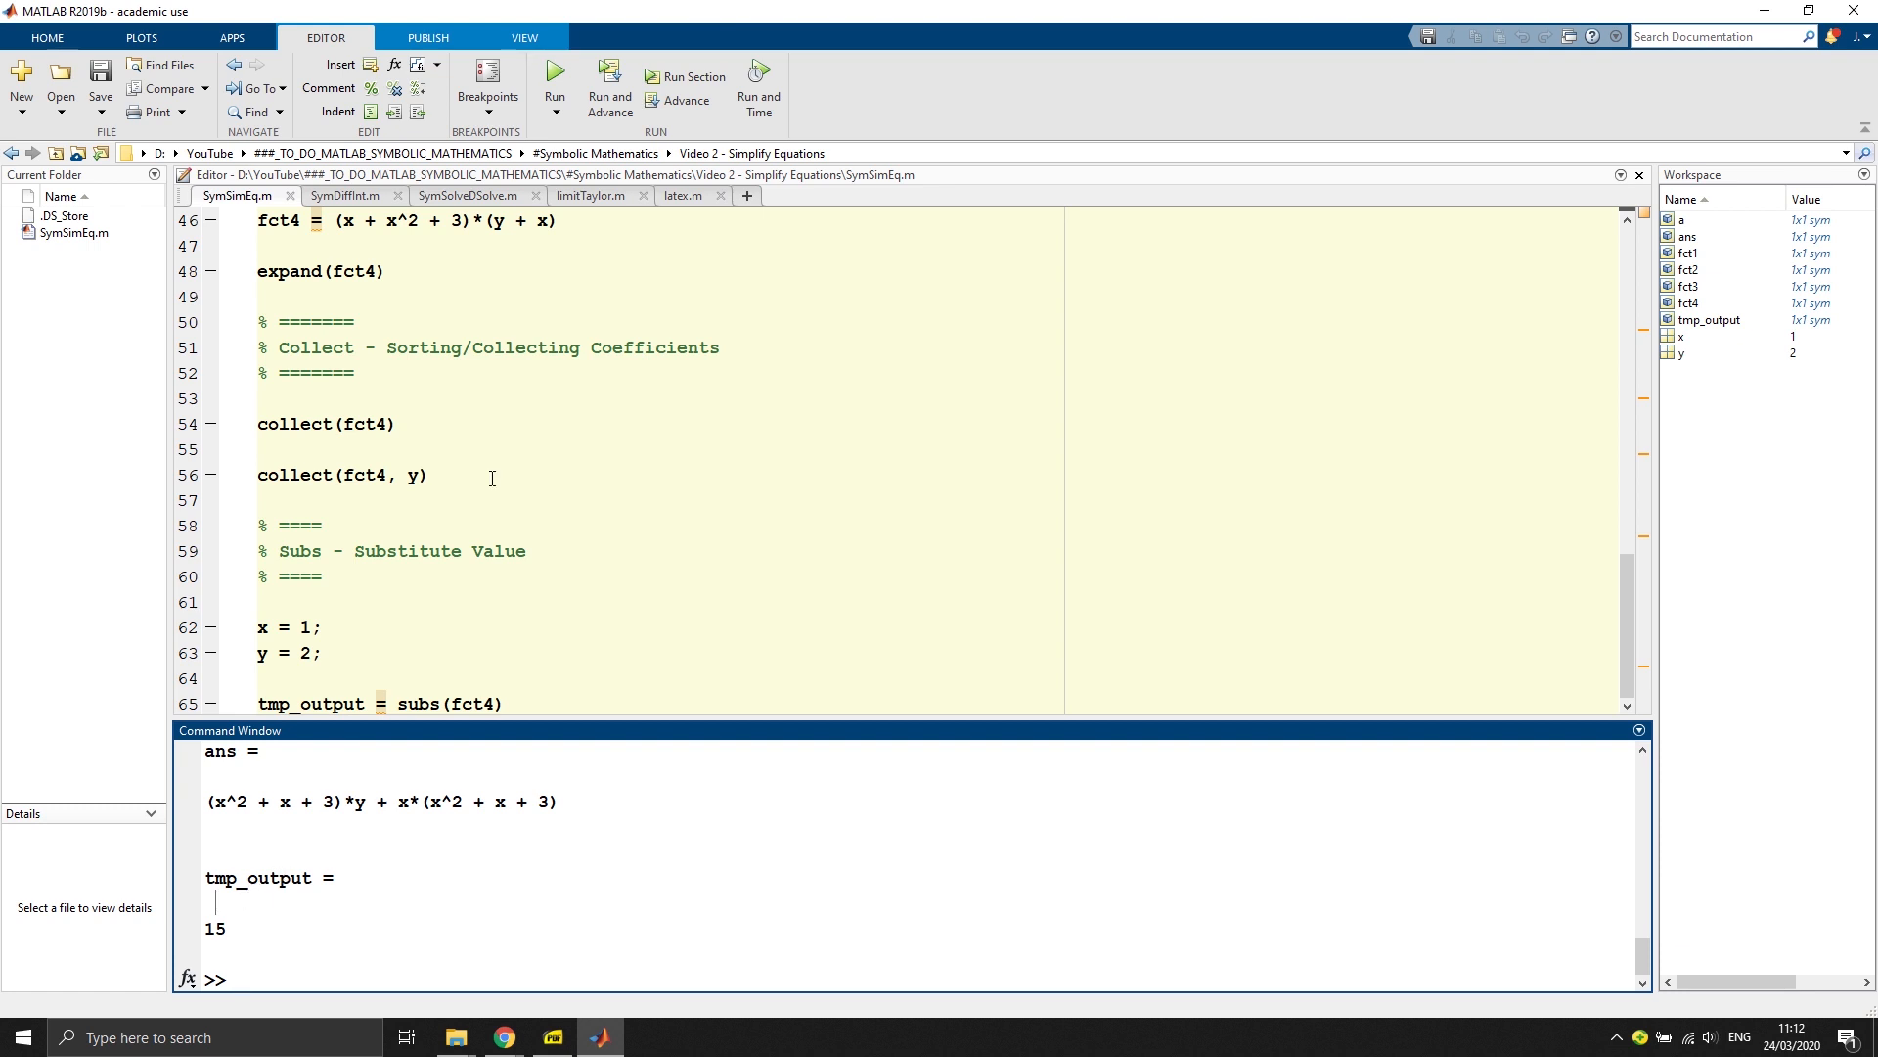
pyautogui.scroll(3)
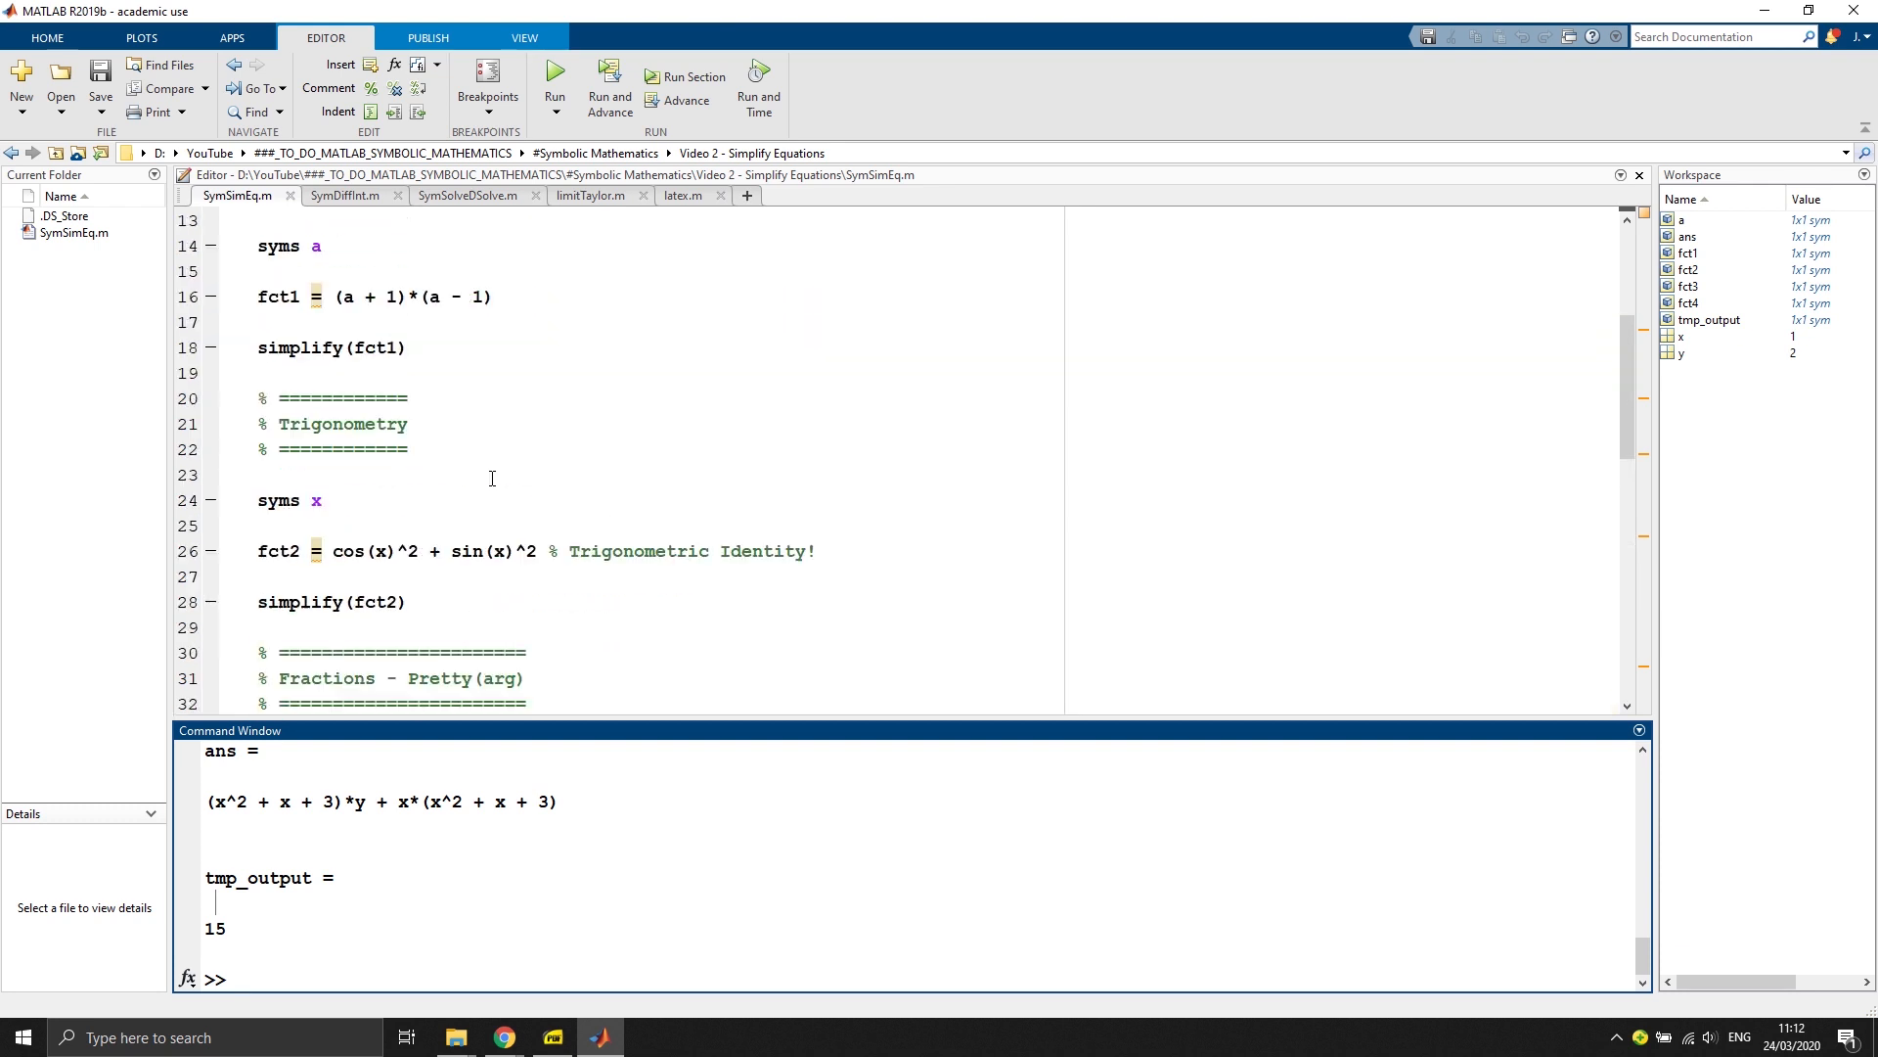
pyautogui.scroll(3)
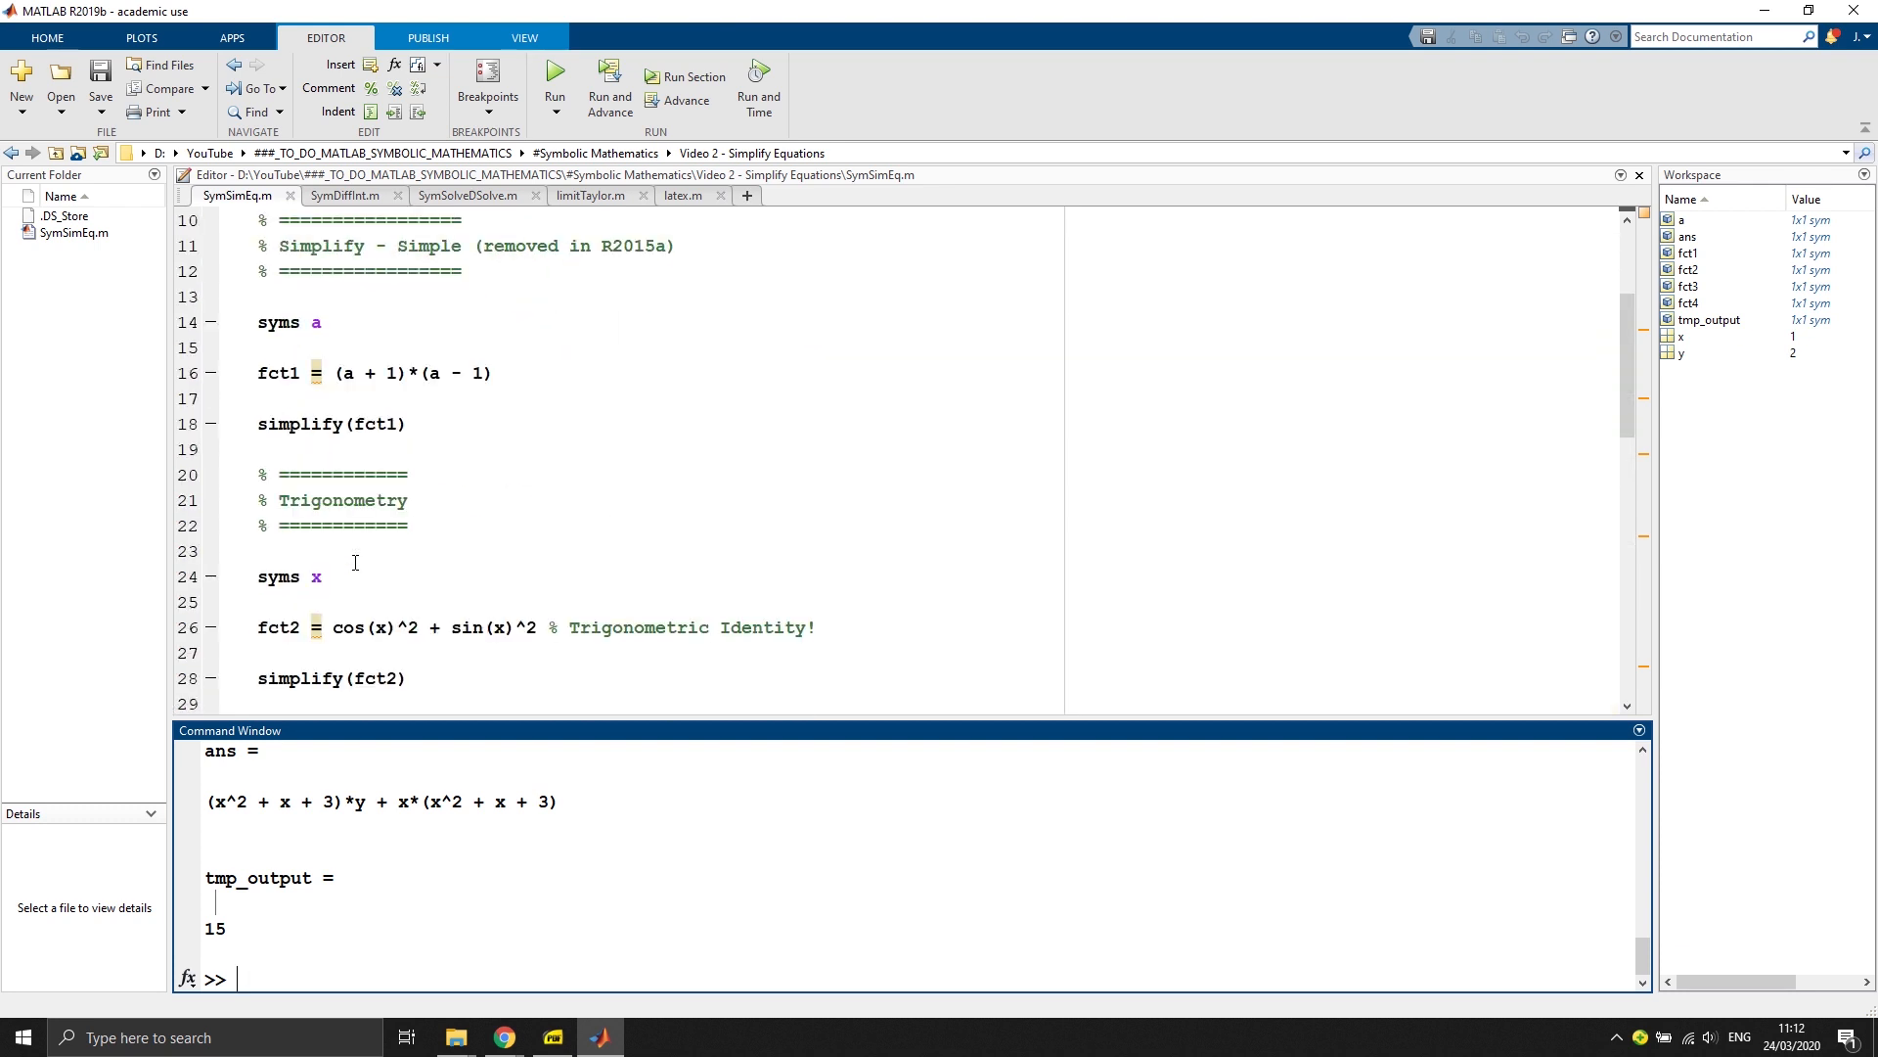
pyautogui.scroll(-3)
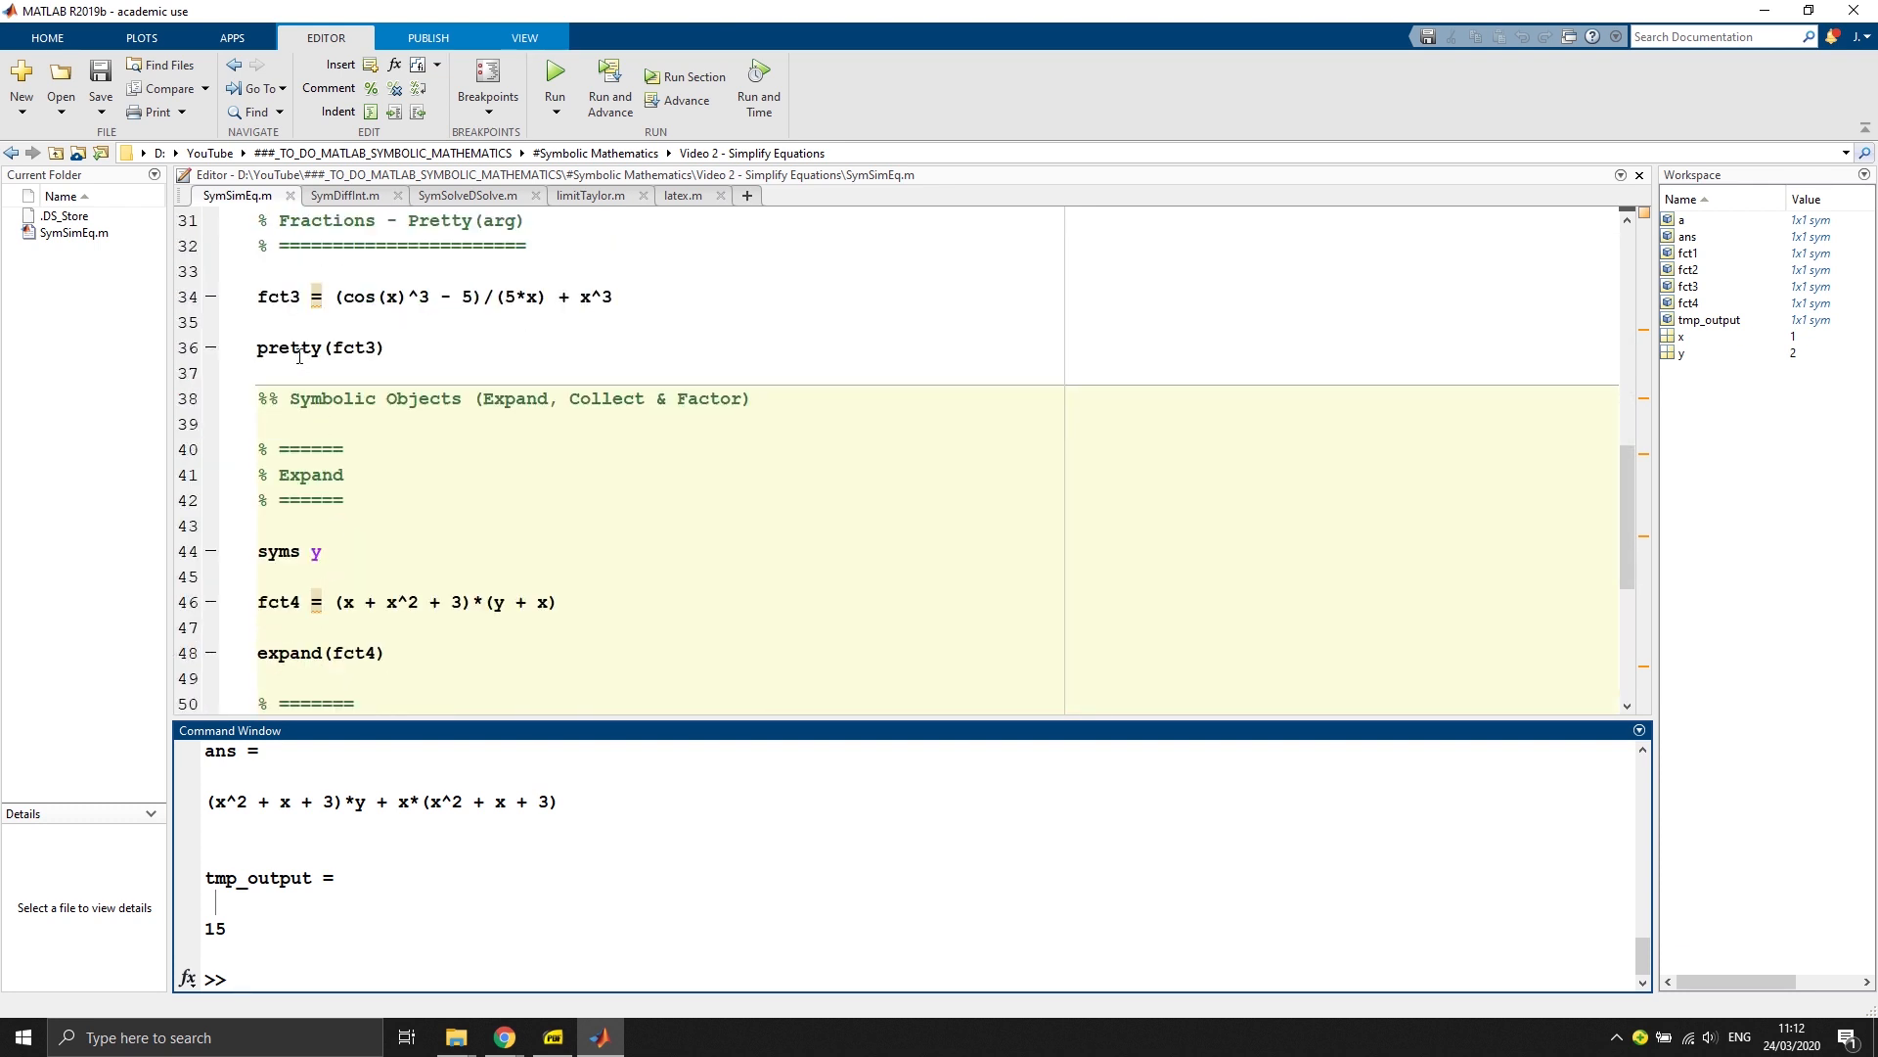
pyautogui.click(323, 349)
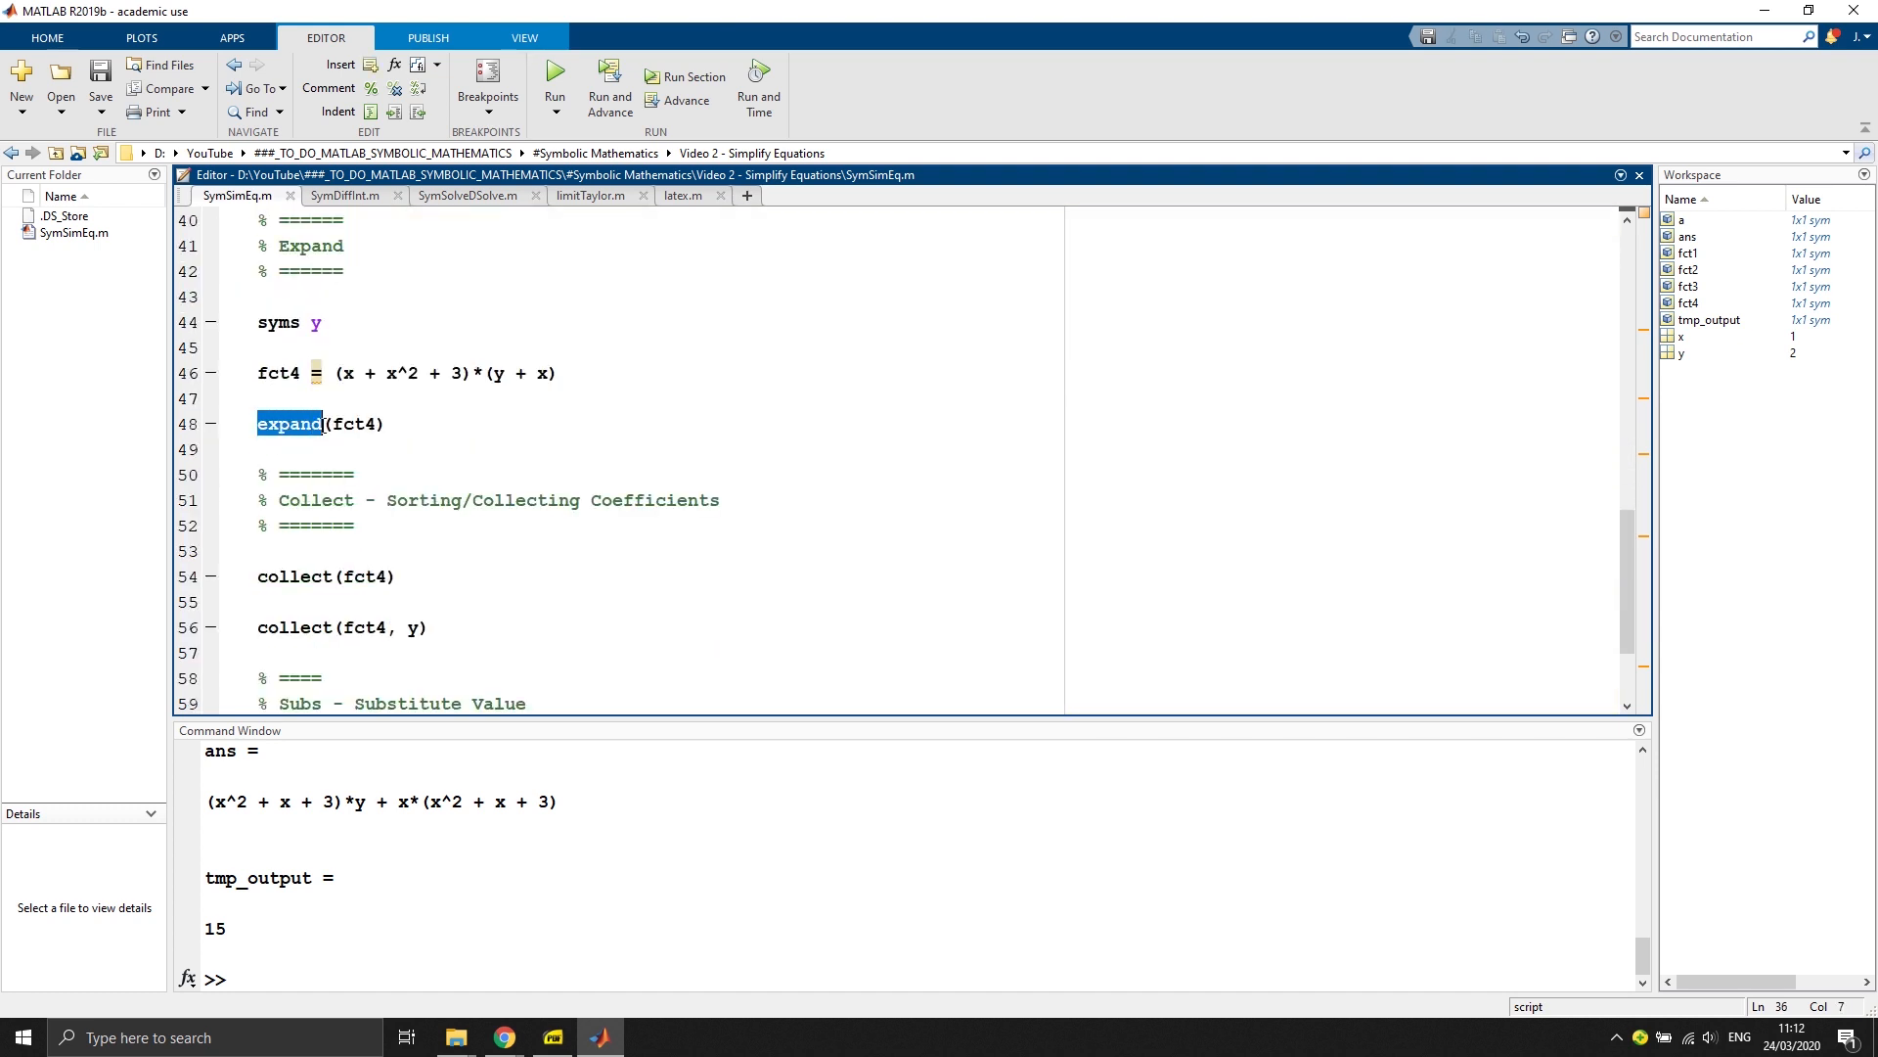
pyautogui.click(323, 422)
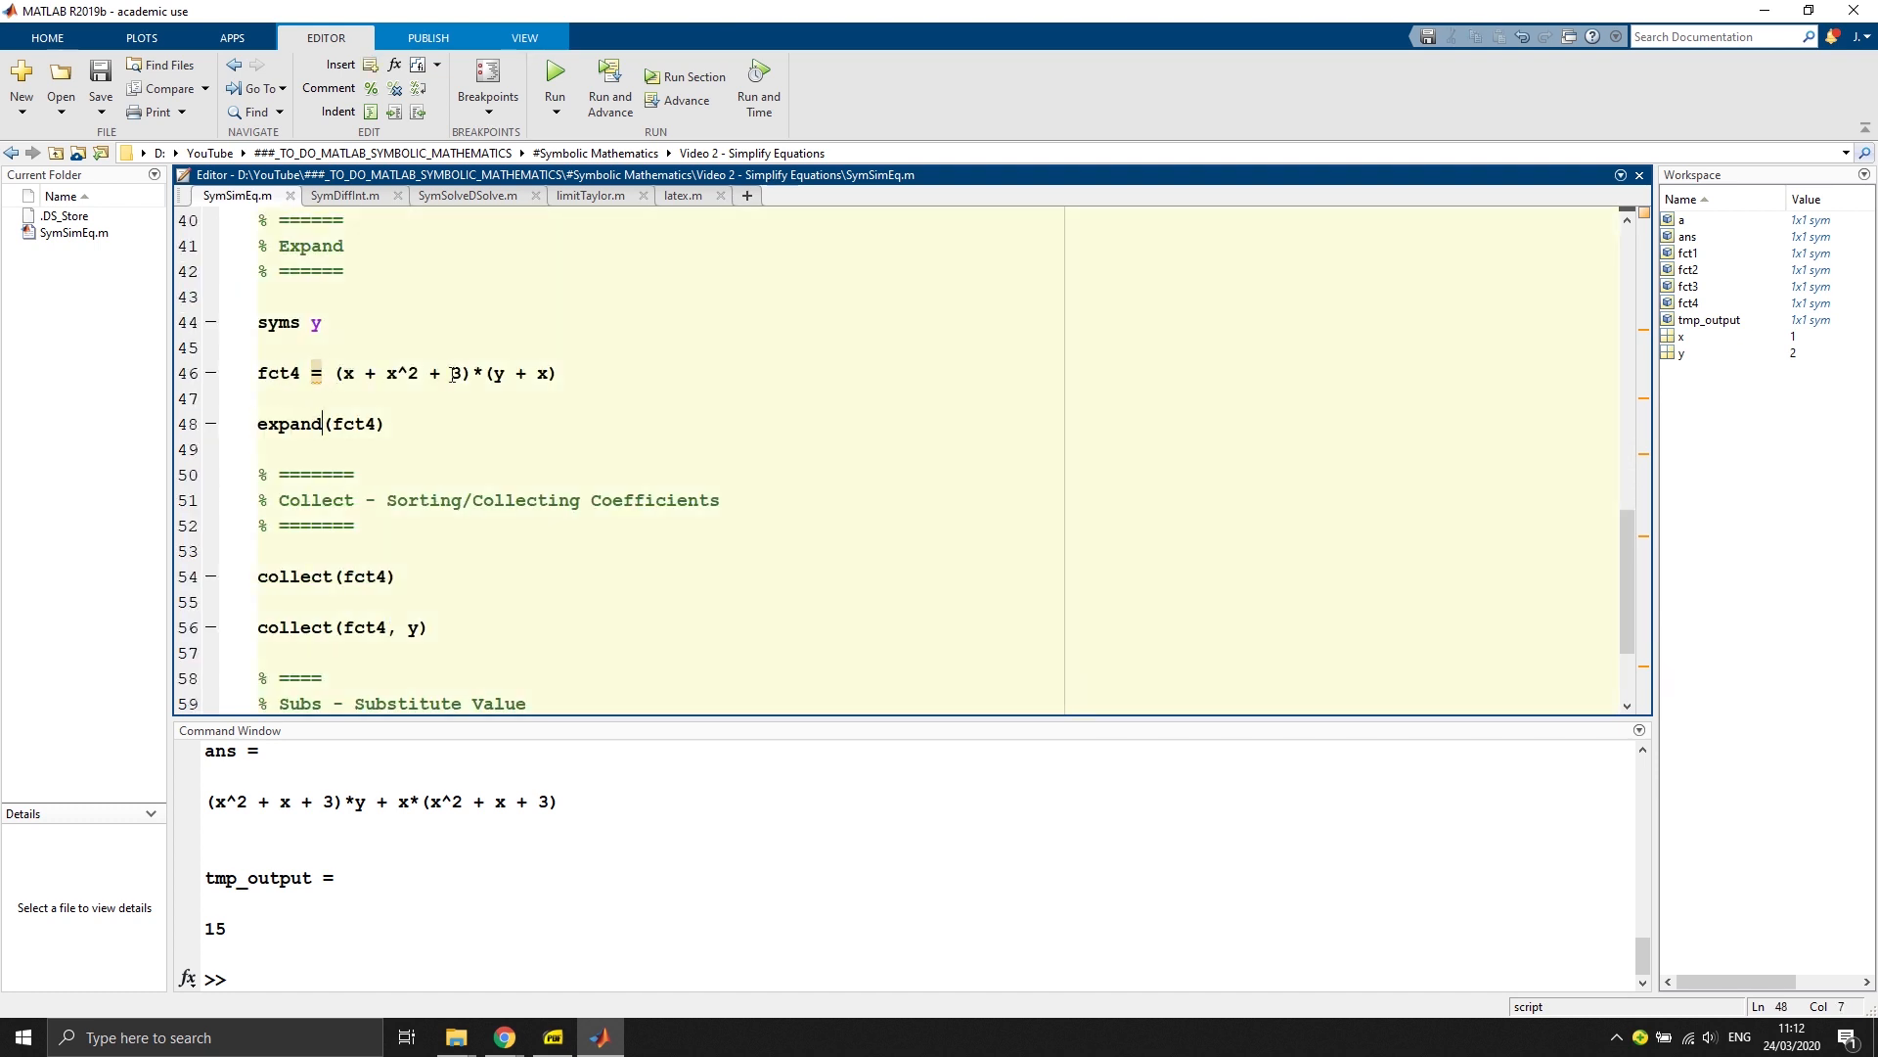
pyautogui.scroll(-3)
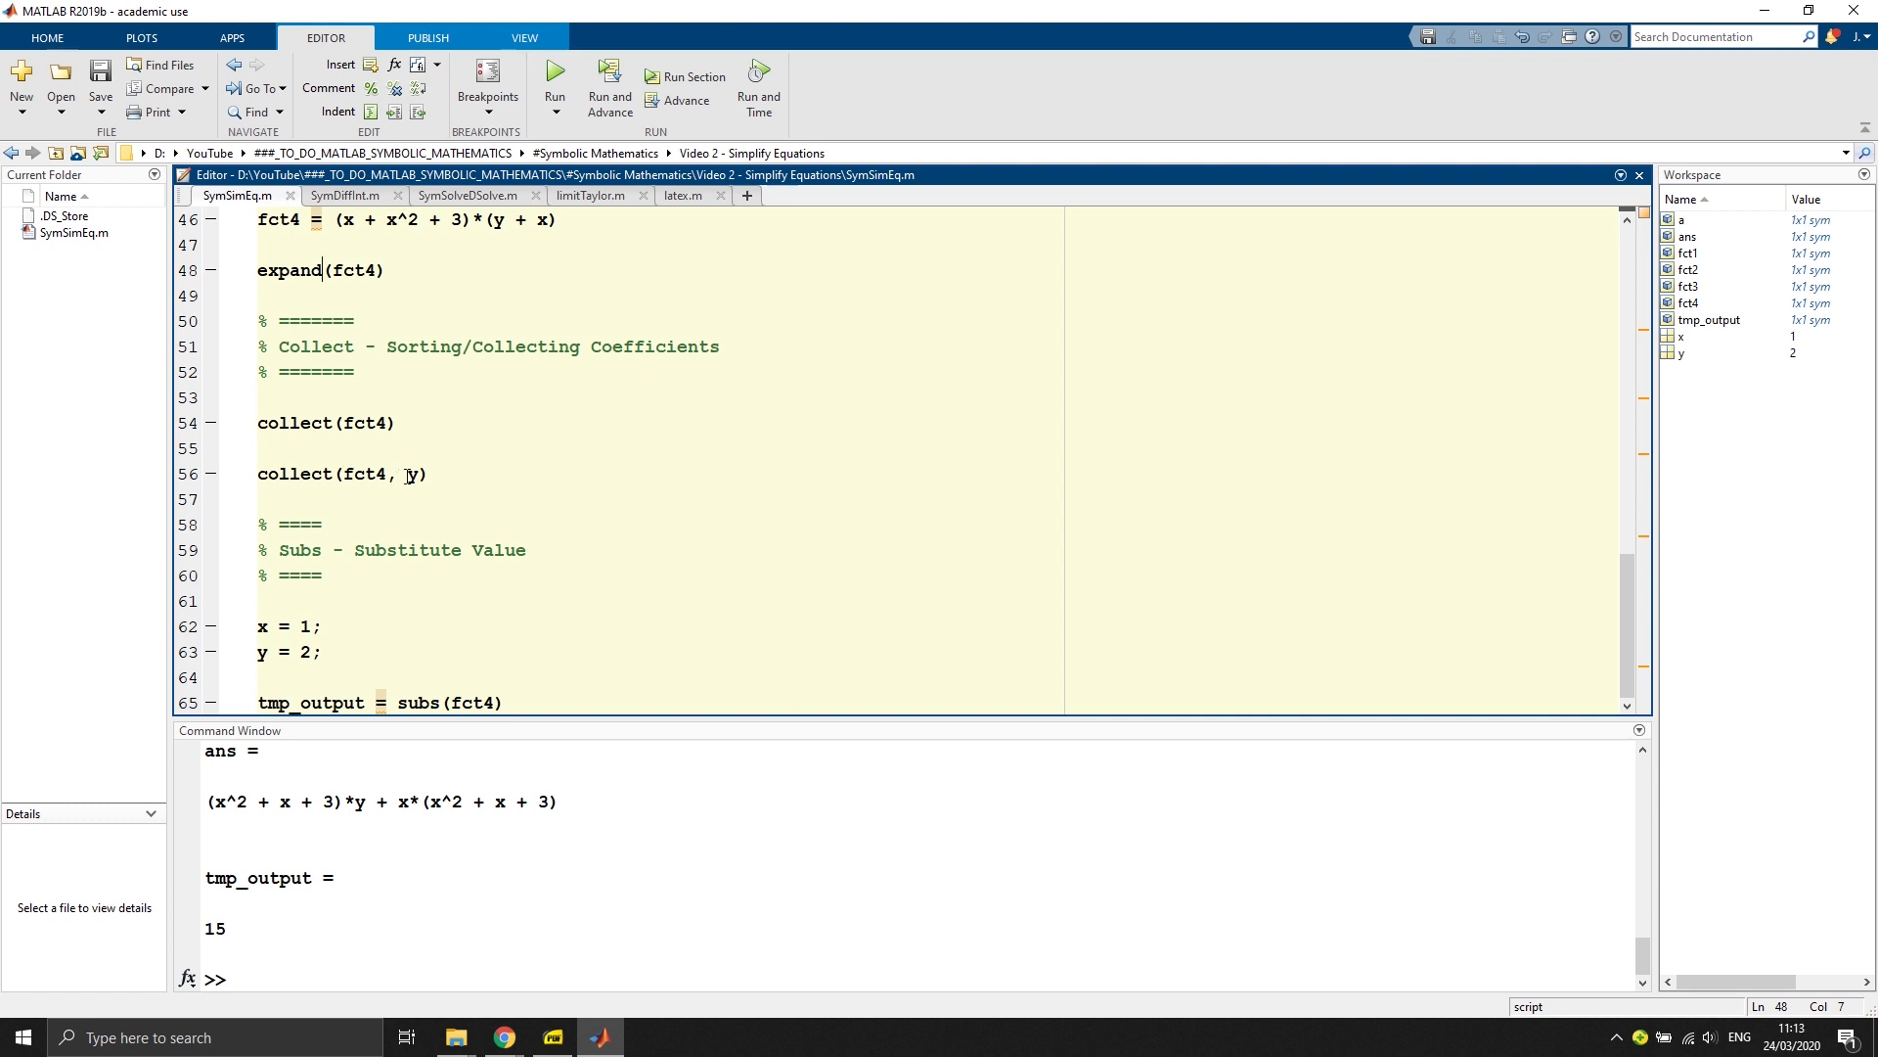
pyautogui.doubleClick(413, 474)
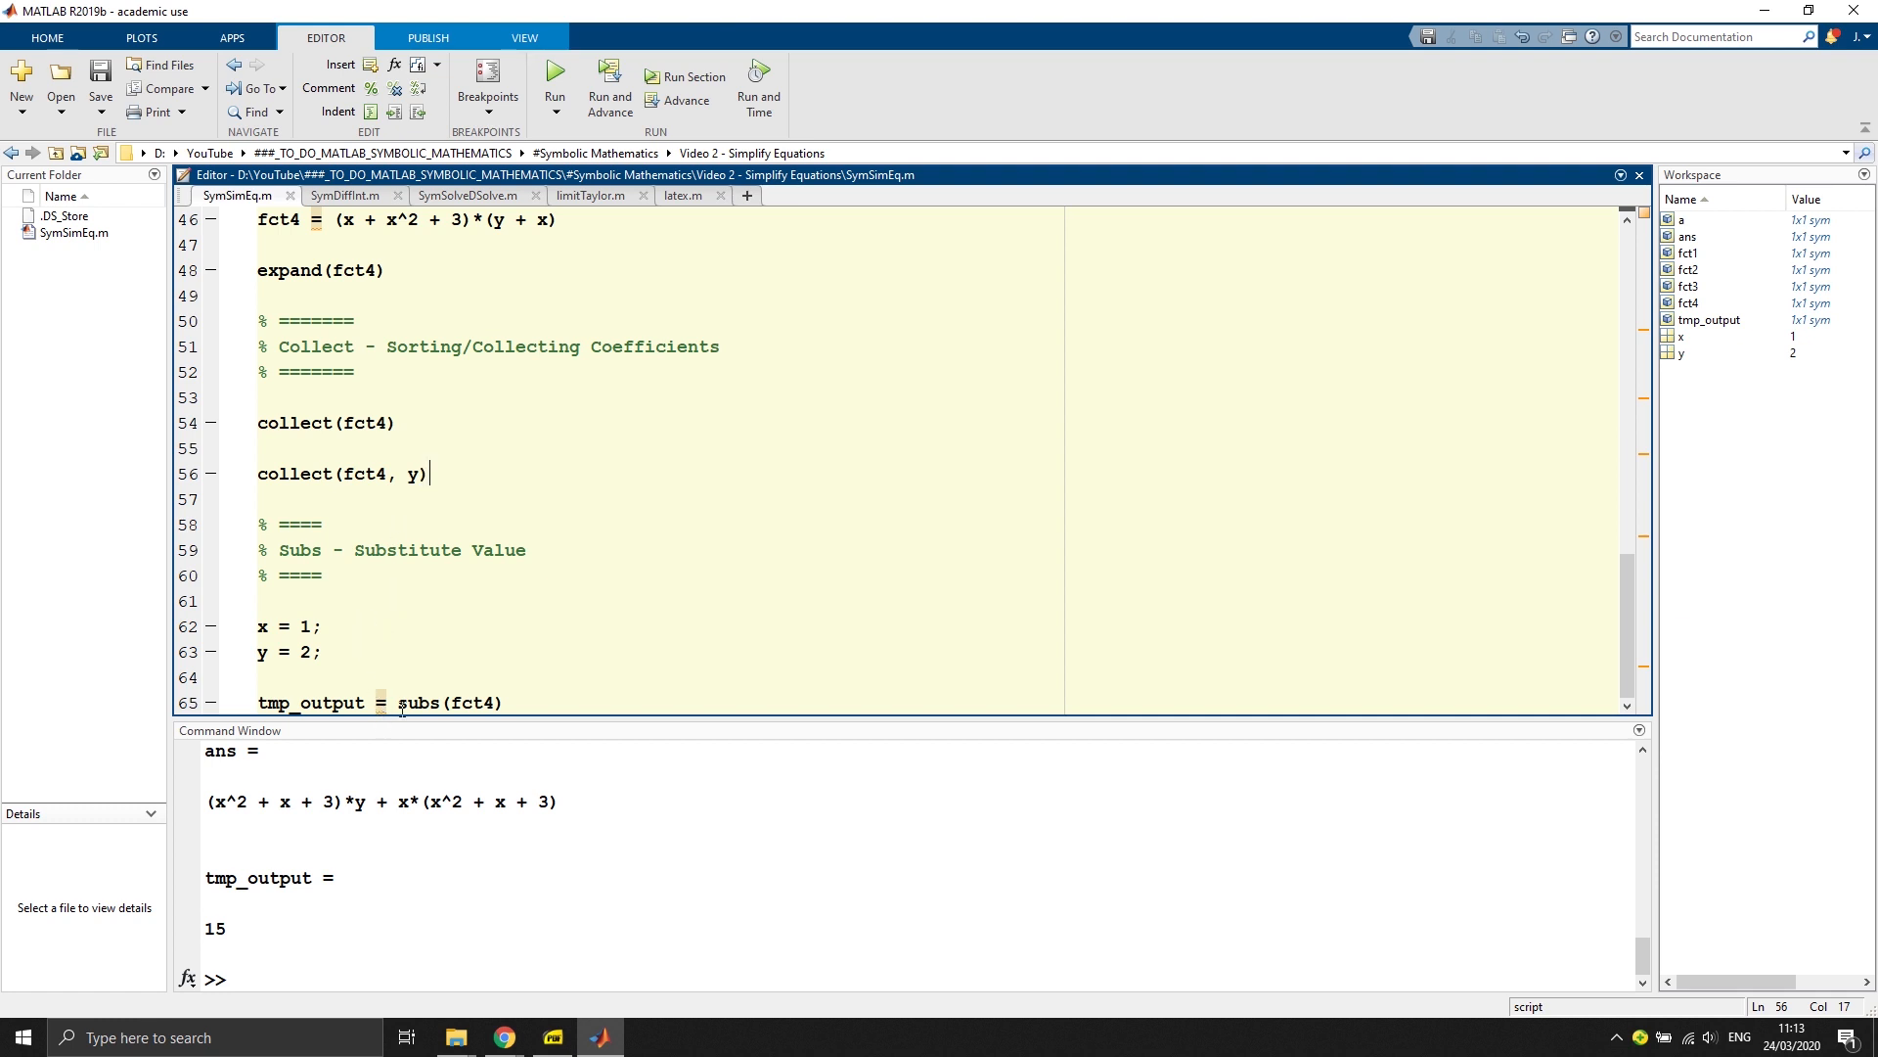
pyautogui.moveTo(413, 690)
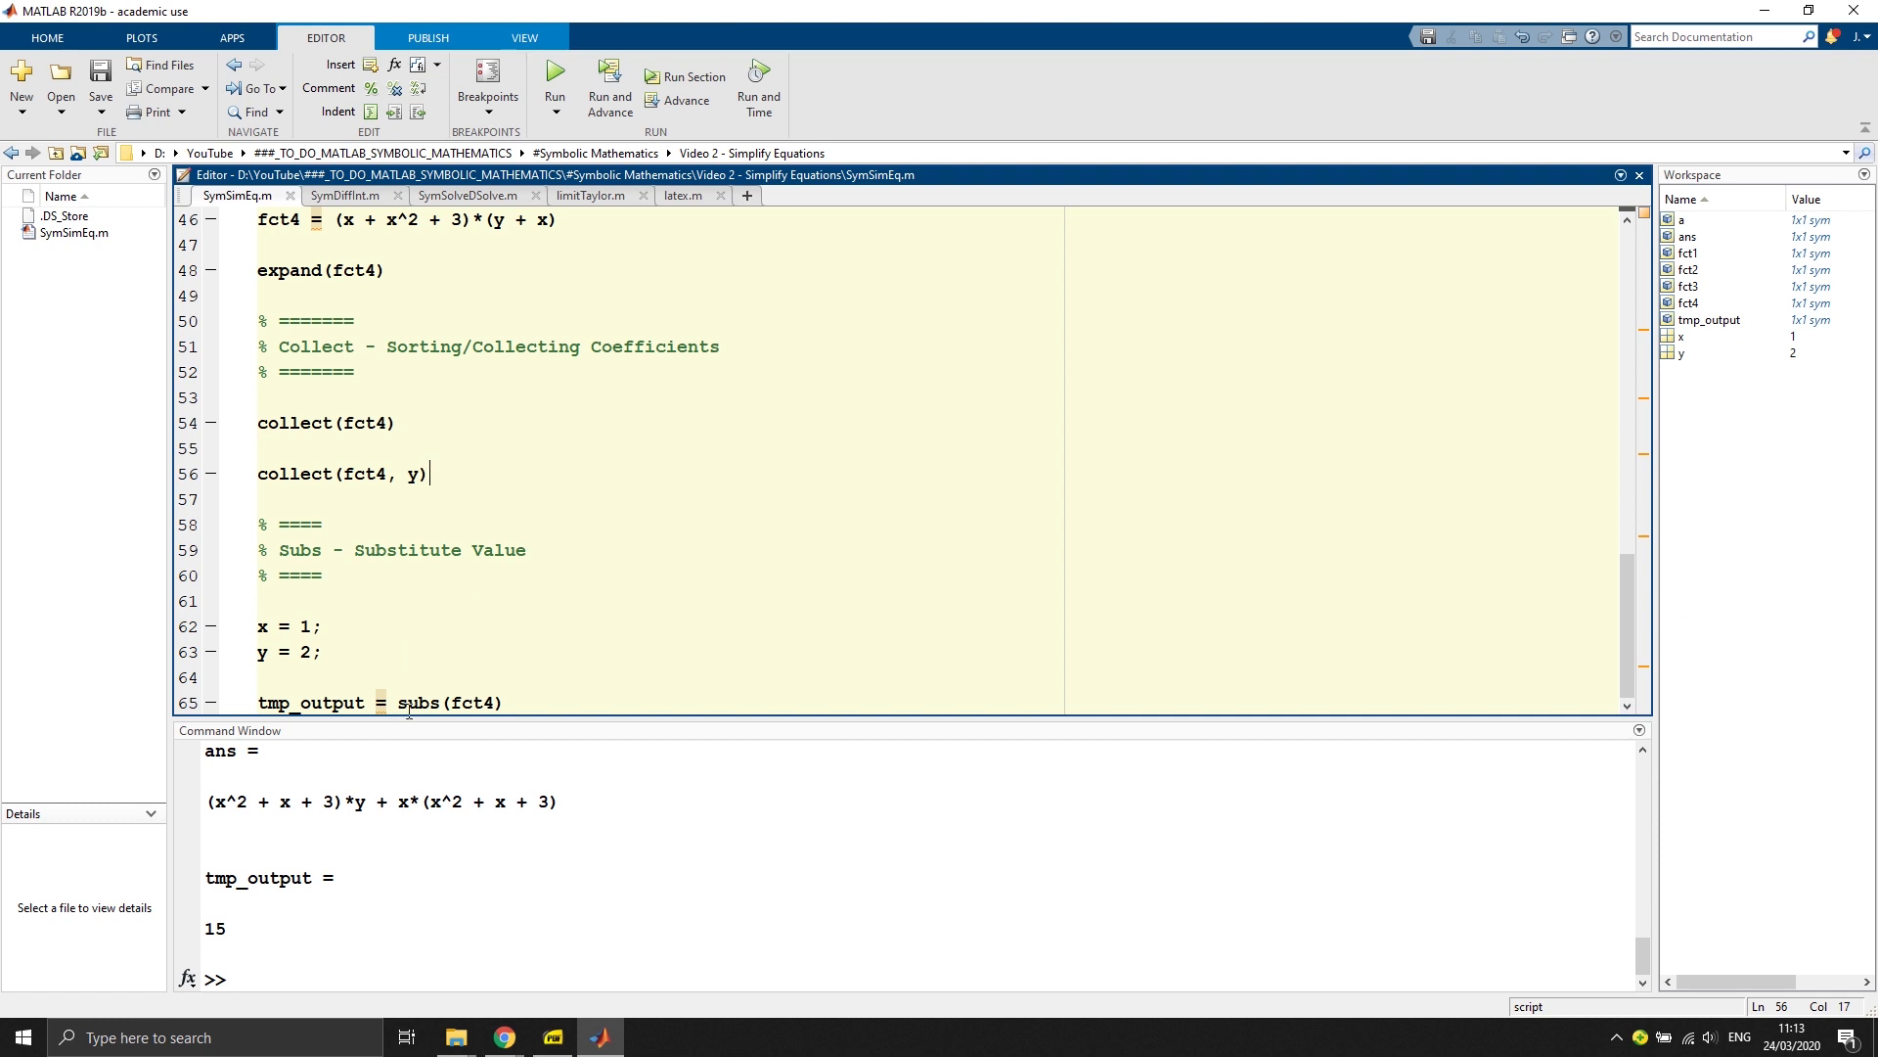
pyautogui.moveTo(573, 716)
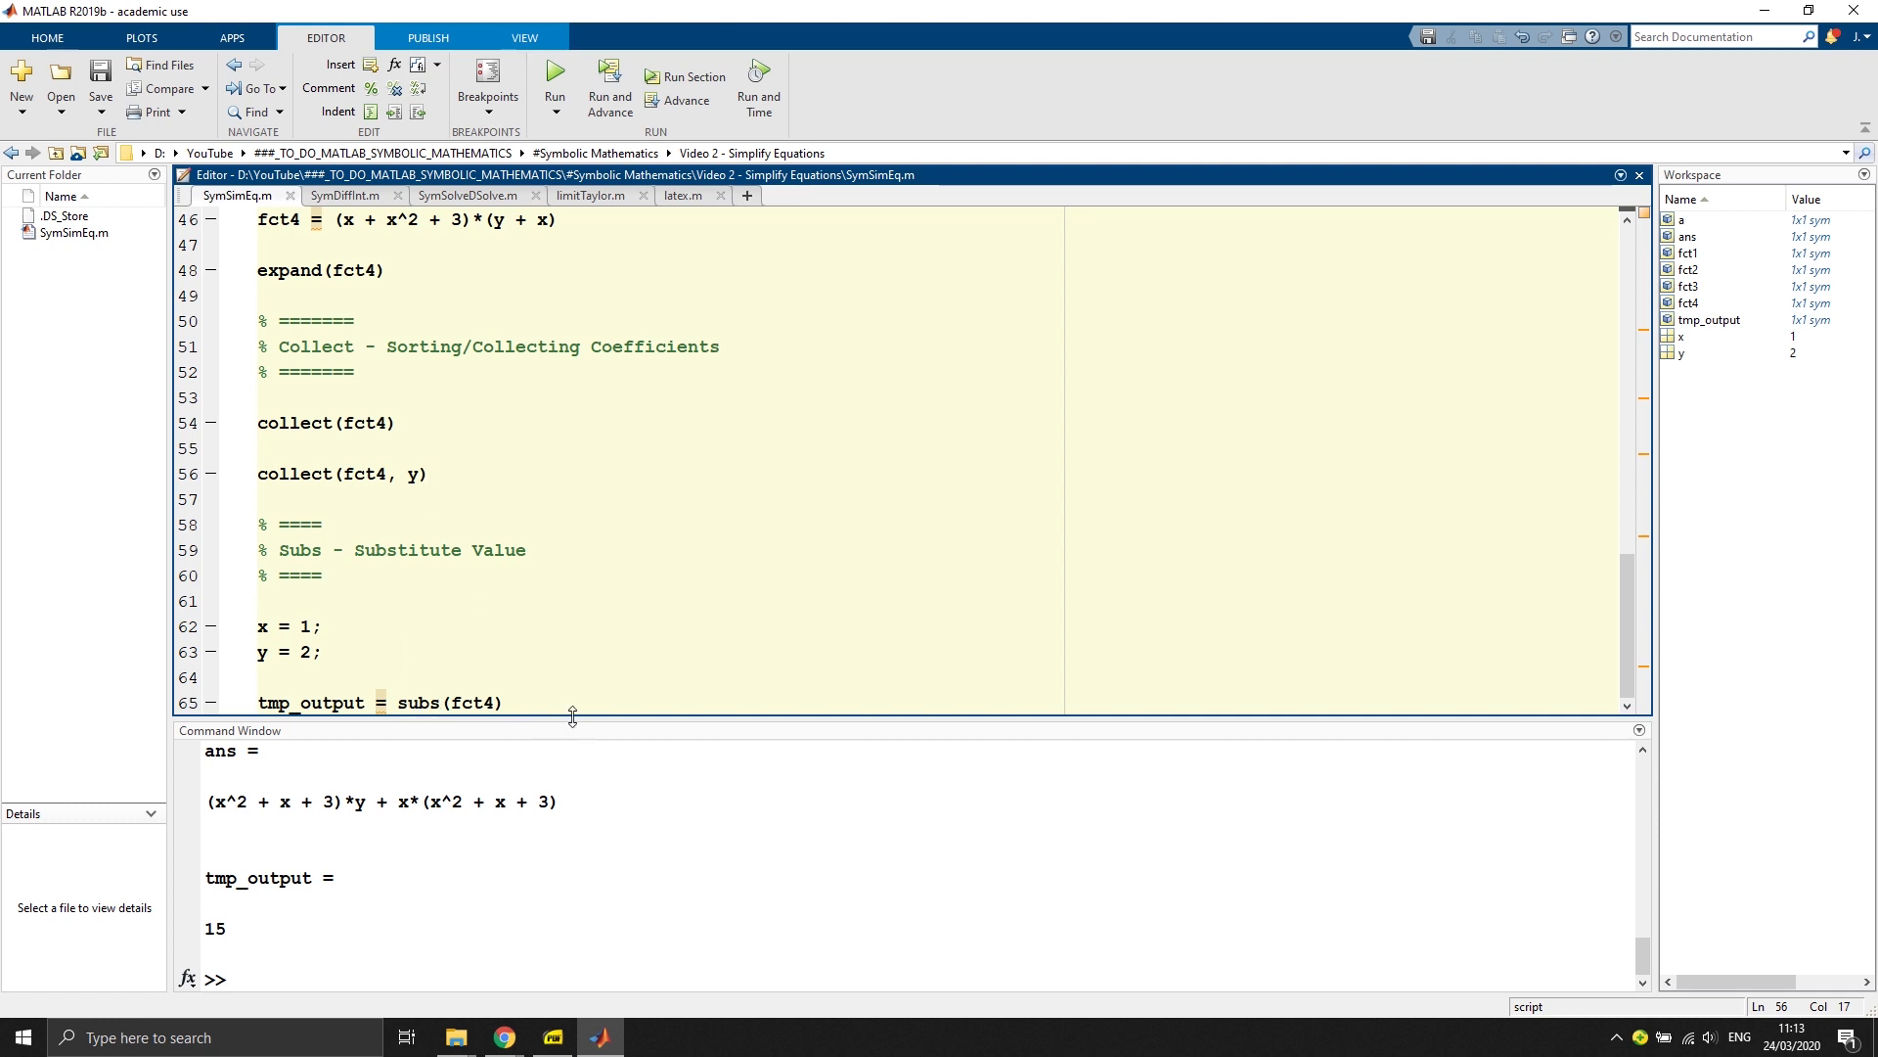
pyautogui.moveTo(587, 694)
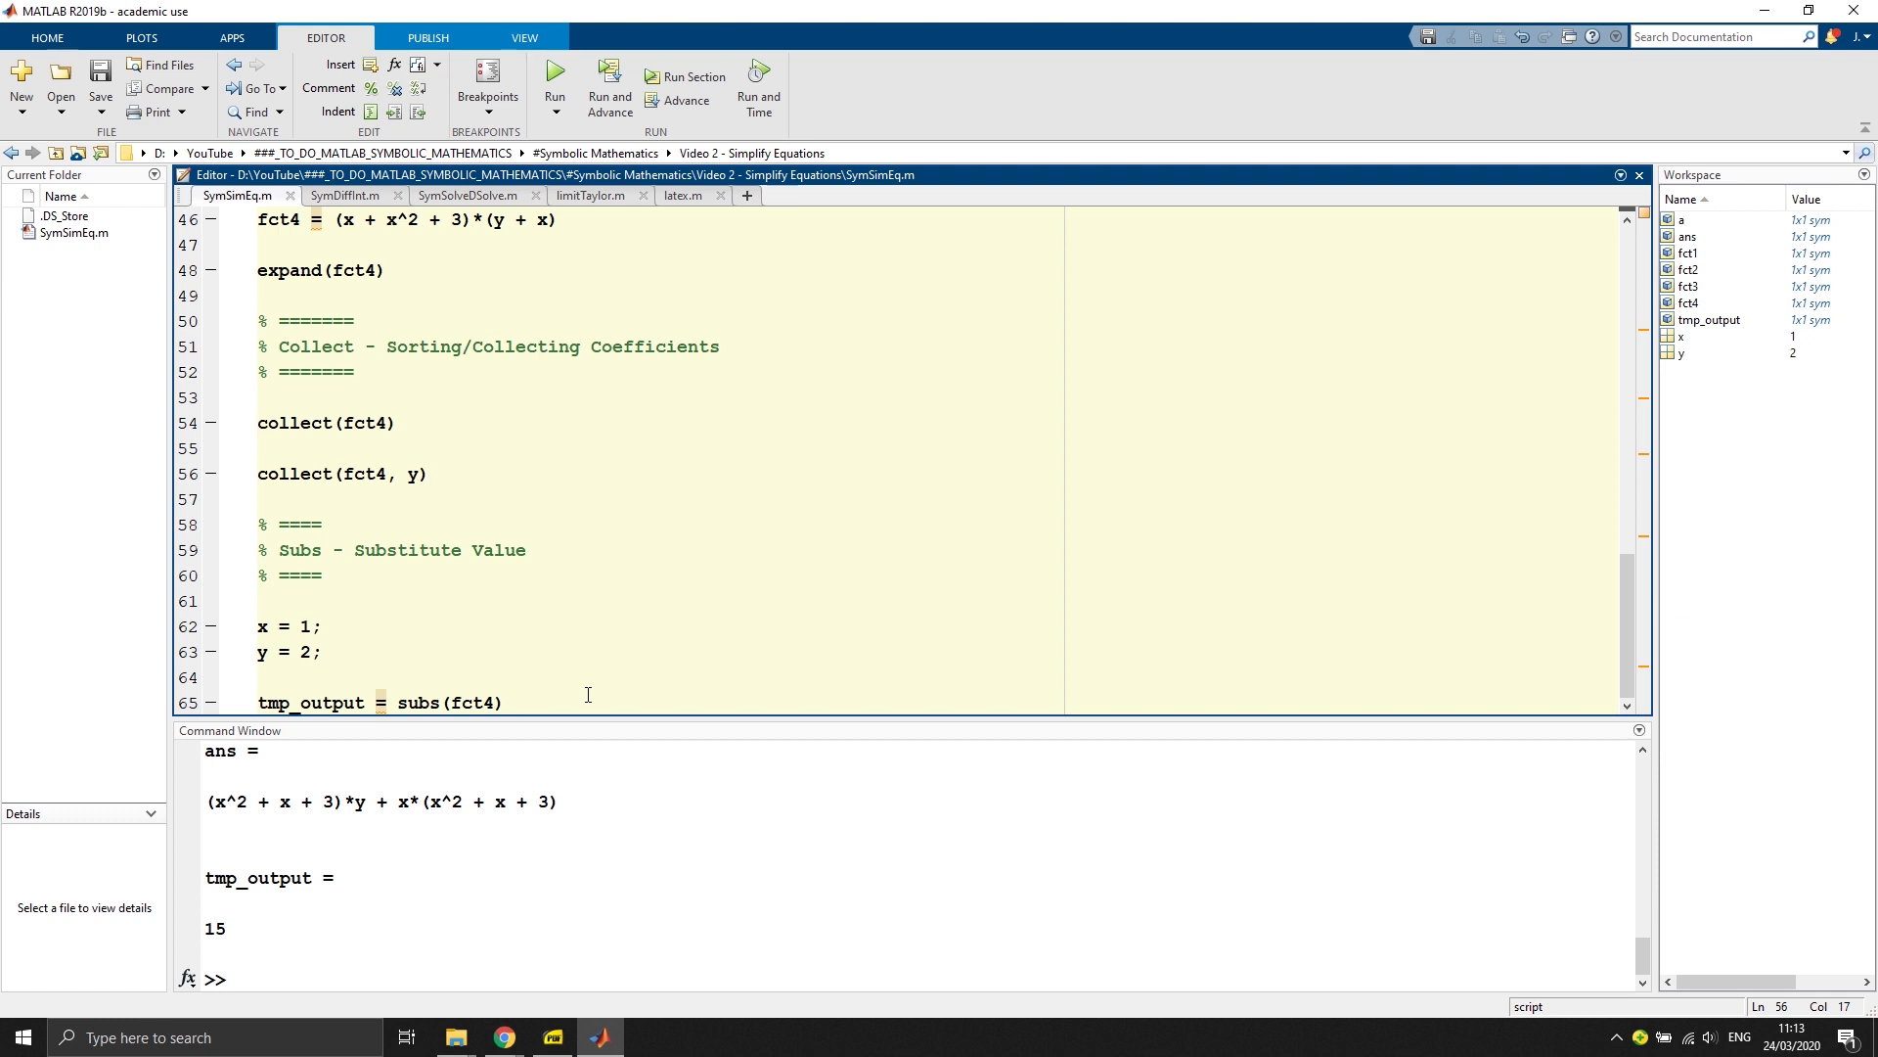
pyautogui.click(430, 474)
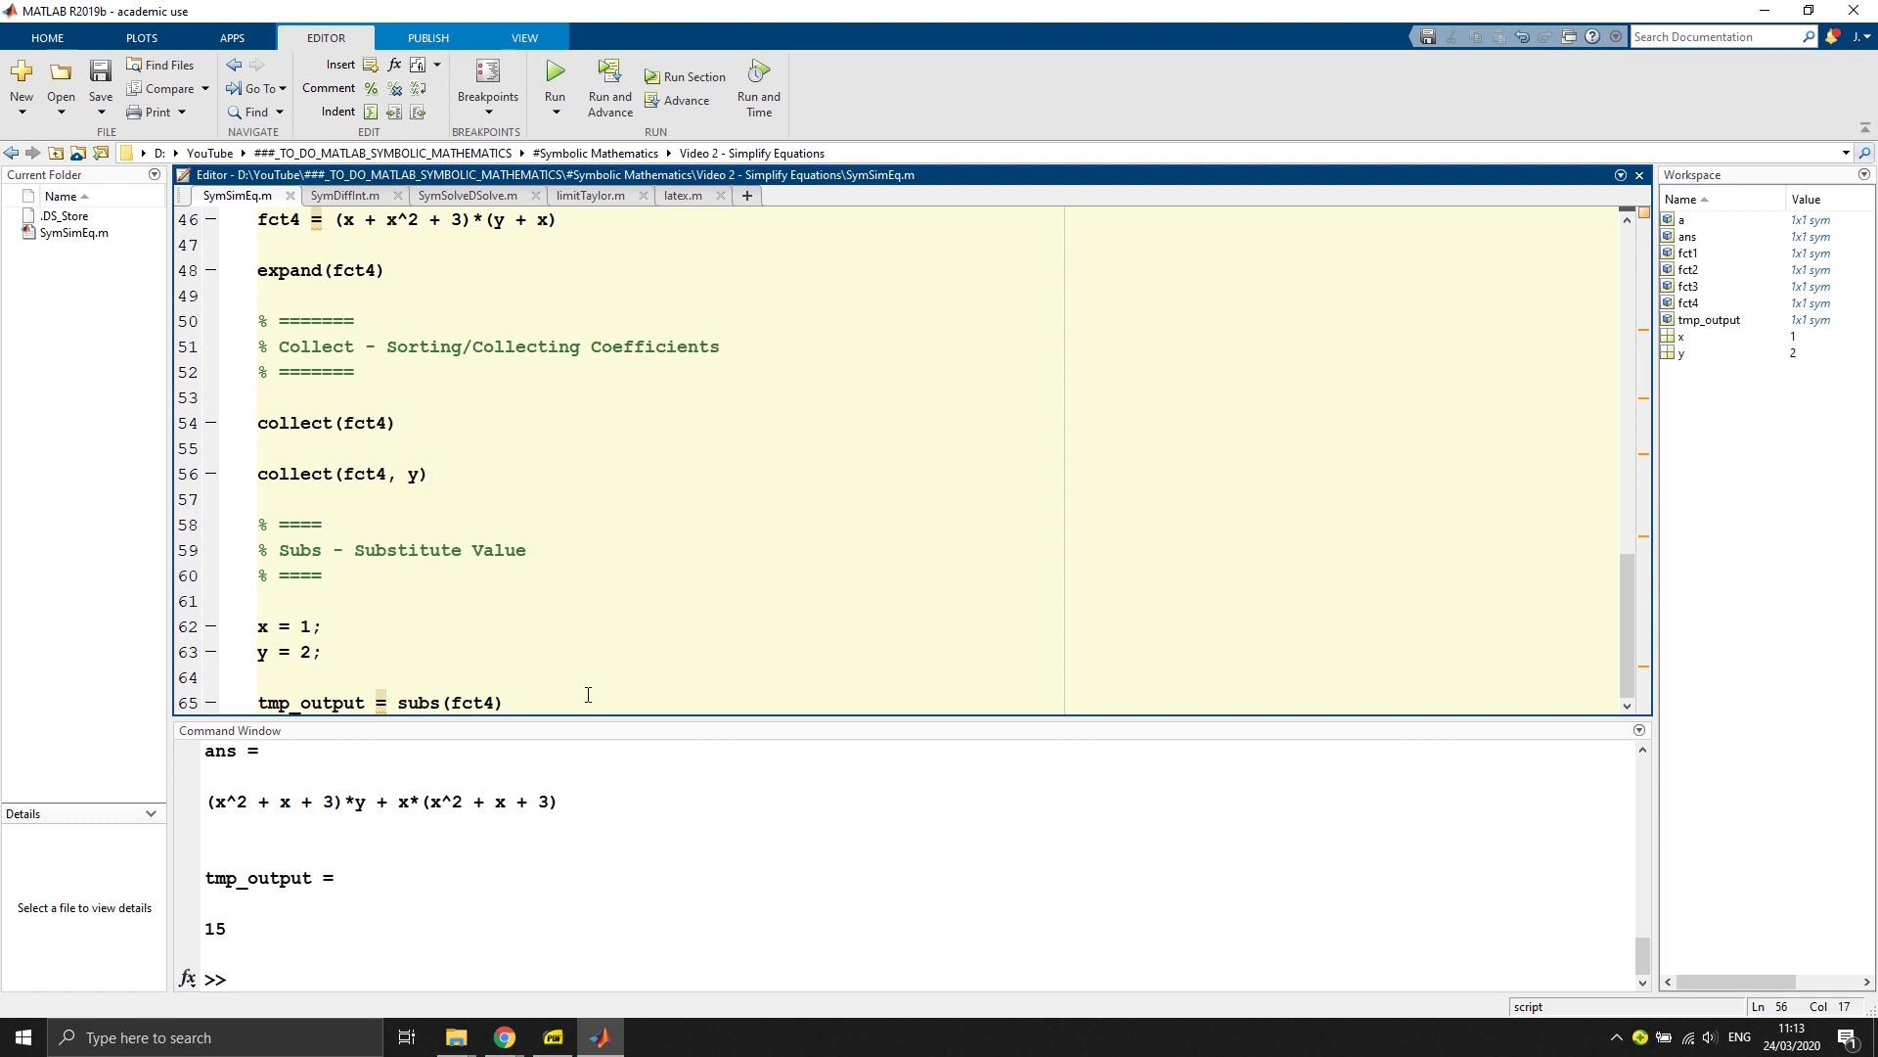
pyautogui.click(428, 473)
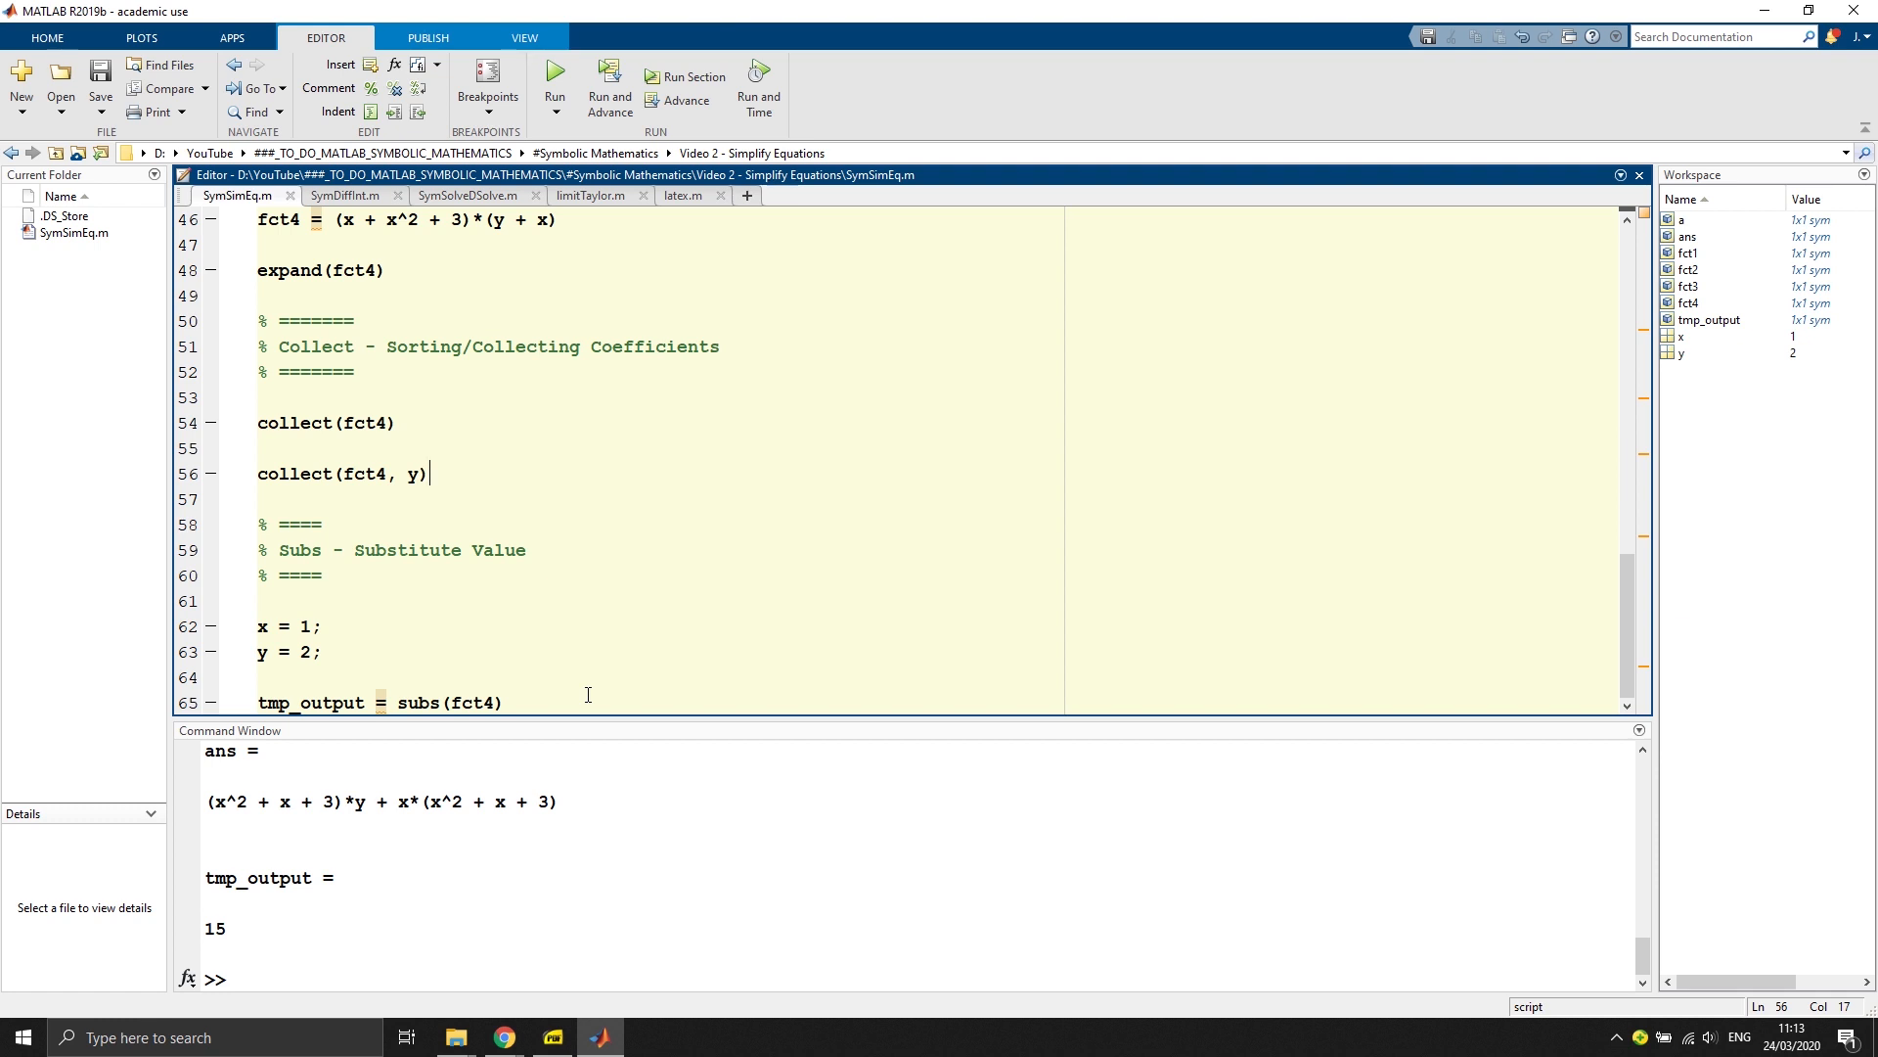